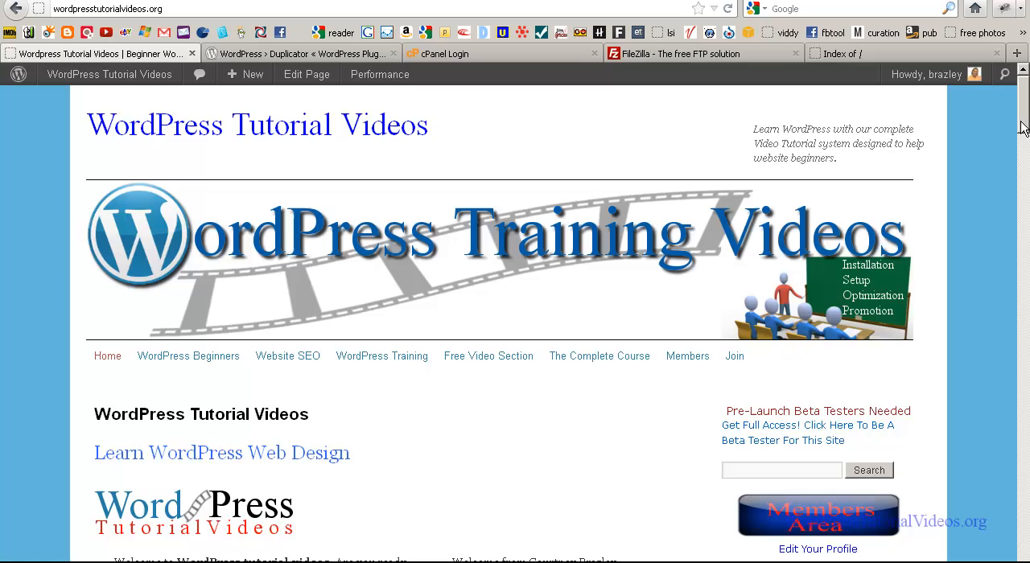
Step: Scroll through the WordPress Tutorial Videos page and return to the site's homepage
{"action": "scroll", "scroll_direction": "down", "scroll_amount": 3}
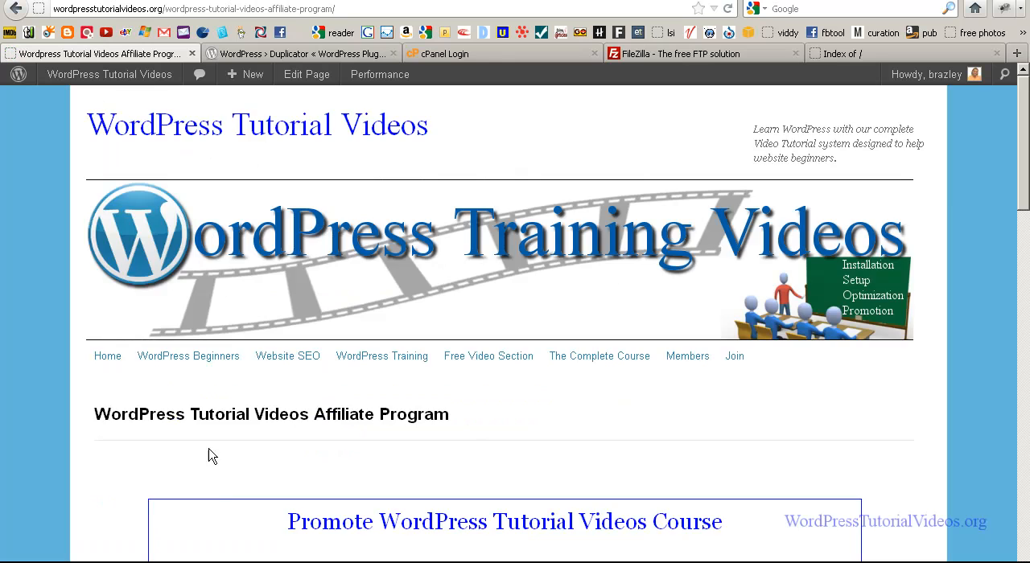
{"action": "scroll", "scroll_direction": "down", "scroll_amount": 3}
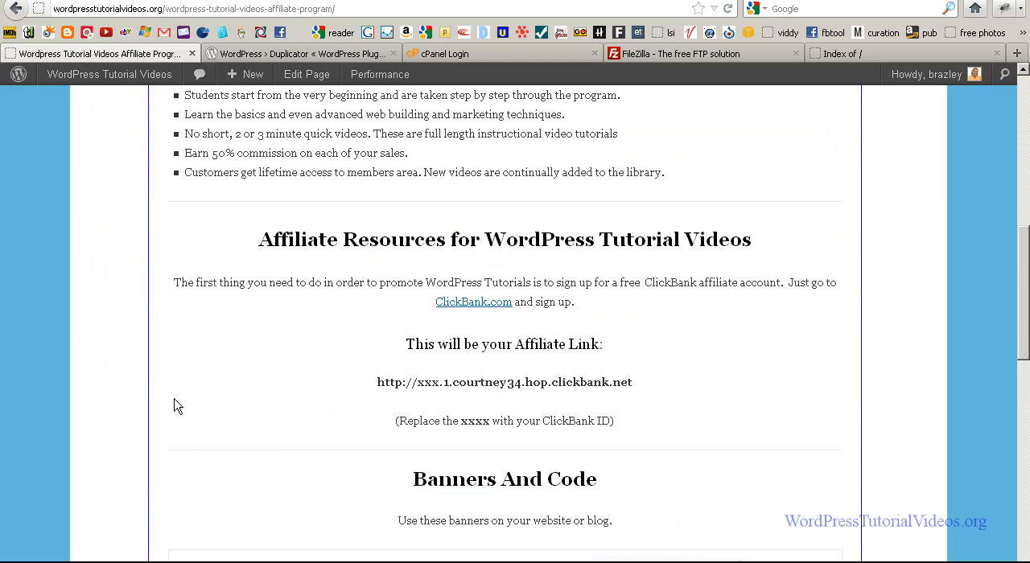
{"action": "scroll", "scroll_direction": "down", "scroll_amount": 3}
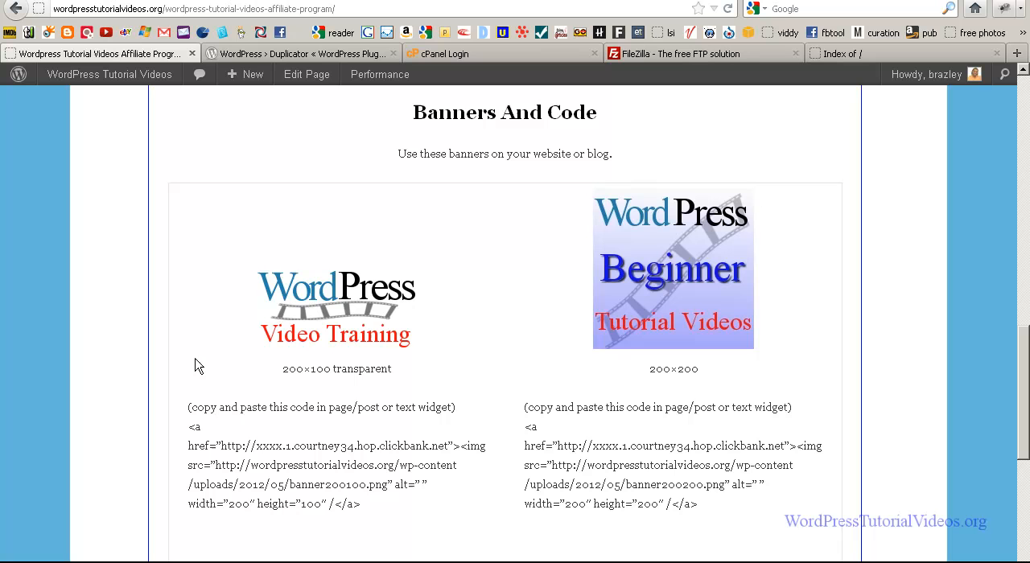
{"action": "mouse_move", "coordinate": [287, 401]}
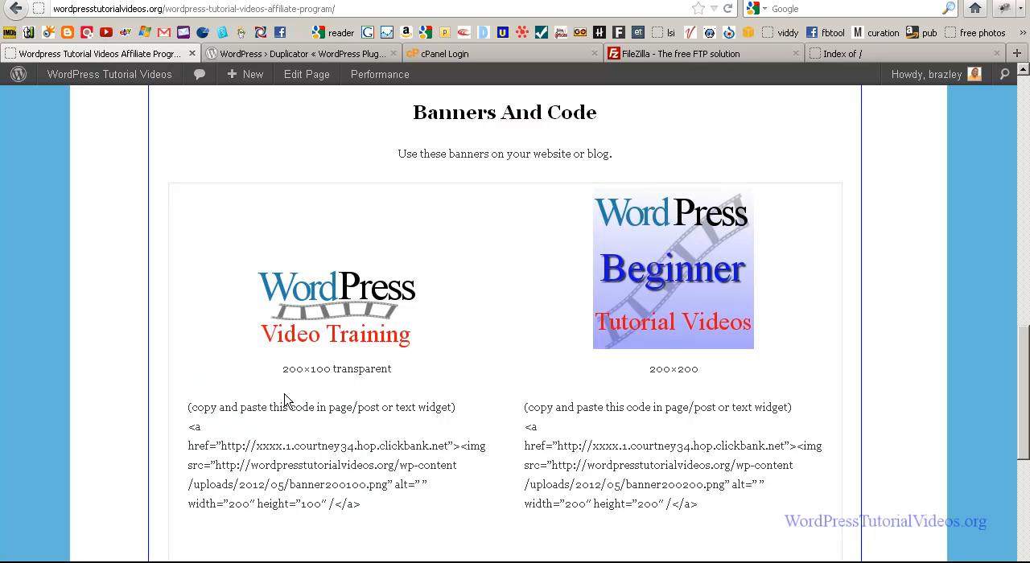
{"action": "scroll", "scroll_direction": "down", "scroll_amount": 3}
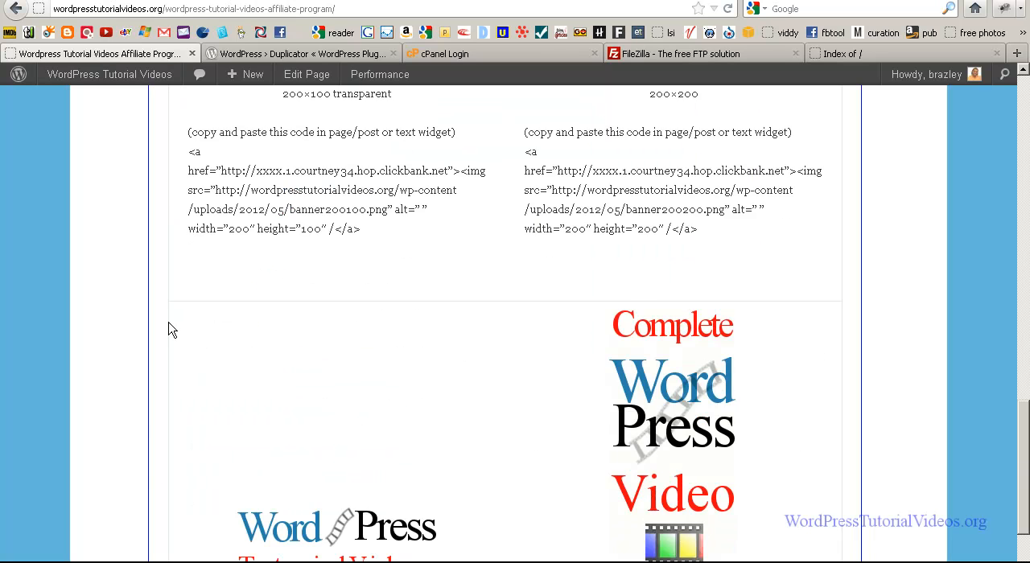
{"action": "scroll", "scroll_direction": "up", "scroll_amount": 3}
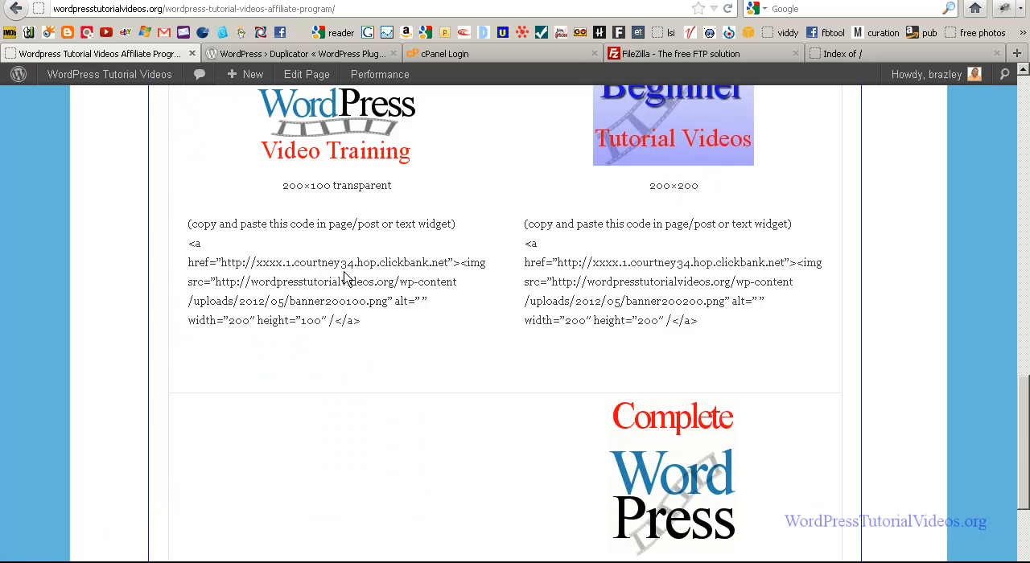
{"action": "scroll", "scroll_direction": "up", "scroll_amount": 3}
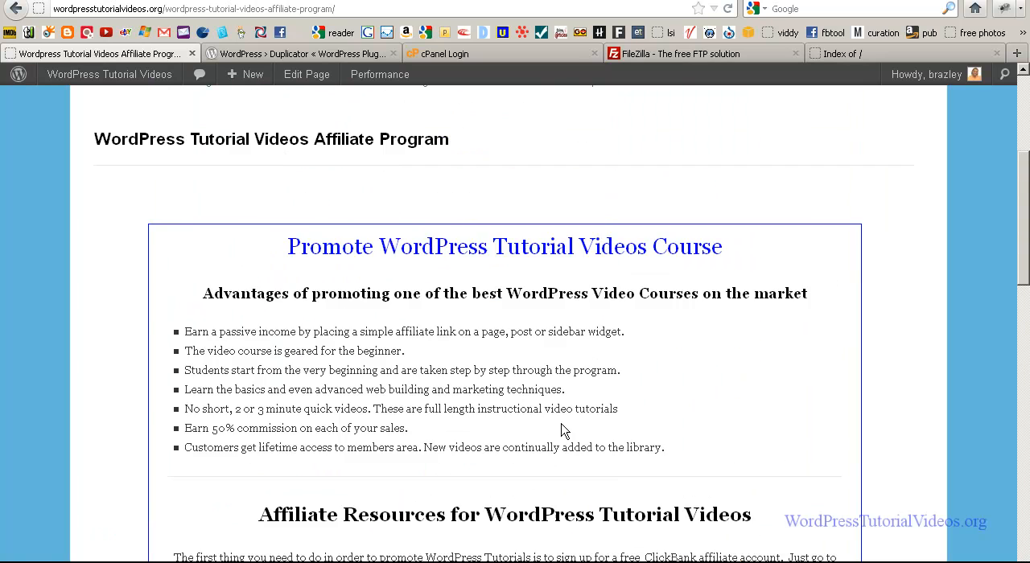
{"action": "scroll", "scroll_direction": "up", "scroll_amount": 3}
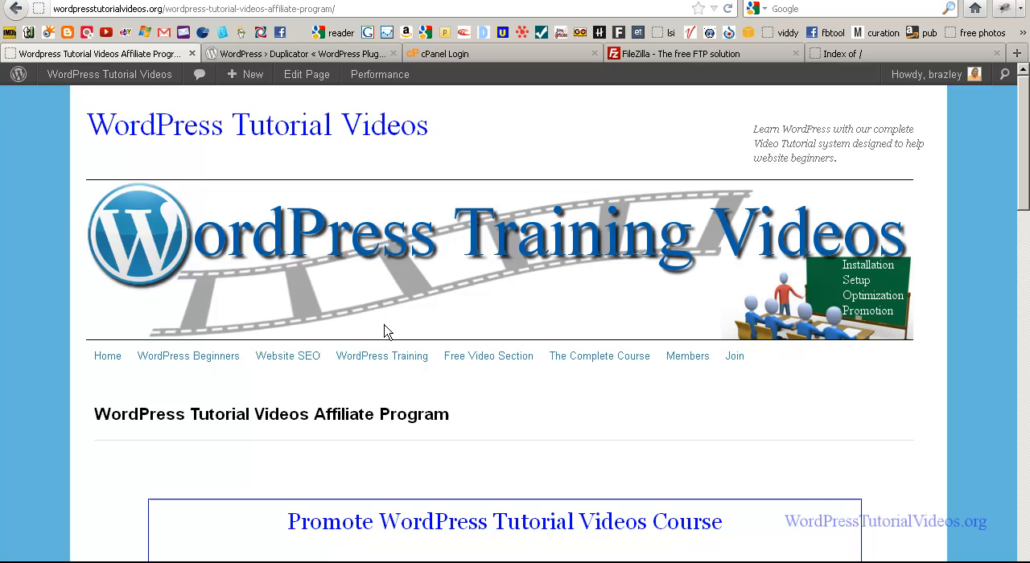
{"action": "left_click", "coordinate": [109, 74]}
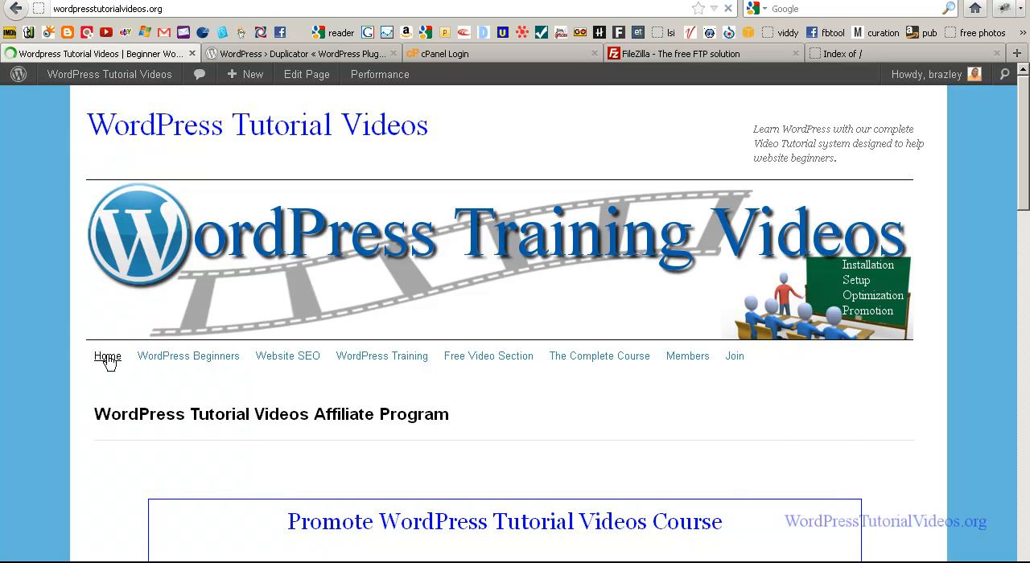
{"action": "left_click", "coordinate": [107, 355]}
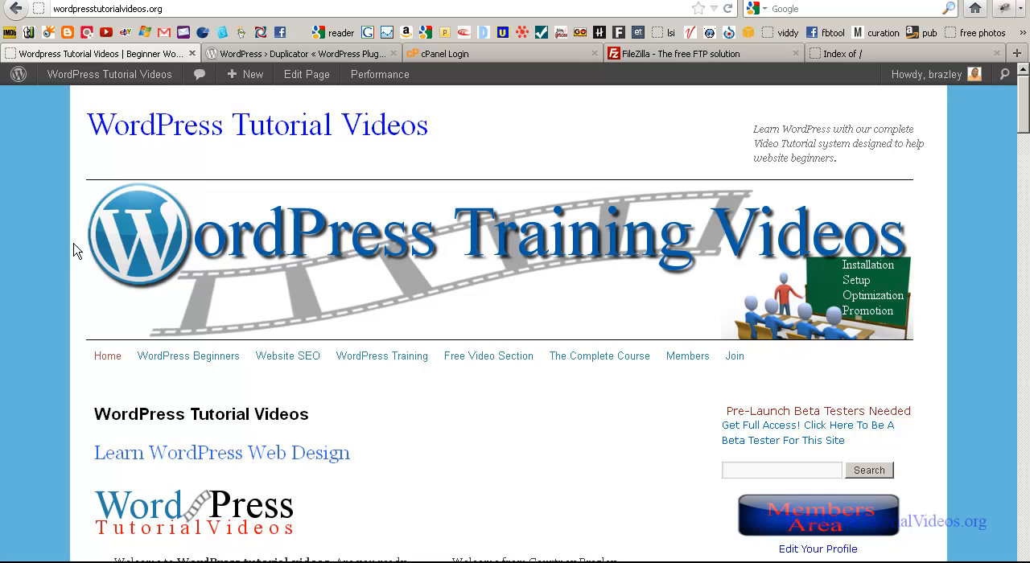
{"action": "mouse_move", "coordinate": [55, 236]}
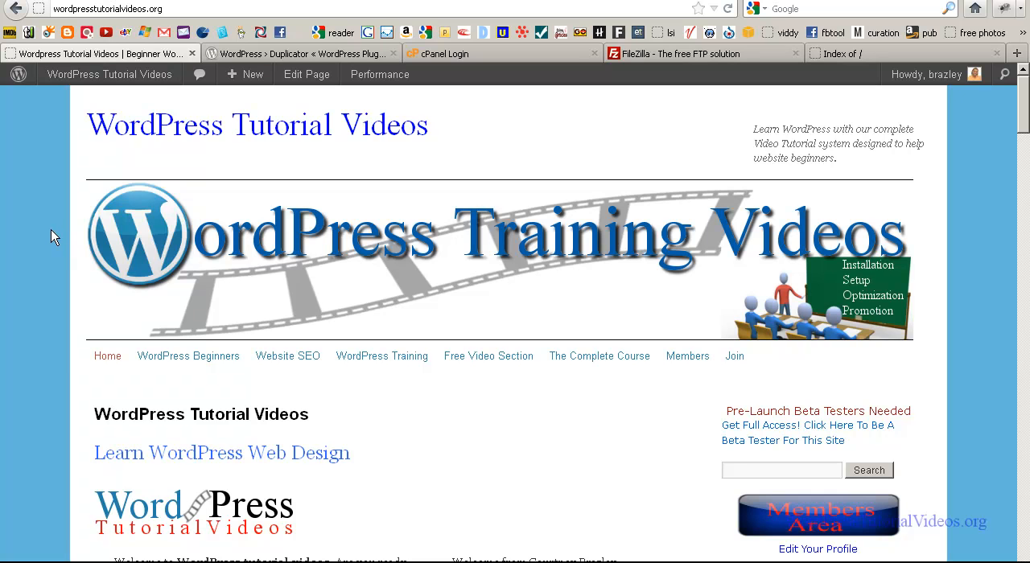
{"action": "mouse_move", "coordinate": [204, 8]}
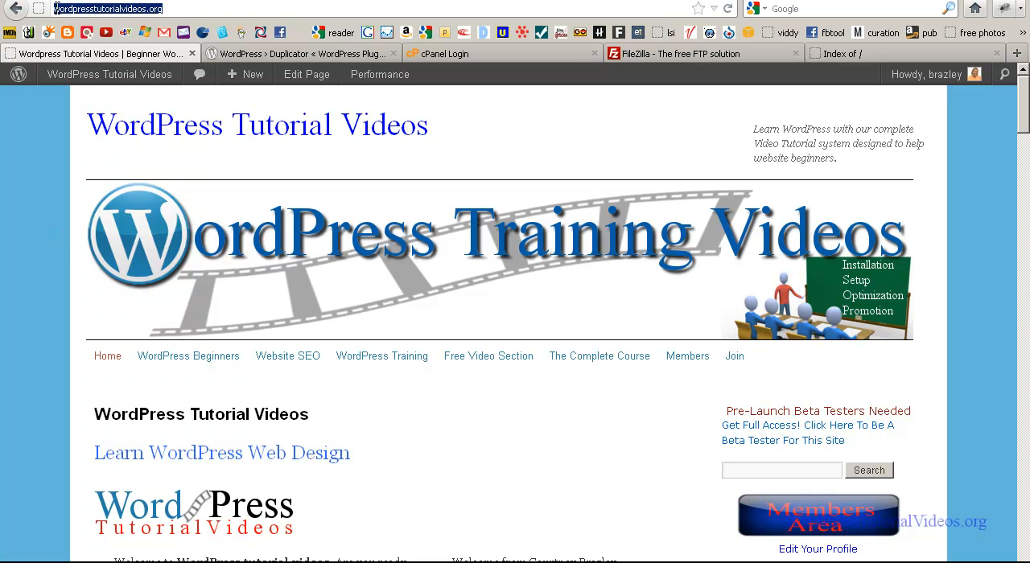
{"action": "mouse_move", "coordinate": [44, 246]}
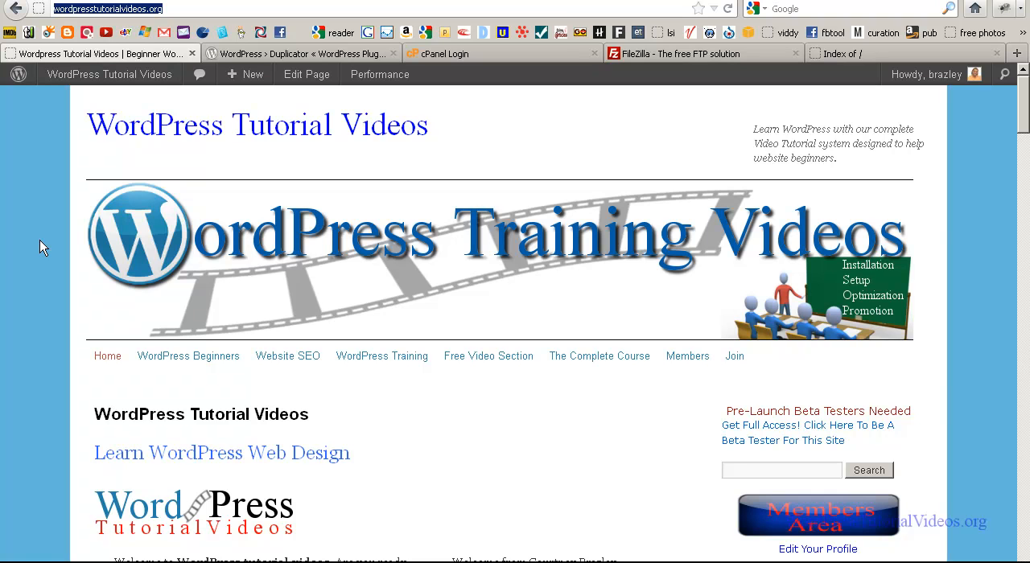
{"action": "mouse_move", "coordinate": [65, 147]}
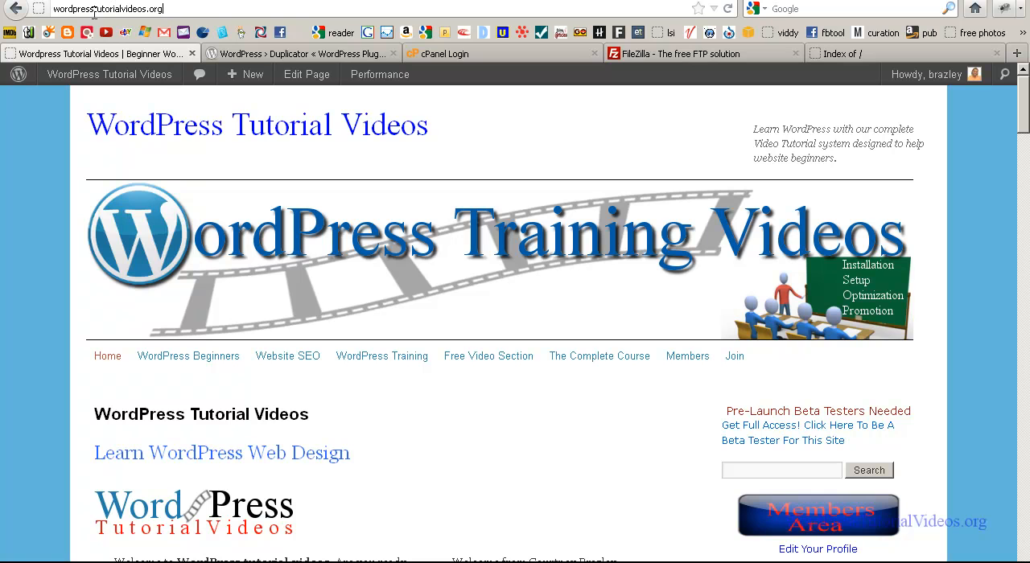
{"action": "mouse_move", "coordinate": [11, 287]}
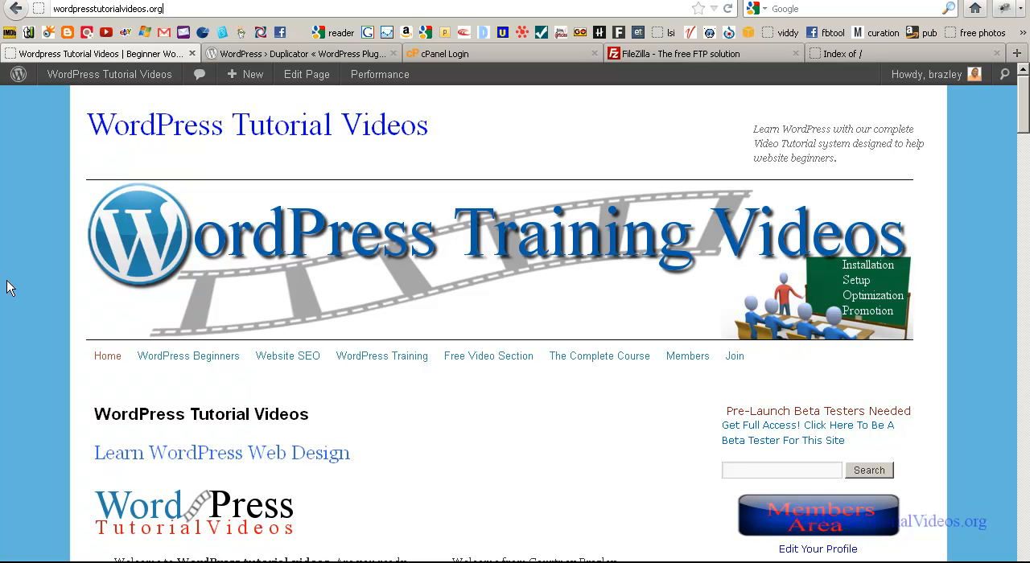
{"action": "mouse_move", "coordinate": [24, 354]}
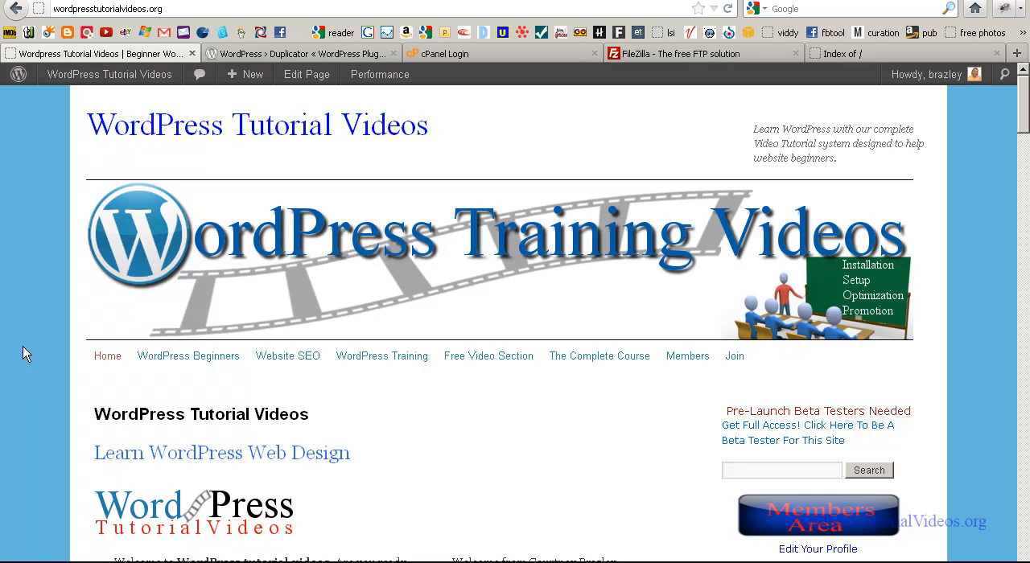
Step: Highlight the site's web address, view the cPanel login, then the FileZilla project site
{"action": "left_click", "coordinate": [137, 9]}
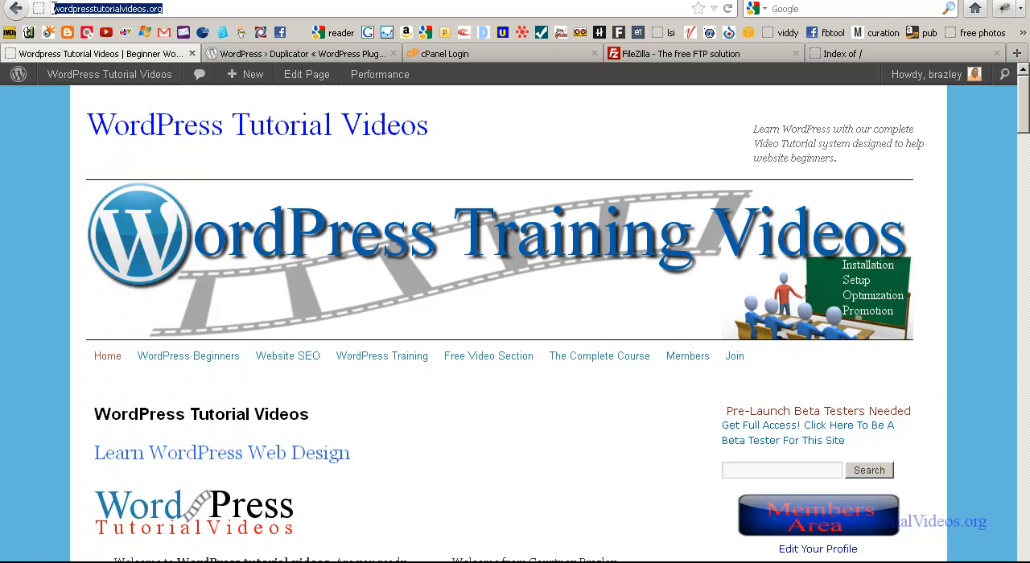
{"action": "mouse_move", "coordinate": [171, 20]}
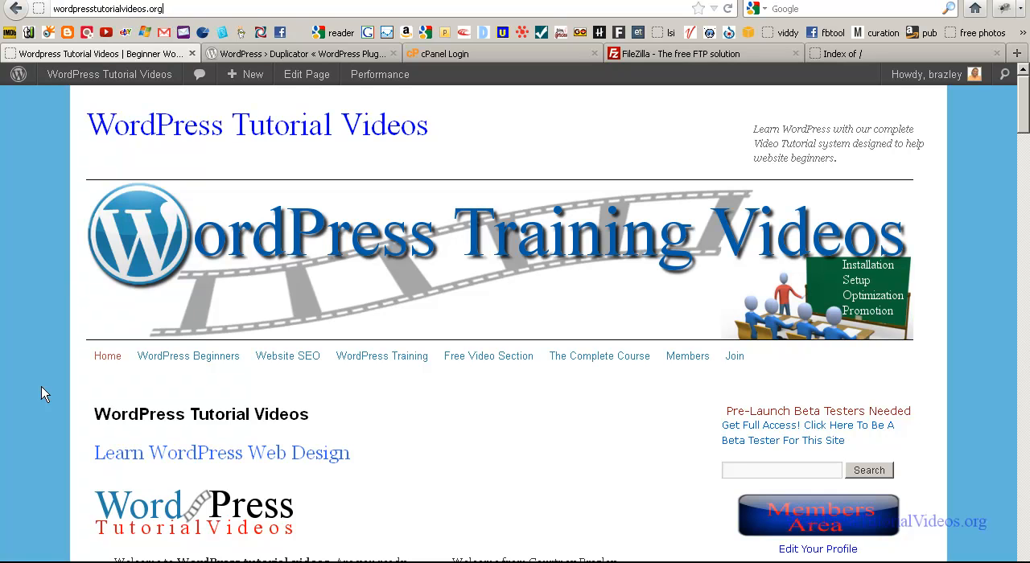
{"action": "mouse_move", "coordinate": [47, 447]}
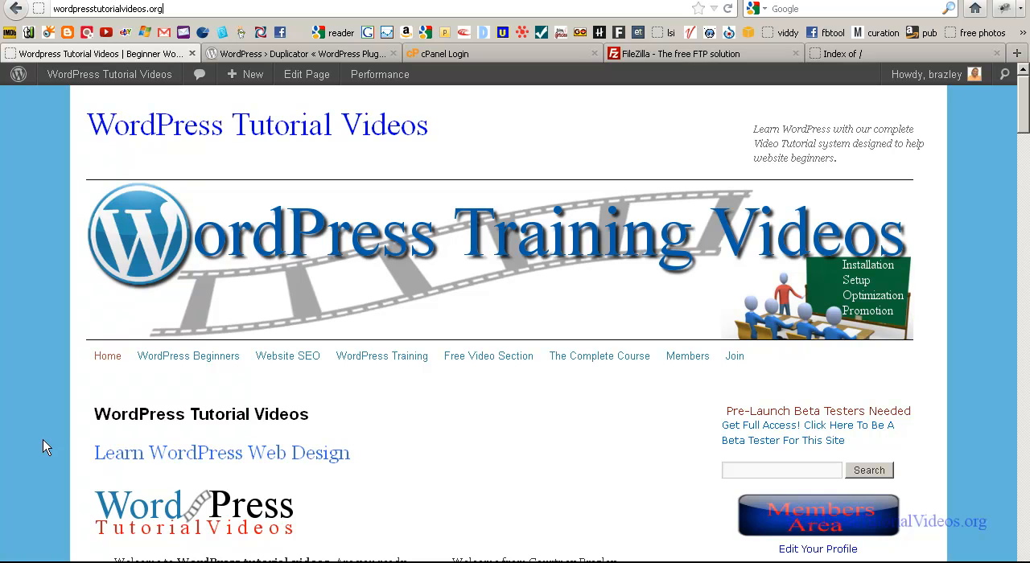
{"action": "mouse_move", "coordinate": [65, 445]}
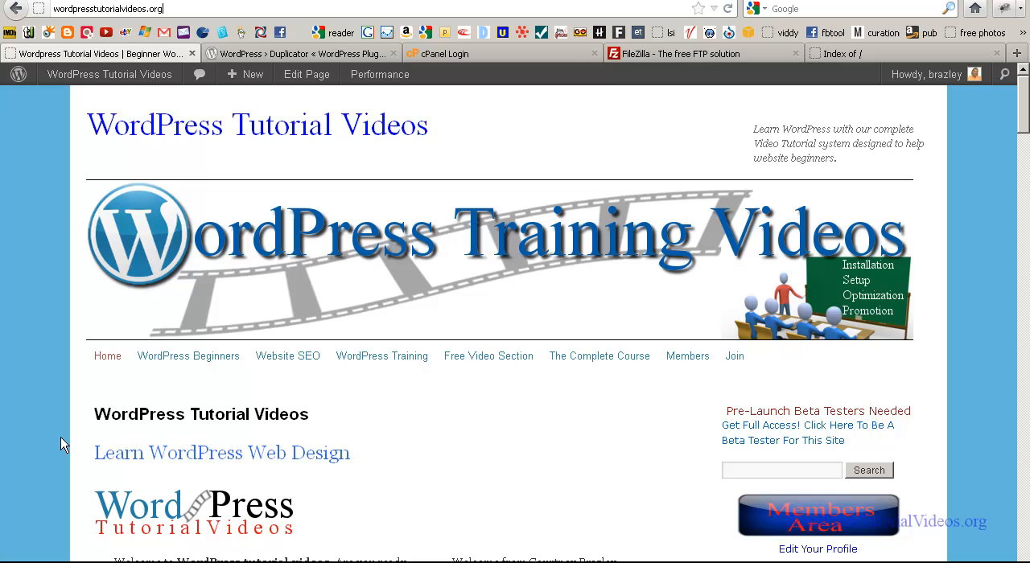
{"action": "mouse_move", "coordinate": [85, 443]}
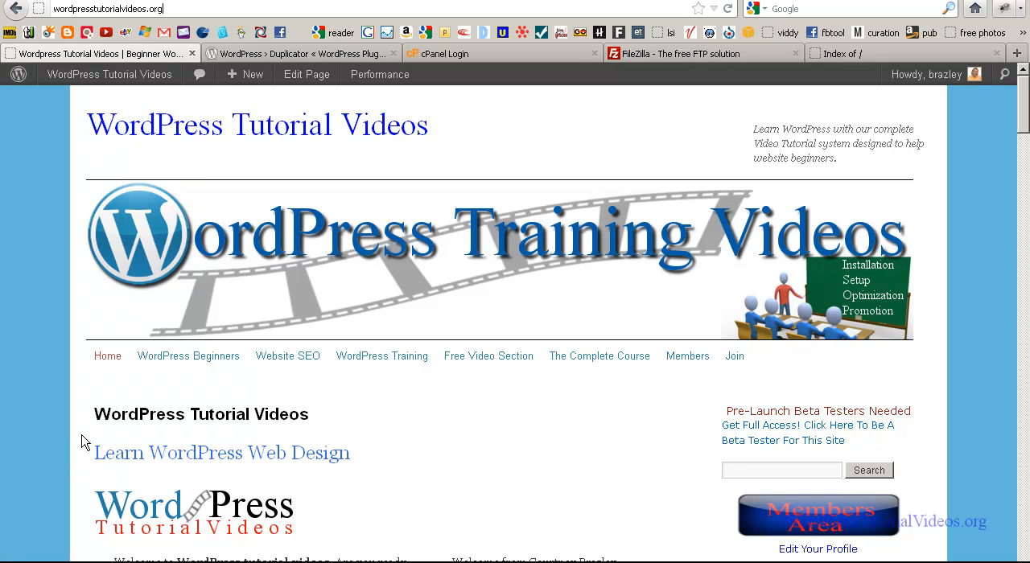
{"action": "mouse_move", "coordinate": [482, 54]}
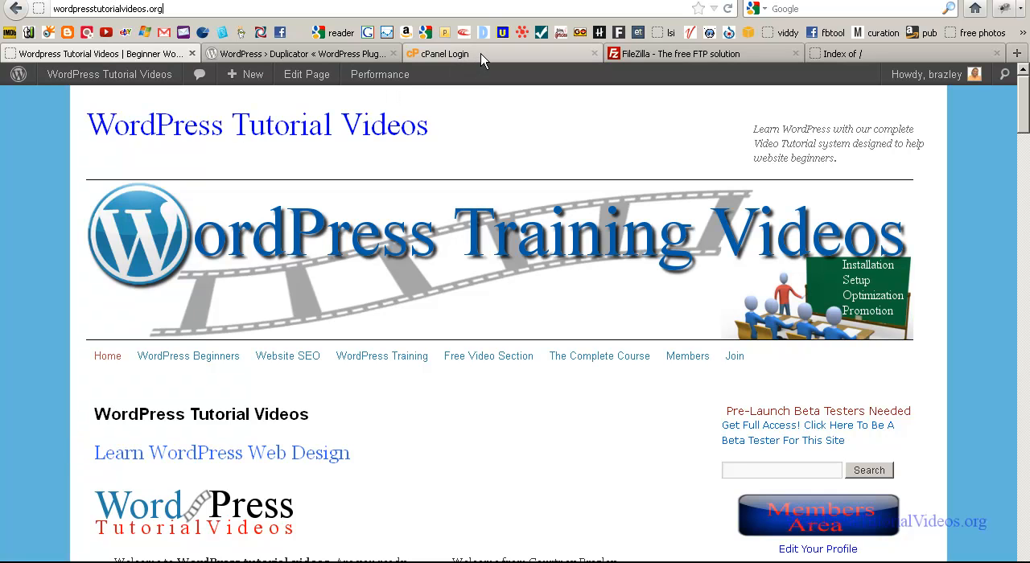
{"action": "left_click", "coordinate": [441, 53]}
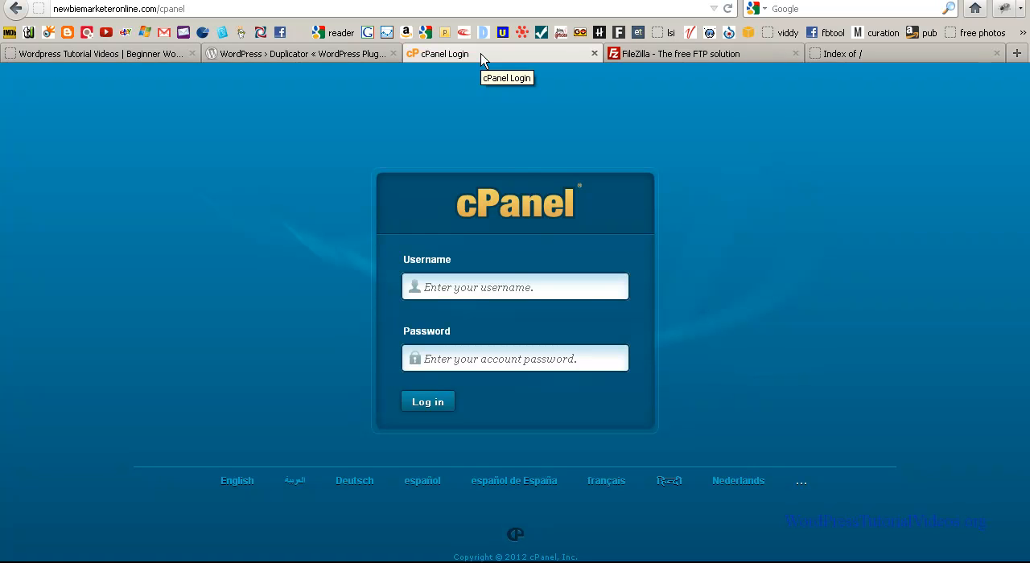
{"action": "mouse_move", "coordinate": [479, 103]}
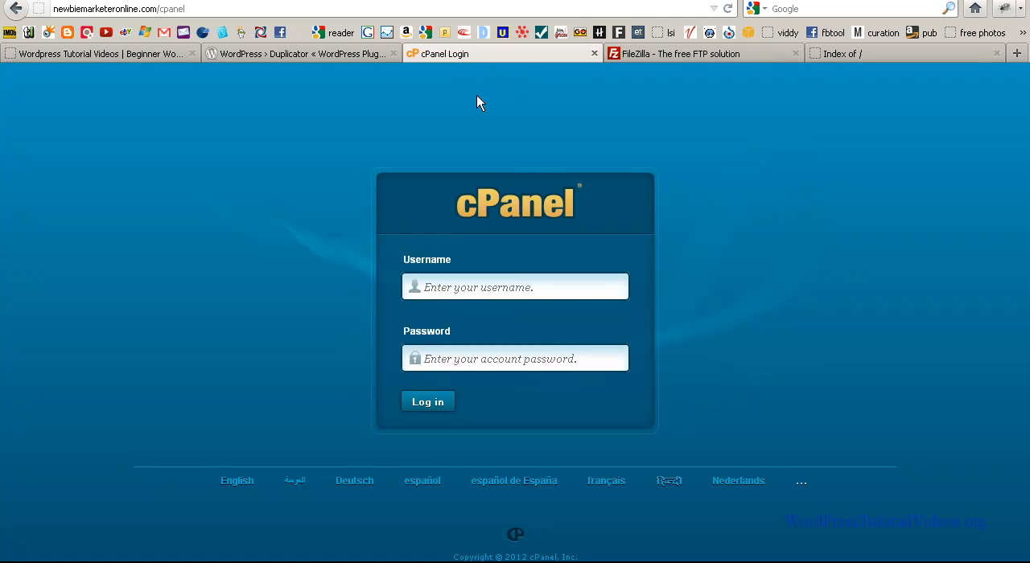
{"action": "mouse_move", "coordinate": [492, 88]}
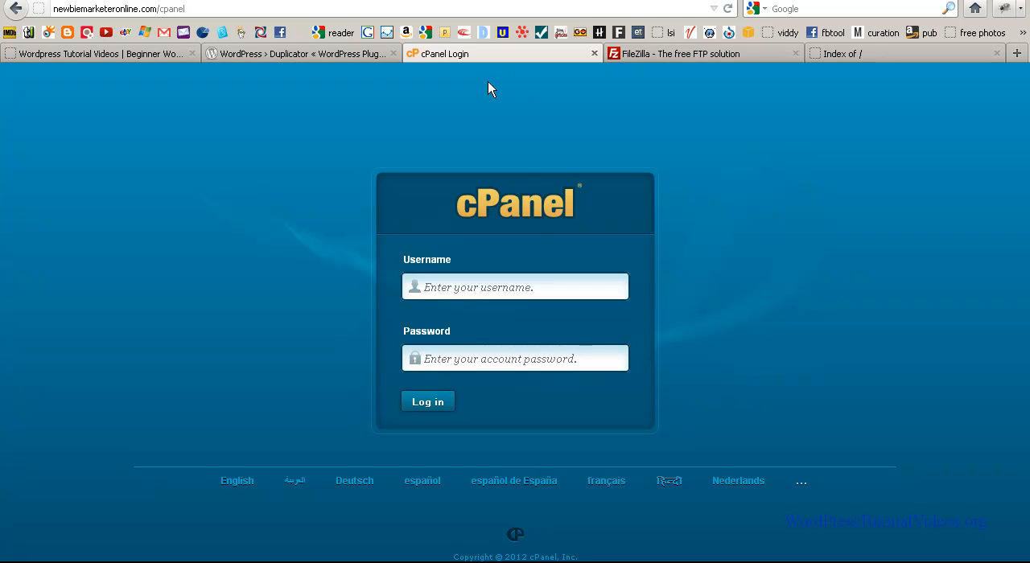
{"action": "mouse_move", "coordinate": [696, 65]}
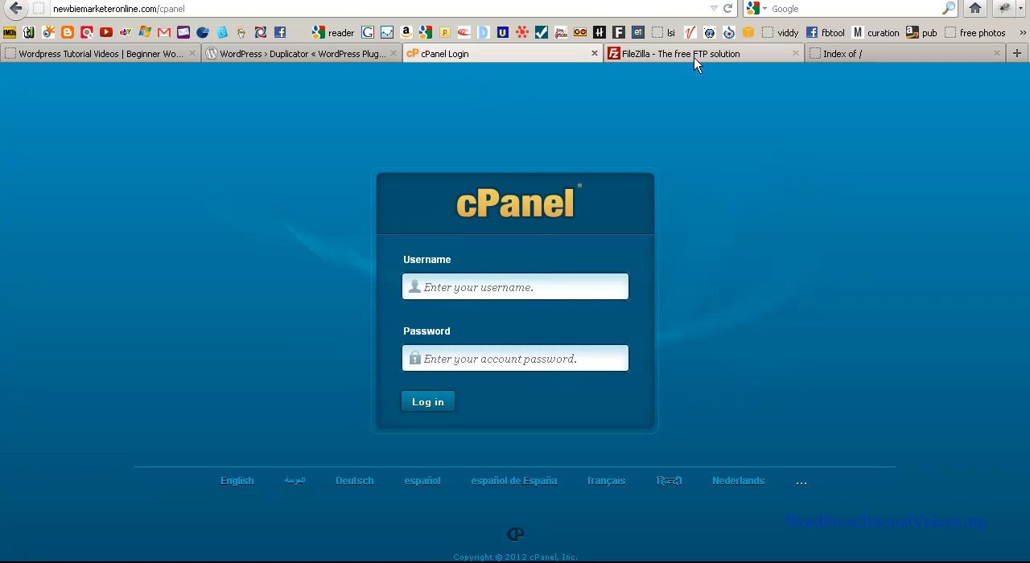
{"action": "left_click", "coordinate": [683, 53]}
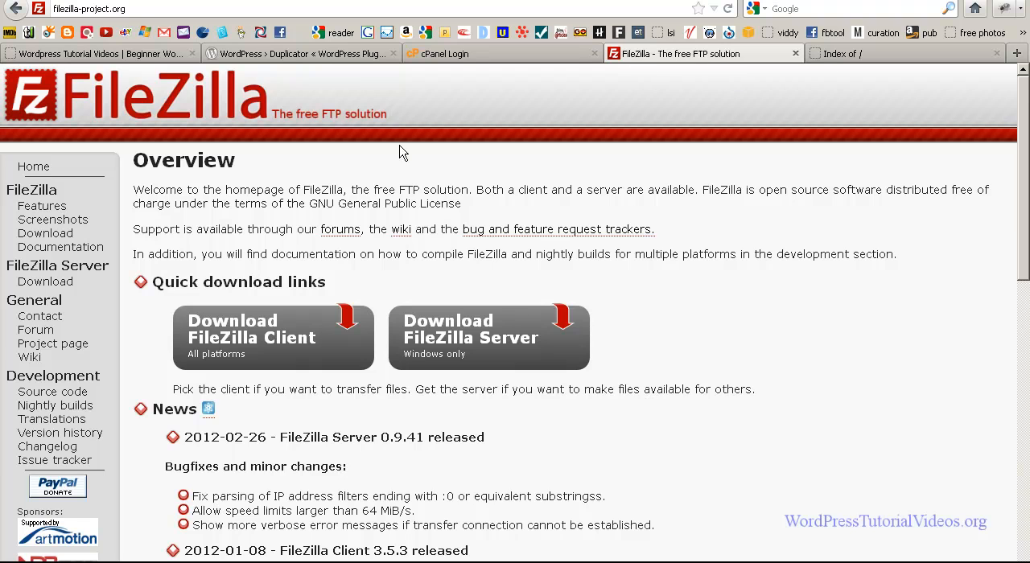
{"action": "mouse_move", "coordinate": [435, 195]}
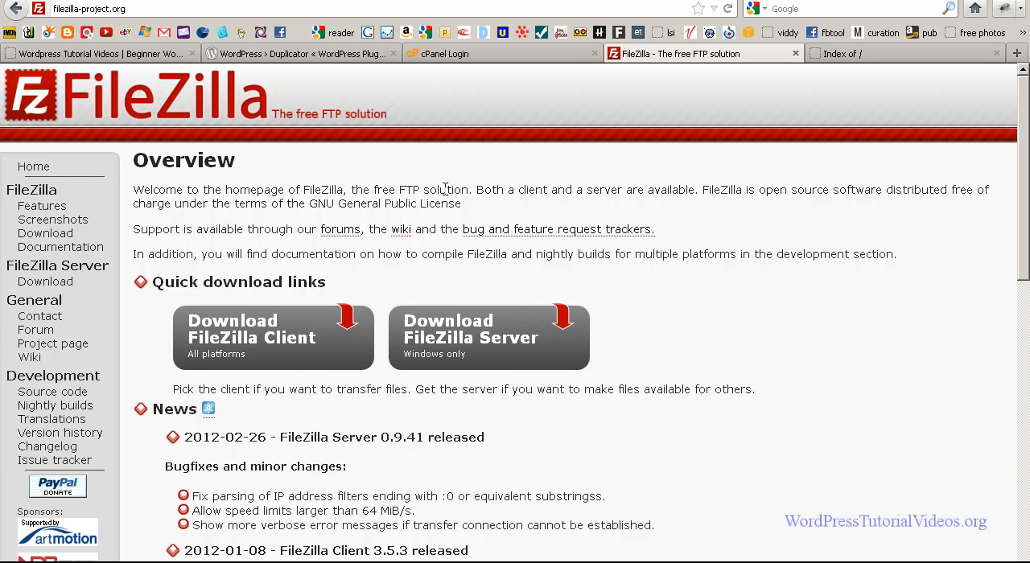
{"action": "mouse_move", "coordinate": [346, 134]}
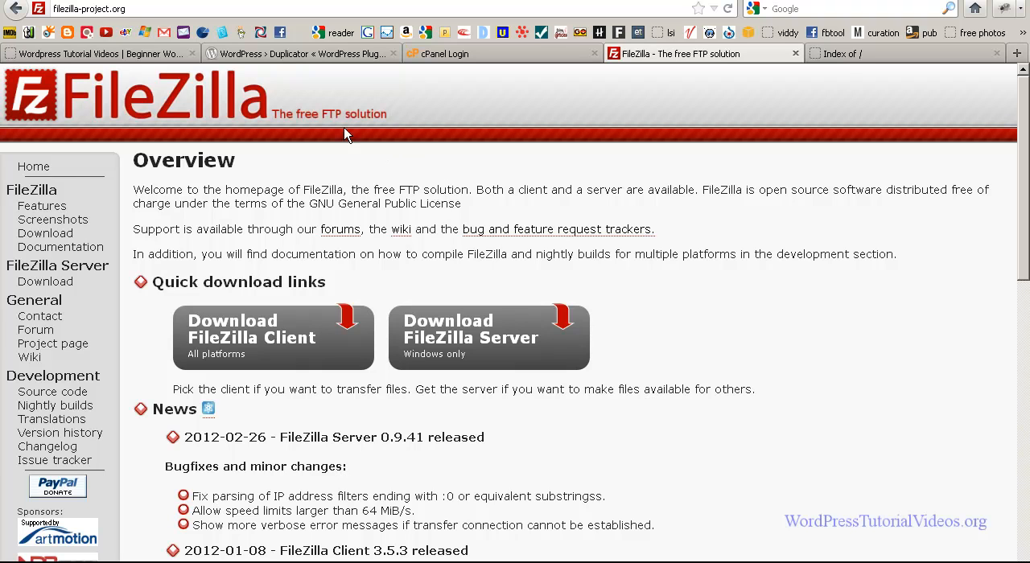
{"action": "mouse_move", "coordinate": [817, 82]}
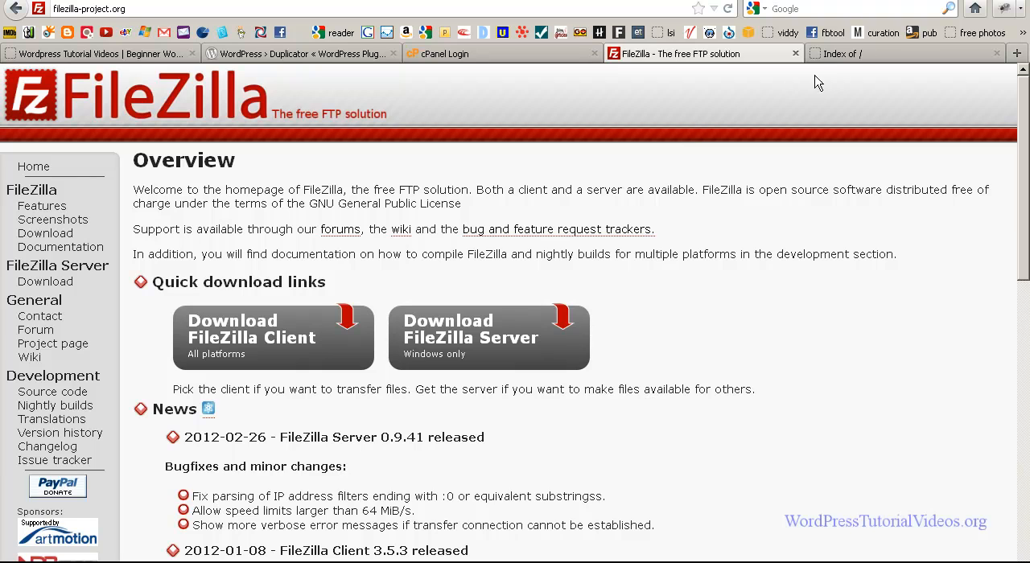
Step: View the new domain's 'Index of /' listing with only cgi-bin, then the WordPress Tutorial Videos homepage
{"action": "left_click", "coordinate": [860, 53]}
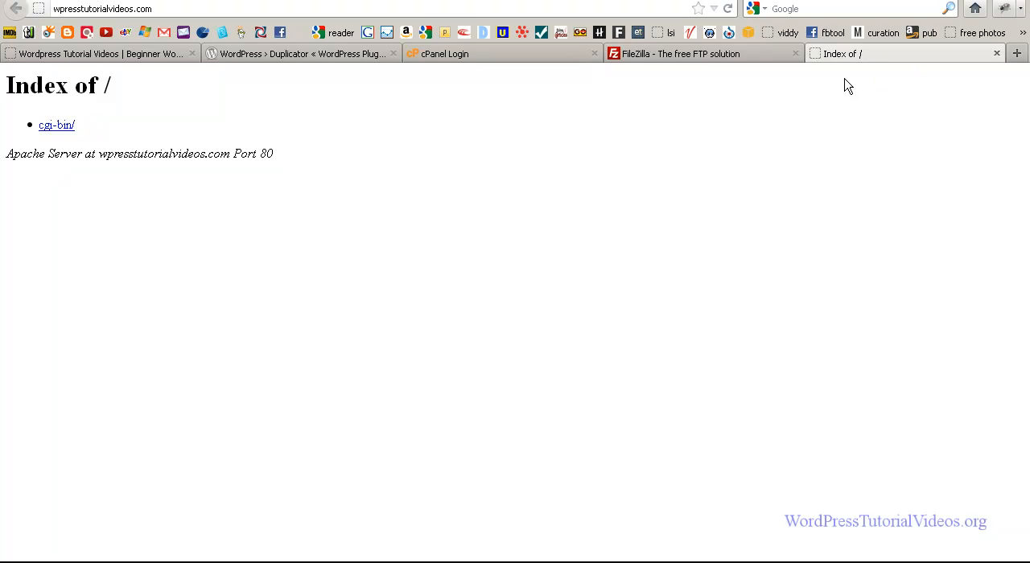
{"action": "mouse_move", "coordinate": [254, 187]}
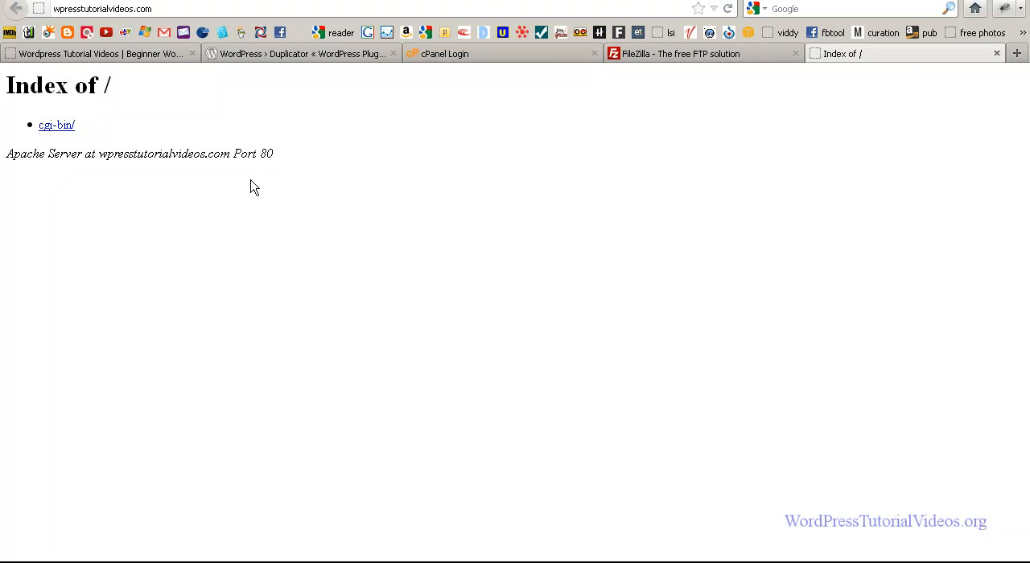
{"action": "mouse_move", "coordinate": [250, 194]}
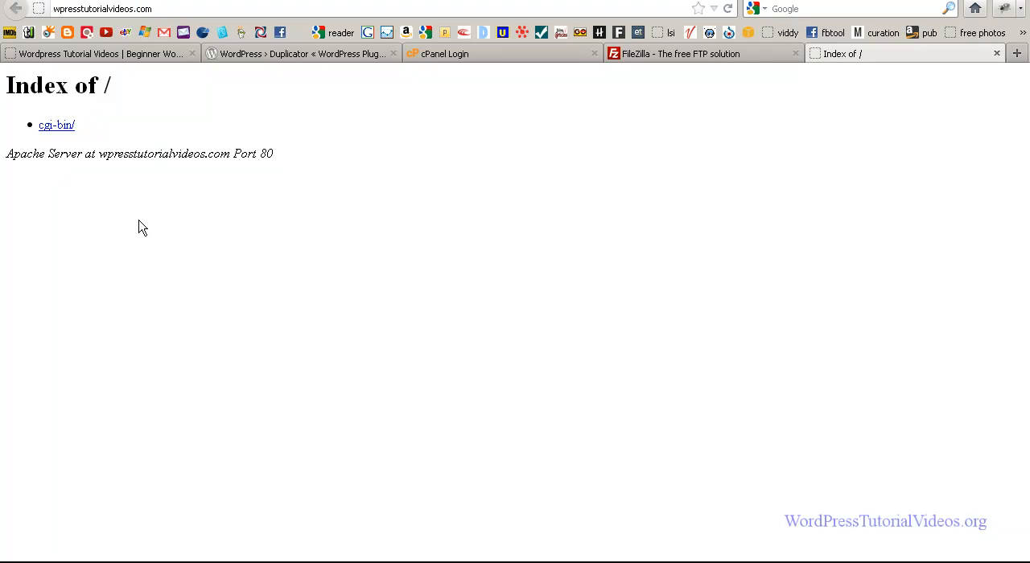
{"action": "mouse_move", "coordinate": [108, 80]}
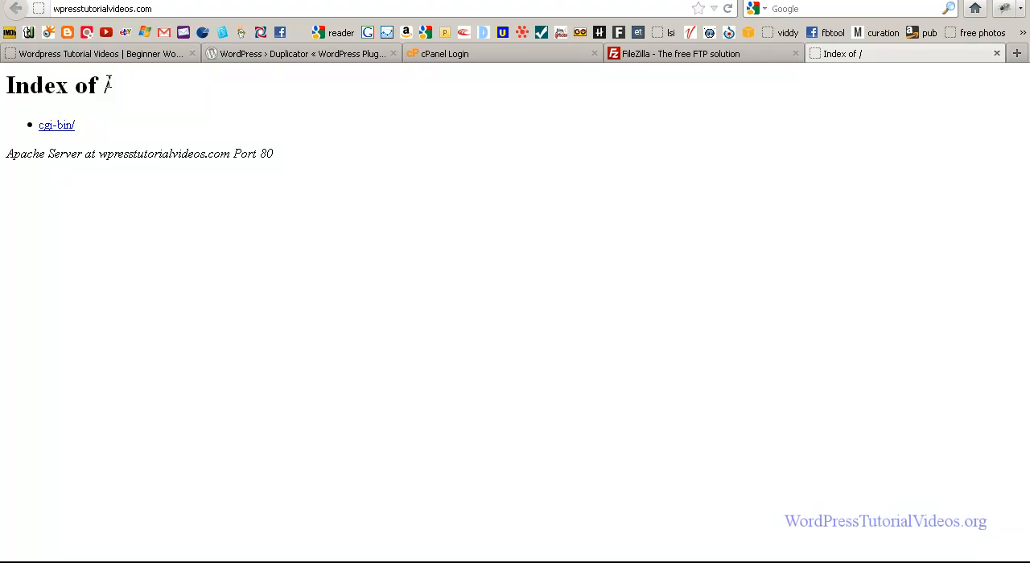
{"action": "left_click", "coordinate": [96, 53]}
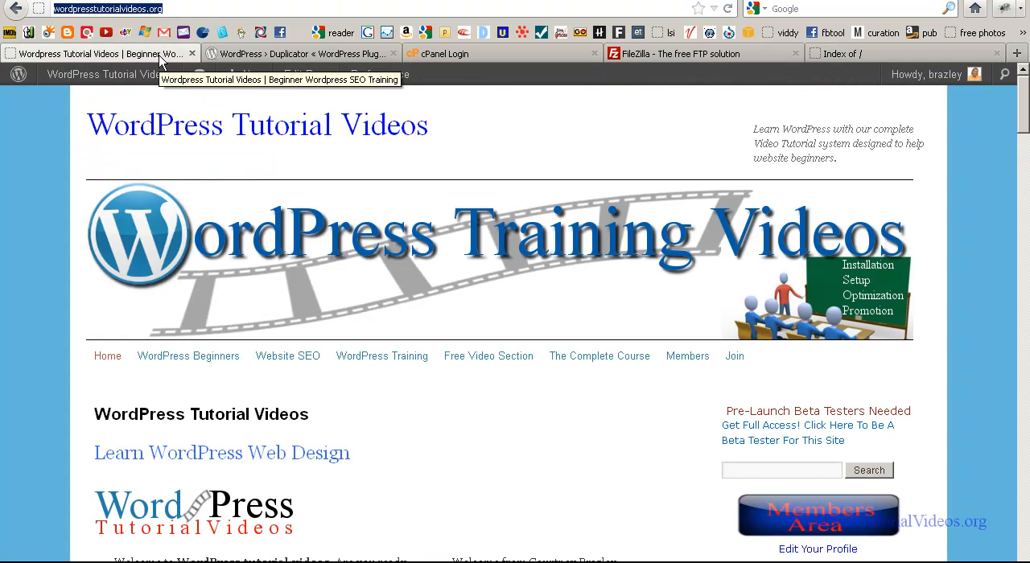
{"action": "mouse_move", "coordinate": [35, 259]}
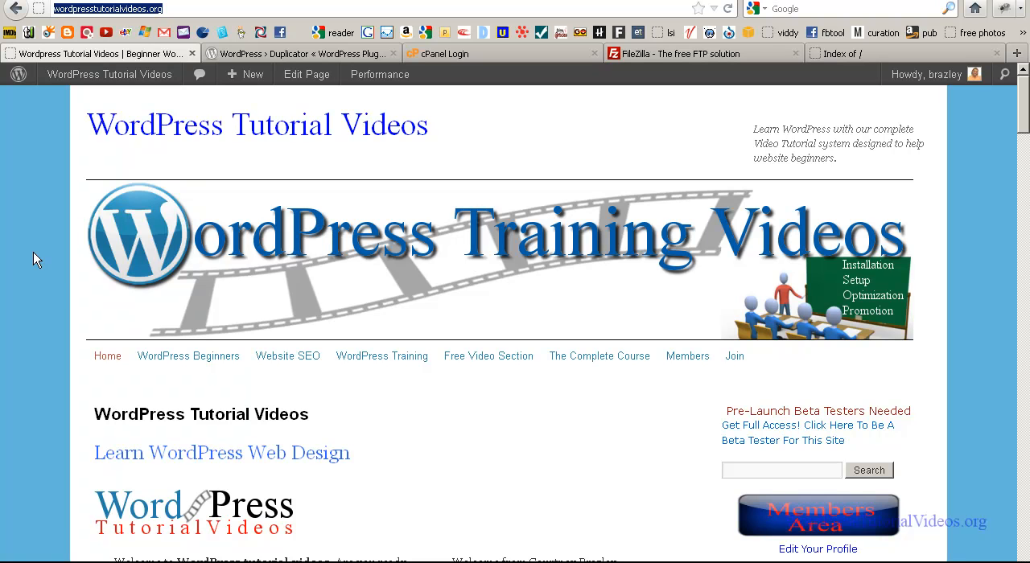
{"action": "mouse_move", "coordinate": [289, 53]}
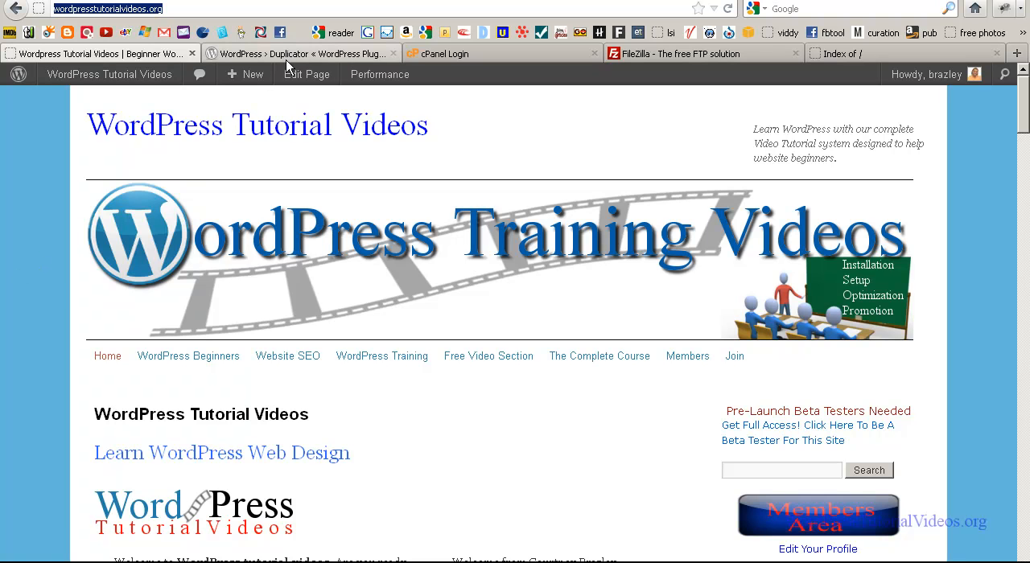
Step: Switch to the 'WordPress › Duplicator' plugin directory page
{"action": "left_click", "coordinate": [297, 54]}
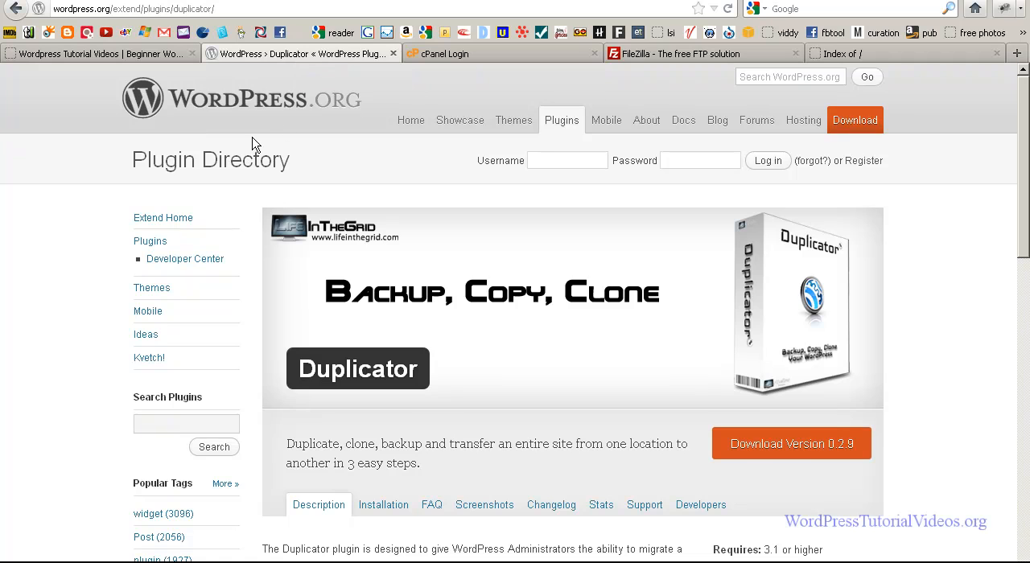
{"action": "mouse_move", "coordinate": [253, 324]}
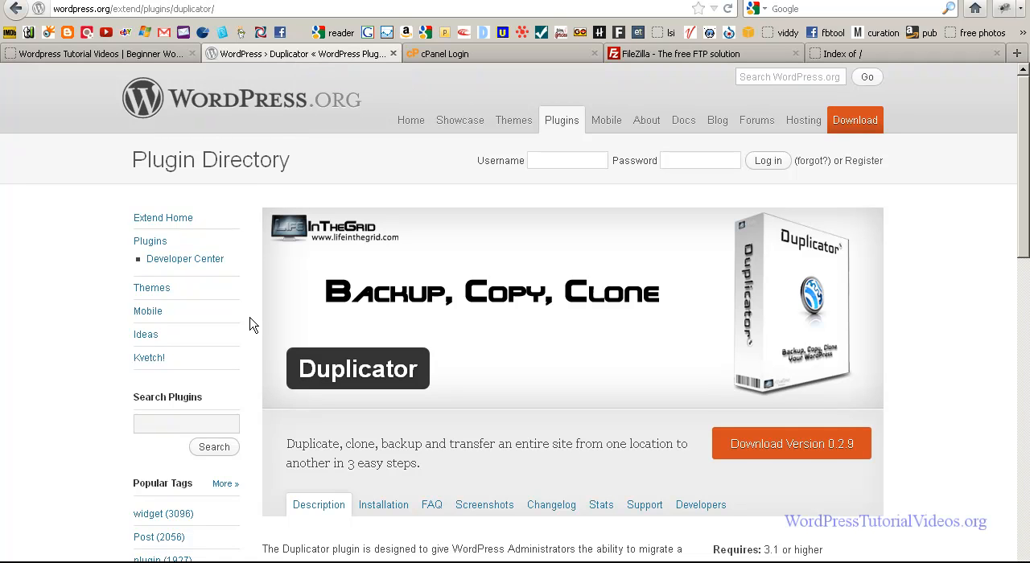
{"action": "mouse_move", "coordinate": [285, 400]}
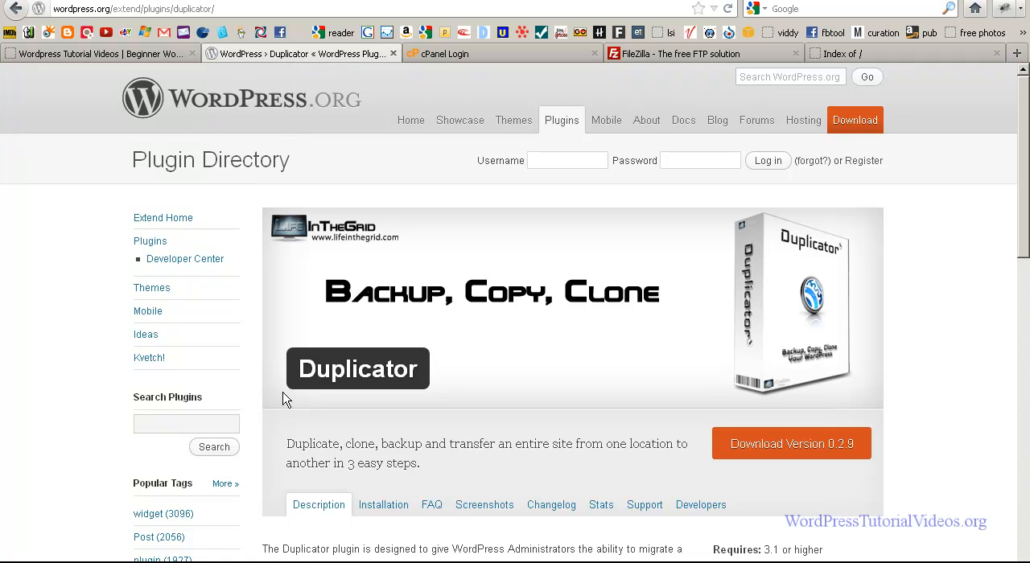
{"action": "mouse_move", "coordinate": [448, 366]}
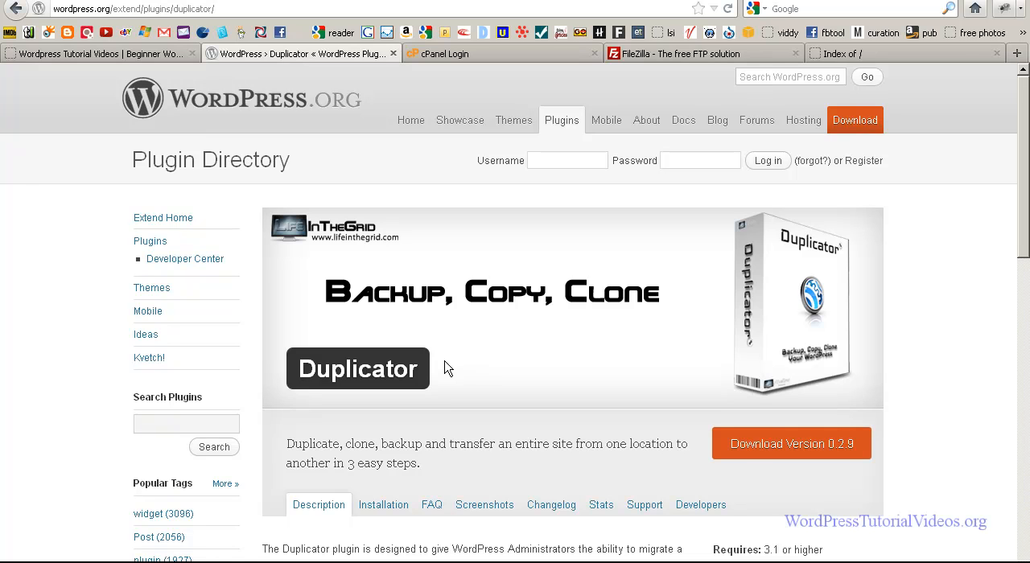
{"action": "mouse_move", "coordinate": [476, 354]}
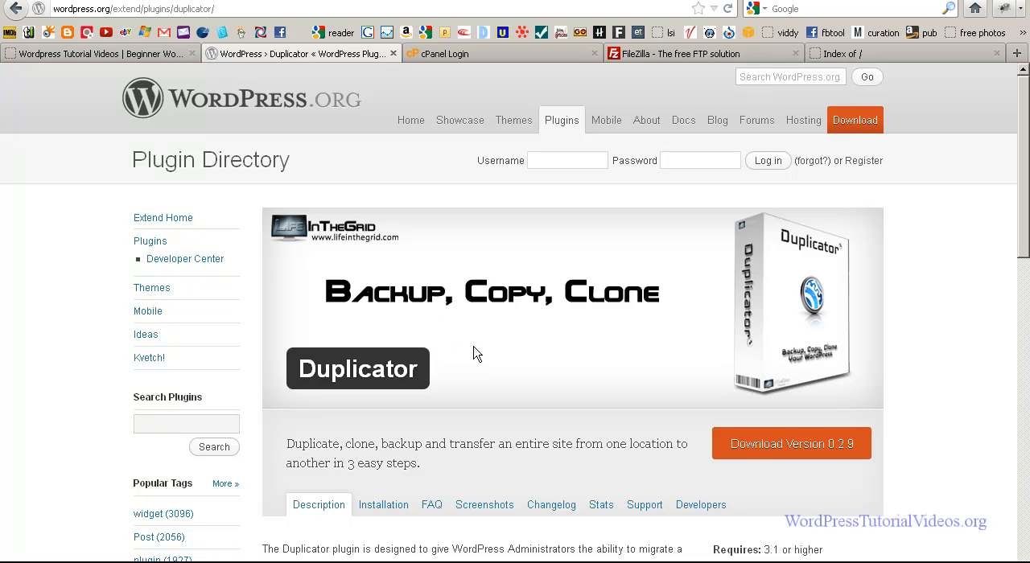
{"action": "mouse_move", "coordinate": [543, 342]}
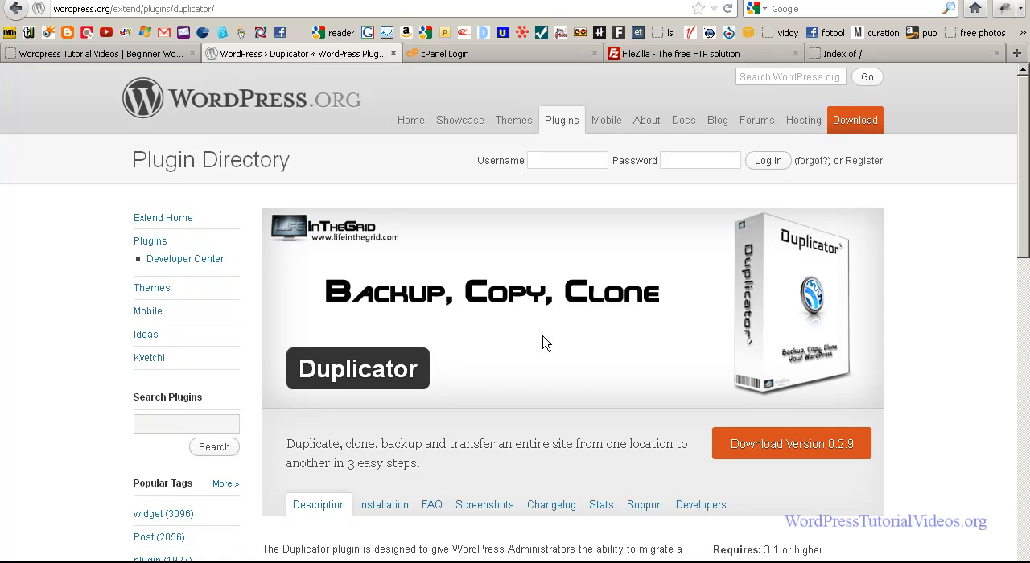
{"action": "mouse_move", "coordinate": [603, 324]}
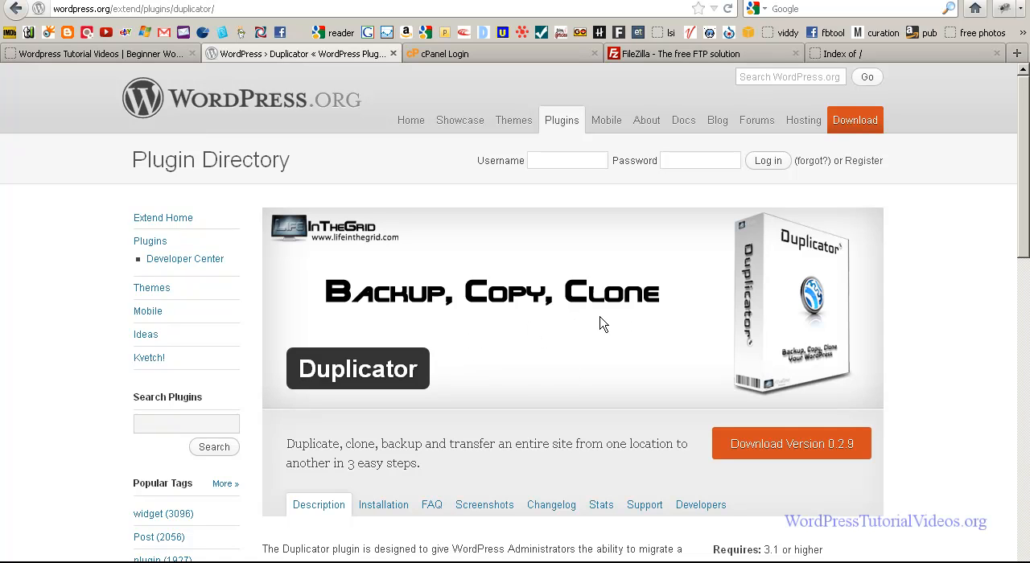
{"action": "mouse_move", "coordinate": [559, 367]}
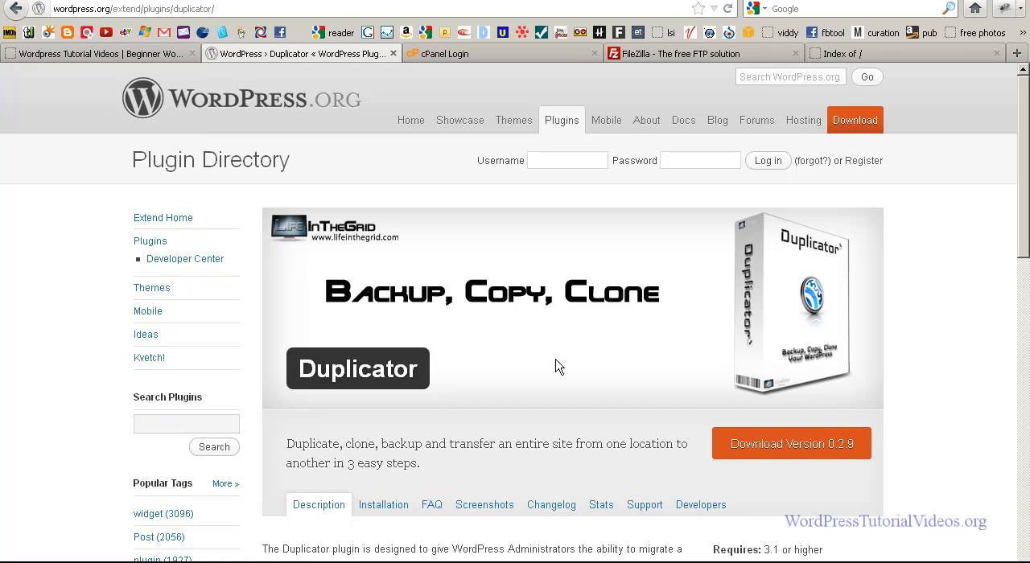
{"action": "mouse_move", "coordinate": [563, 354]}
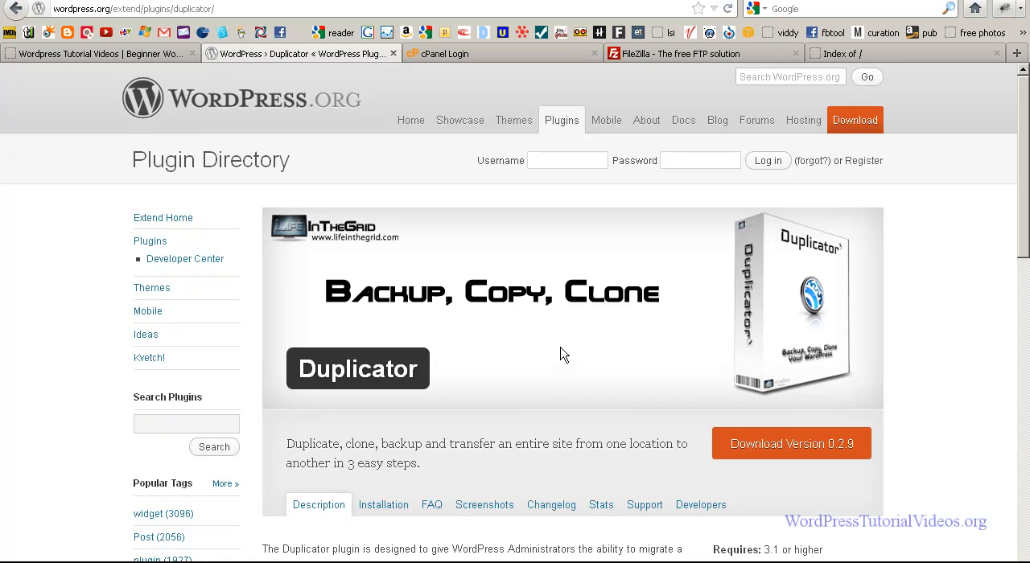
{"action": "mouse_move", "coordinate": [557, 355]}
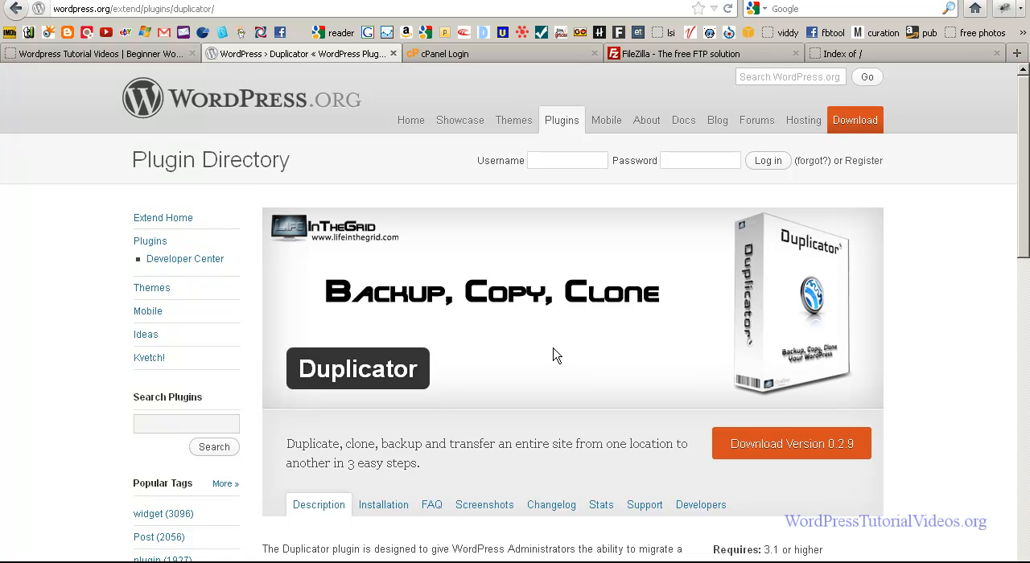
{"action": "mouse_move", "coordinate": [547, 358]}
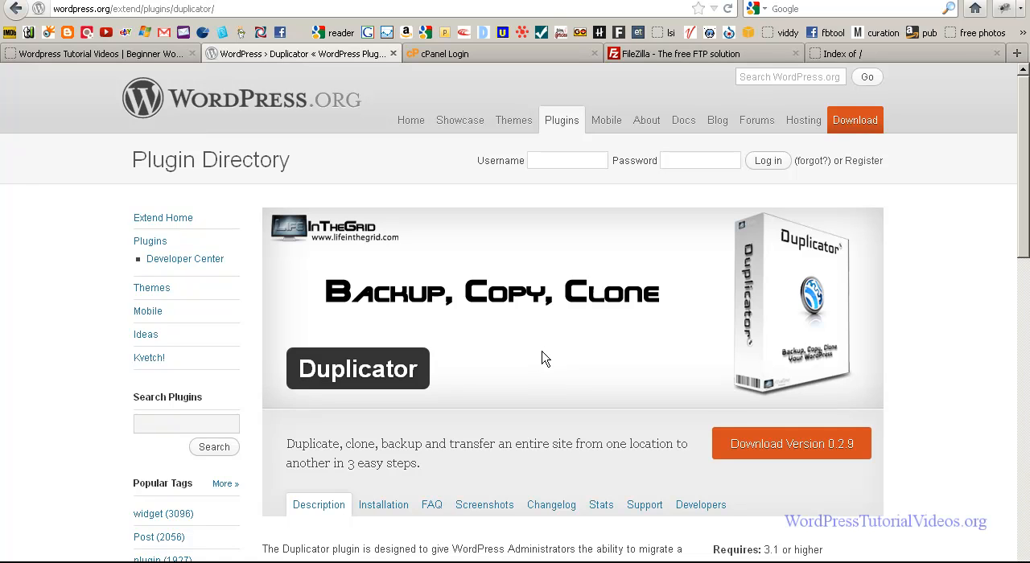
{"action": "mouse_move", "coordinate": [448, 336]}
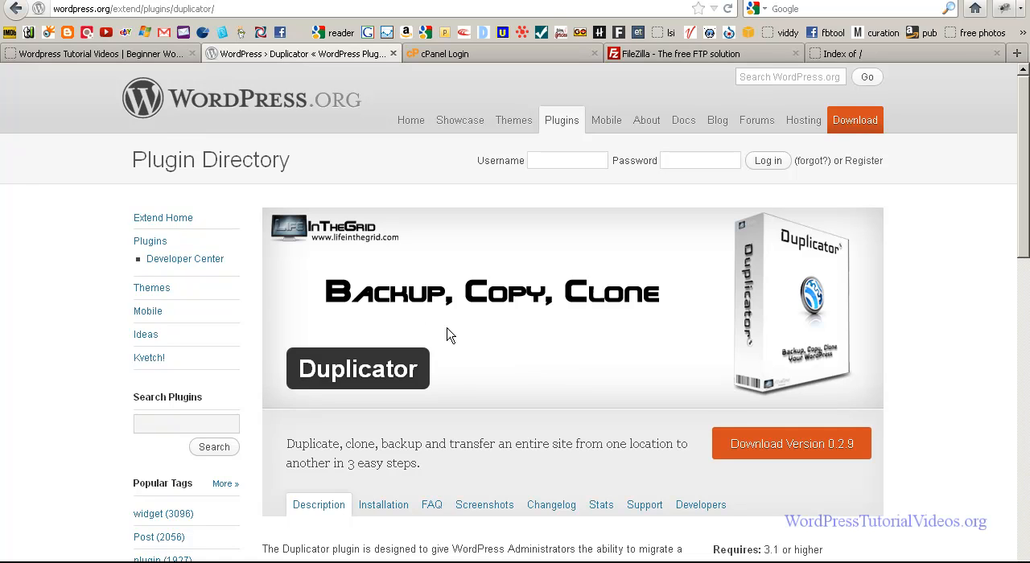
{"action": "mouse_move", "coordinate": [46, 308]}
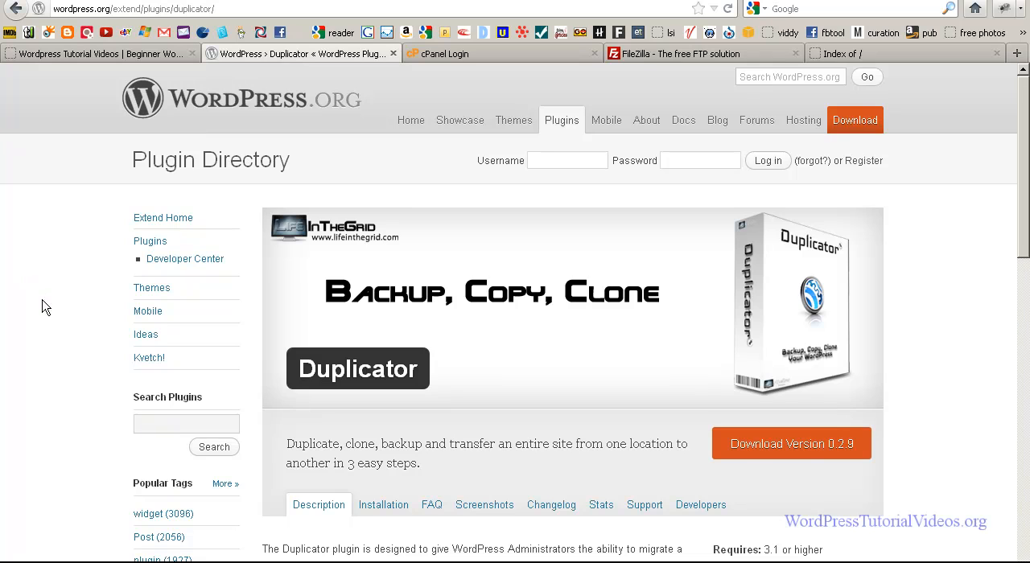
{"action": "mouse_move", "coordinate": [57, 320]}
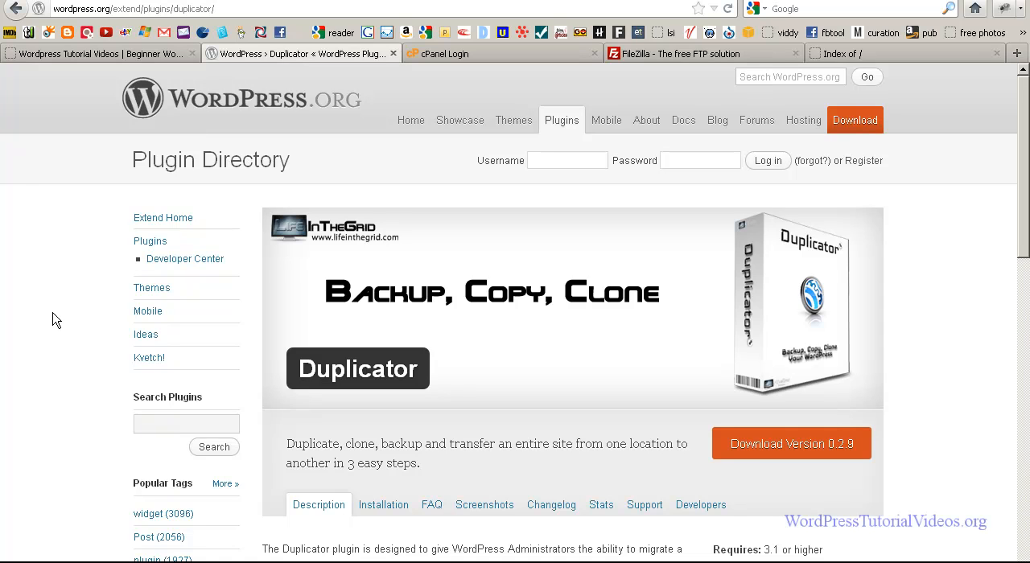
{"action": "mouse_move", "coordinate": [141, 288]}
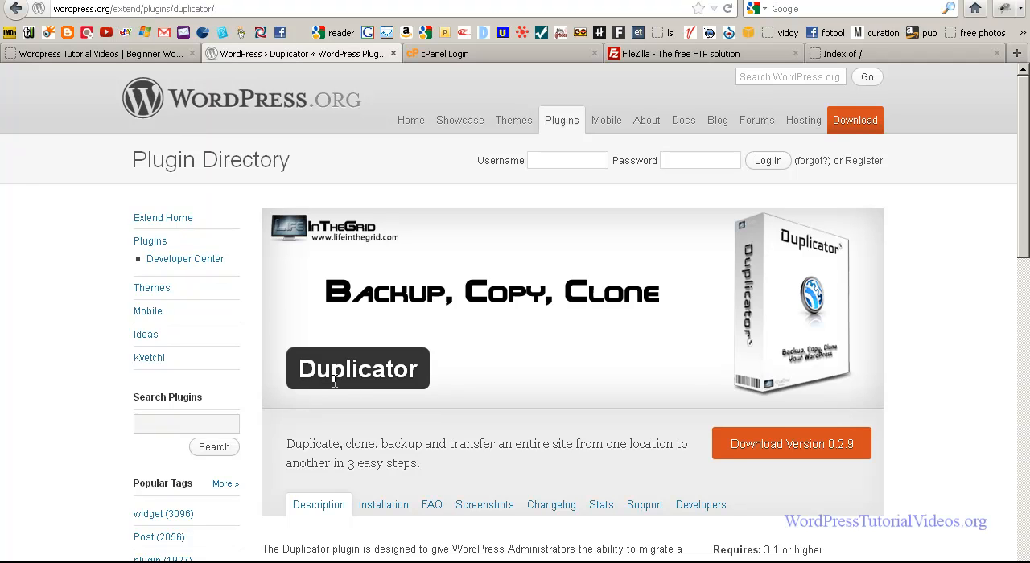
{"action": "mouse_move", "coordinate": [865, 228]}
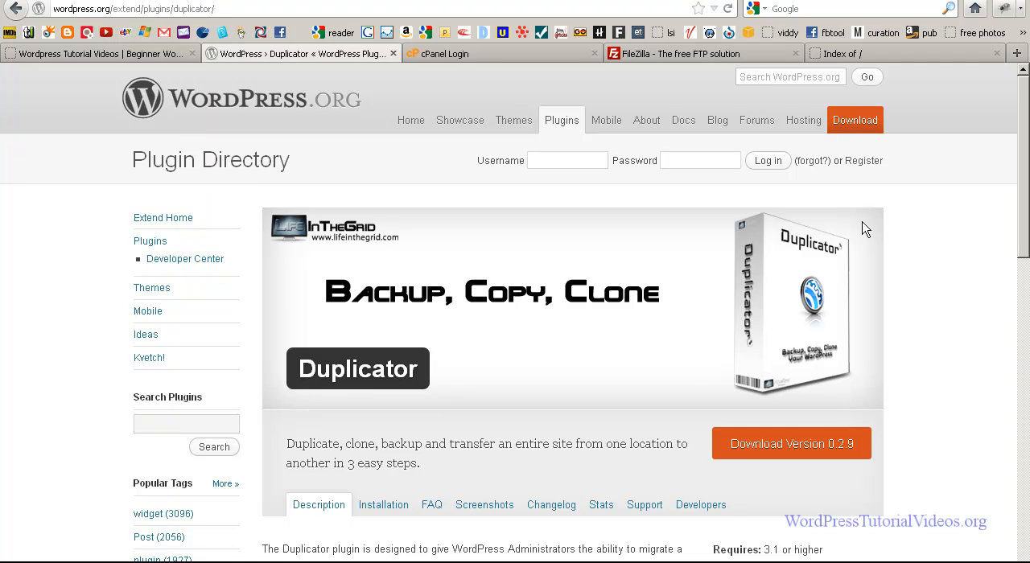
{"action": "mouse_move", "coordinate": [775, 427]}
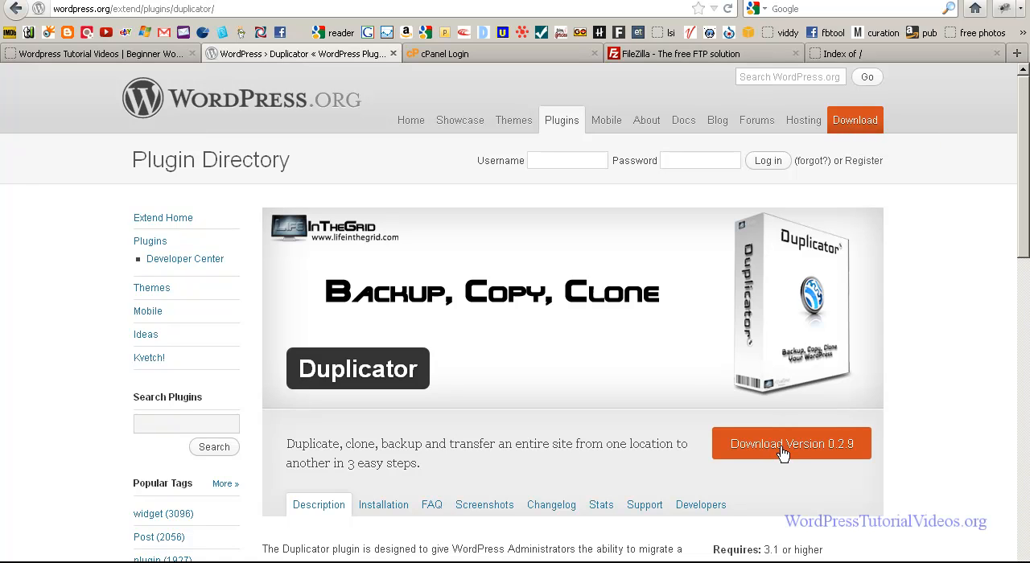
{"action": "mouse_move", "coordinate": [539, 392]}
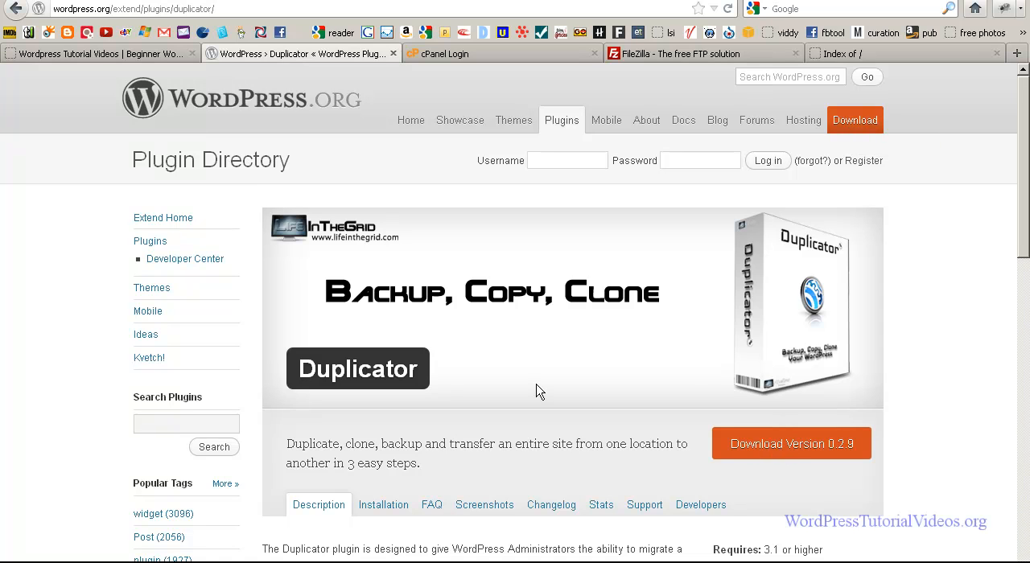
Step: Go to the WordPress Tutorial Videos dashboard and open Plugins > Add New
{"action": "left_click", "coordinate": [97, 53]}
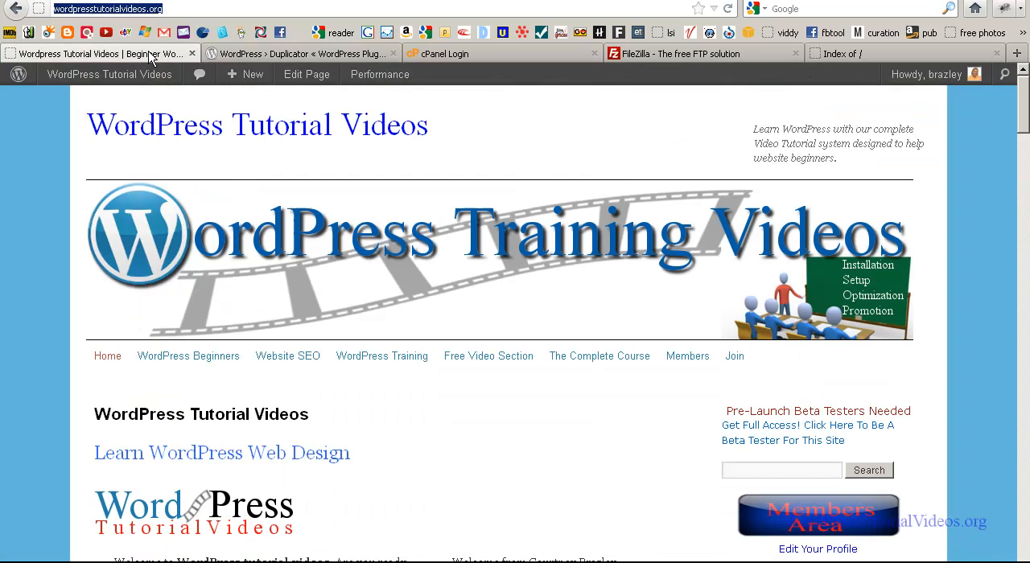
{"action": "left_click", "coordinate": [108, 74]}
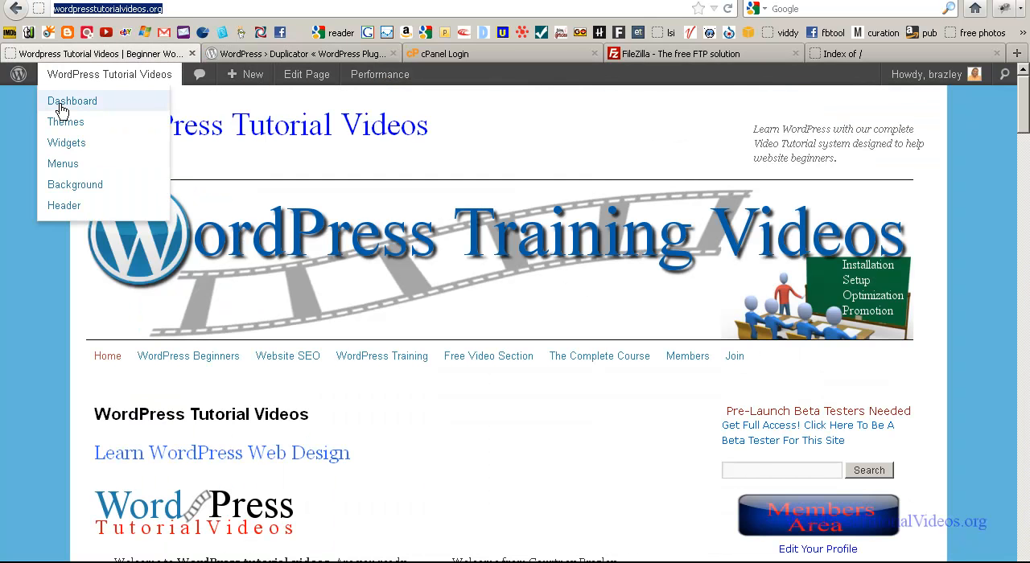
{"action": "left_click", "coordinate": [72, 101]}
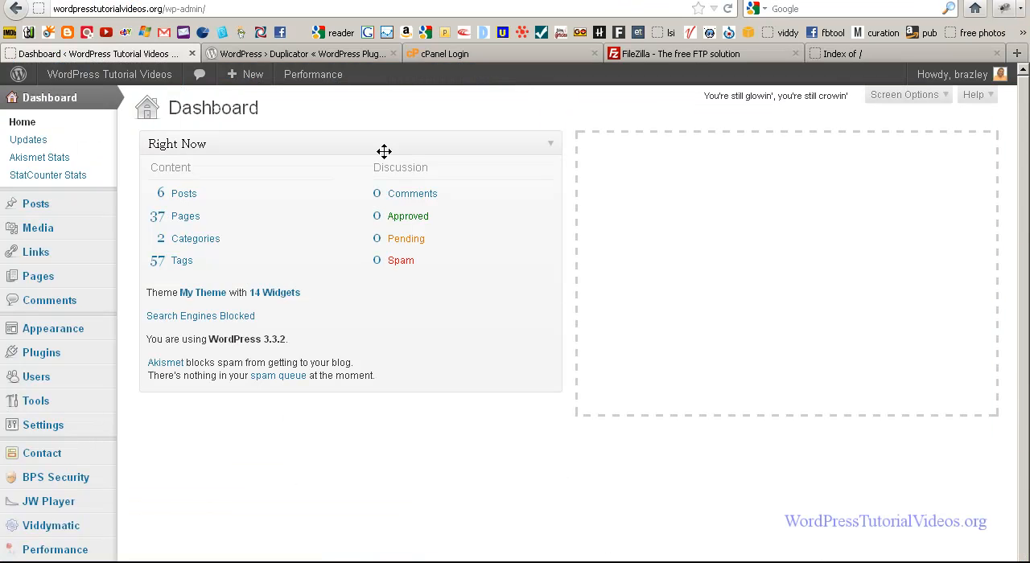
{"action": "mouse_move", "coordinate": [127, 372]}
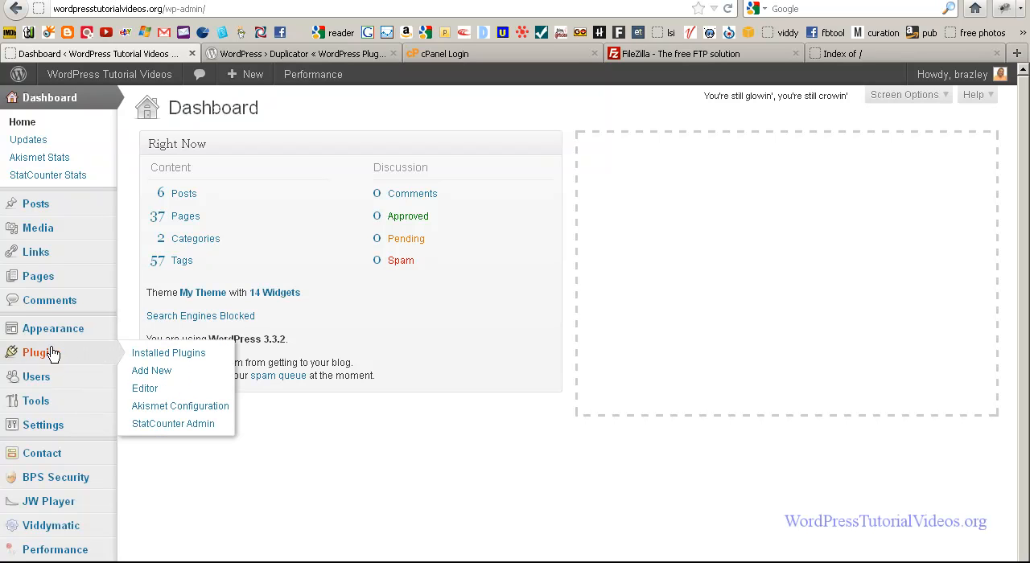
{"action": "left_click", "coordinate": [151, 370]}
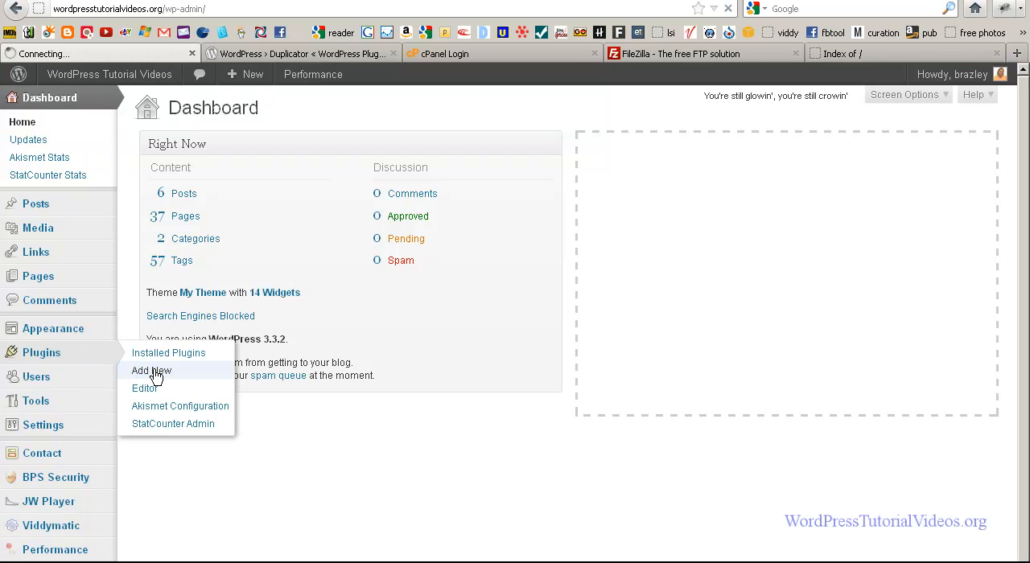
{"action": "left_click", "coordinate": [151, 370]}
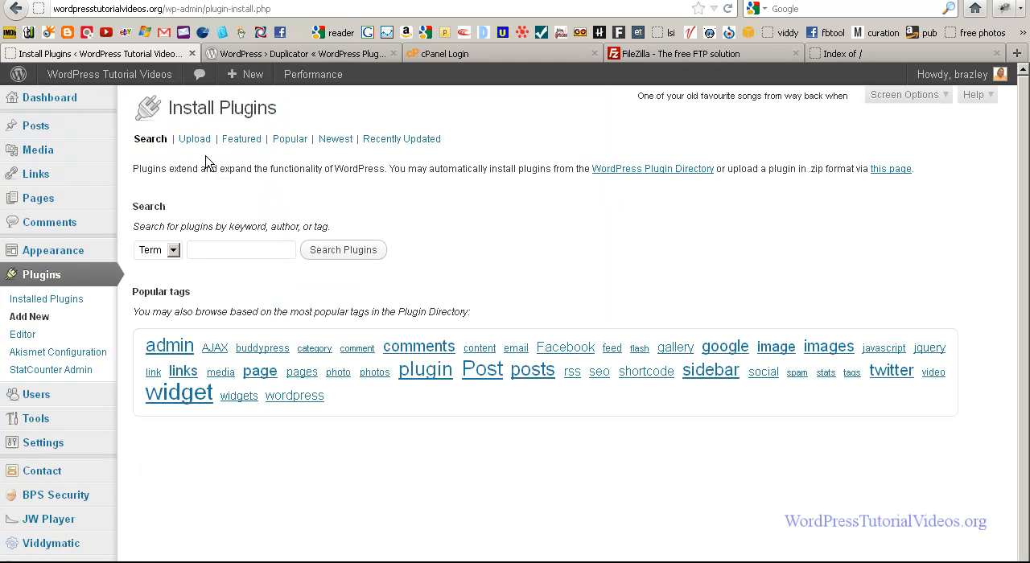
Step: Upload the duplicator.0.2.9 zip through Add New > Upload and install it
{"action": "left_click", "coordinate": [194, 138]}
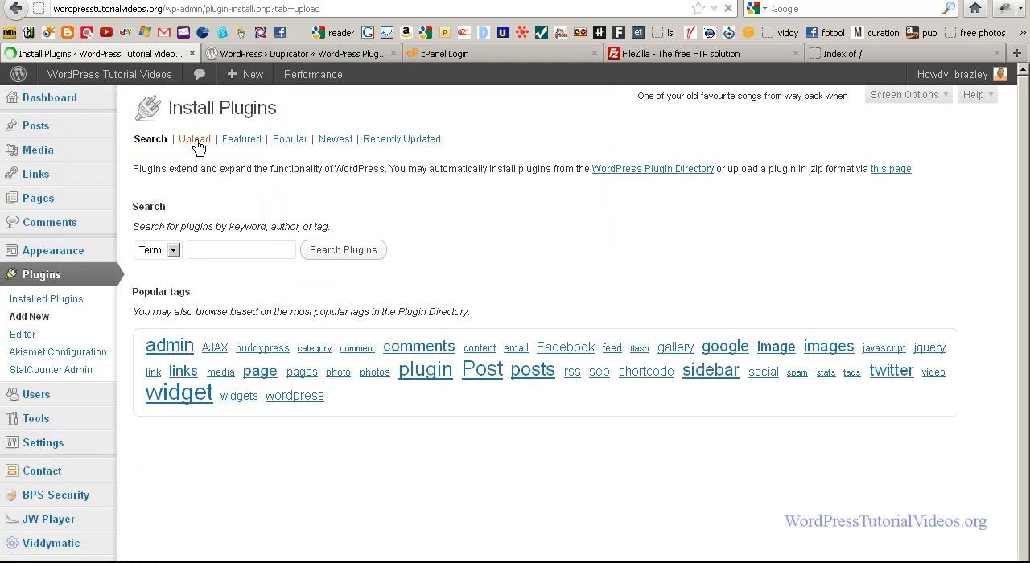
{"action": "left_click", "coordinate": [191, 139]}
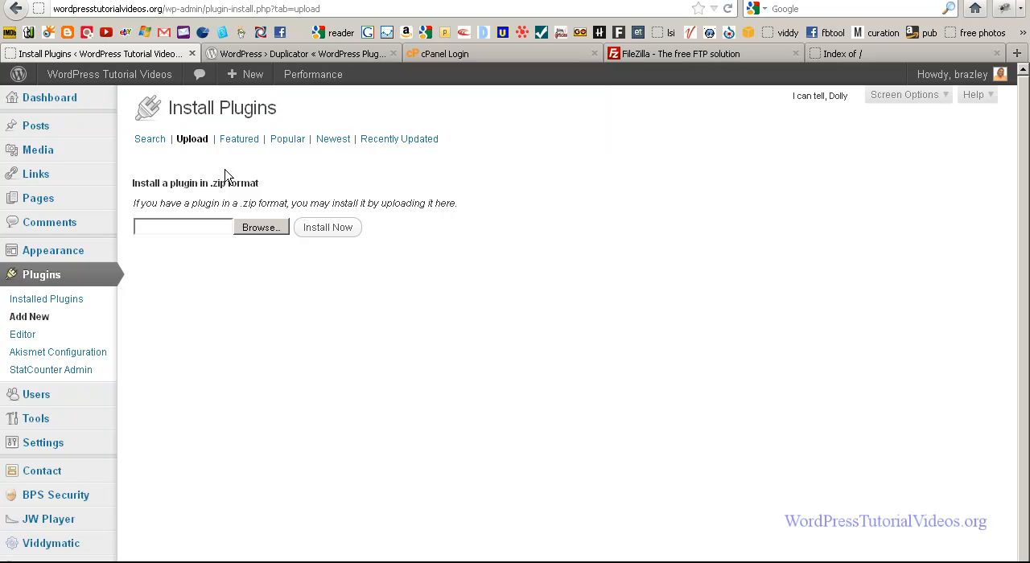
{"action": "left_click", "coordinate": [259, 227]}
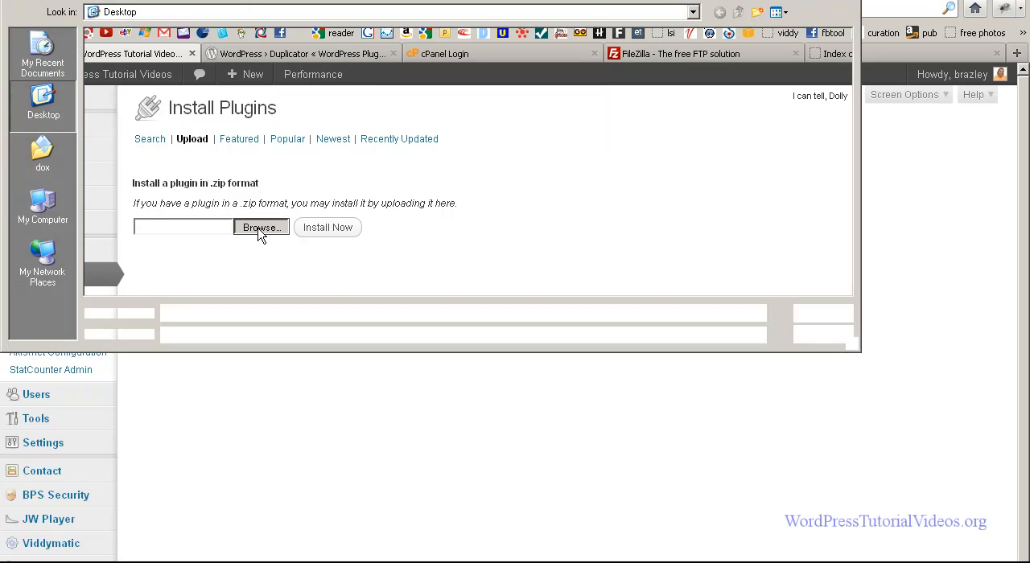
{"action": "left_click", "coordinate": [260, 227]}
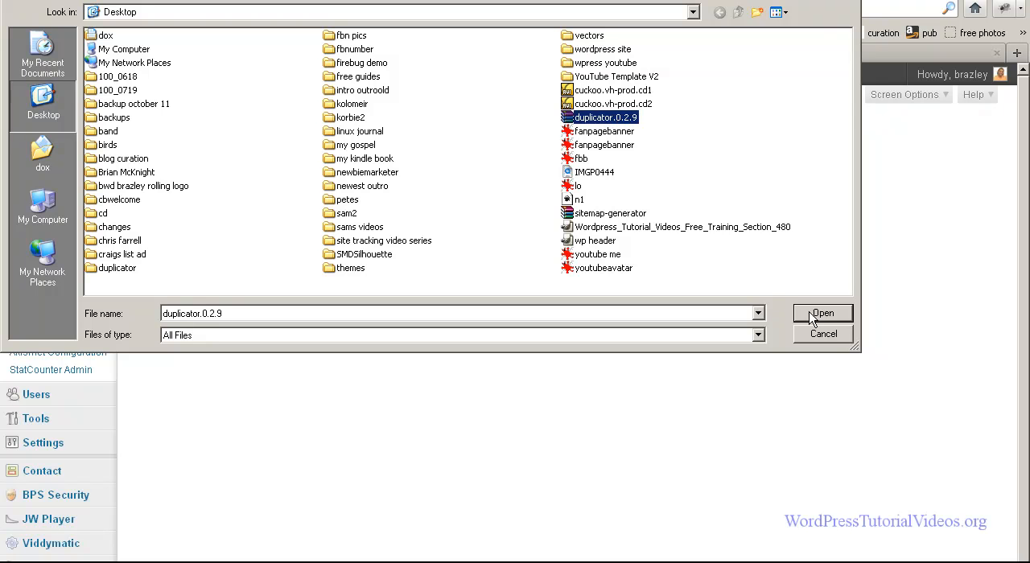
{"action": "left_click", "coordinate": [822, 313]}
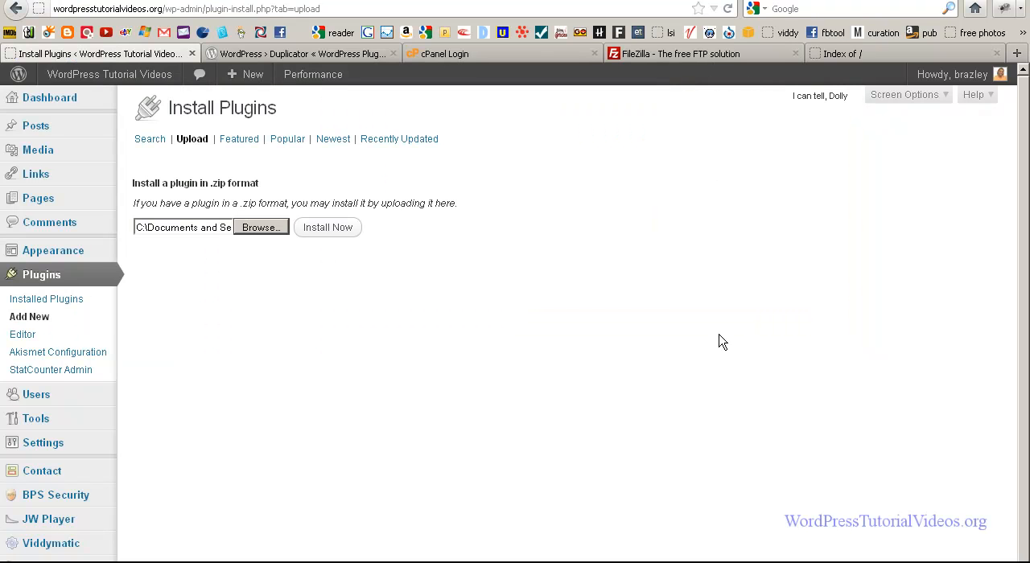
{"action": "left_click", "coordinate": [328, 227]}
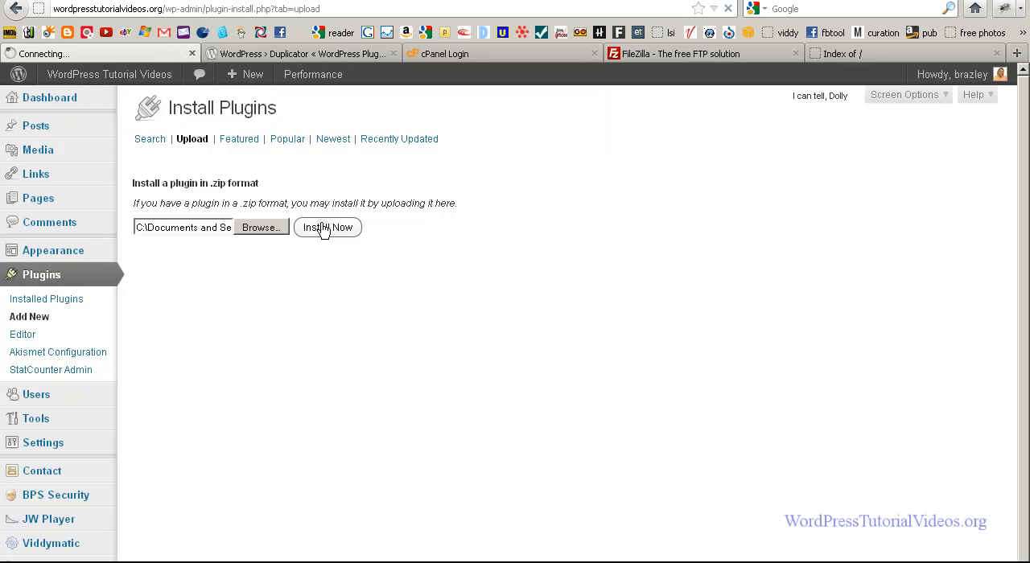
{"action": "left_click", "coordinate": [327, 227]}
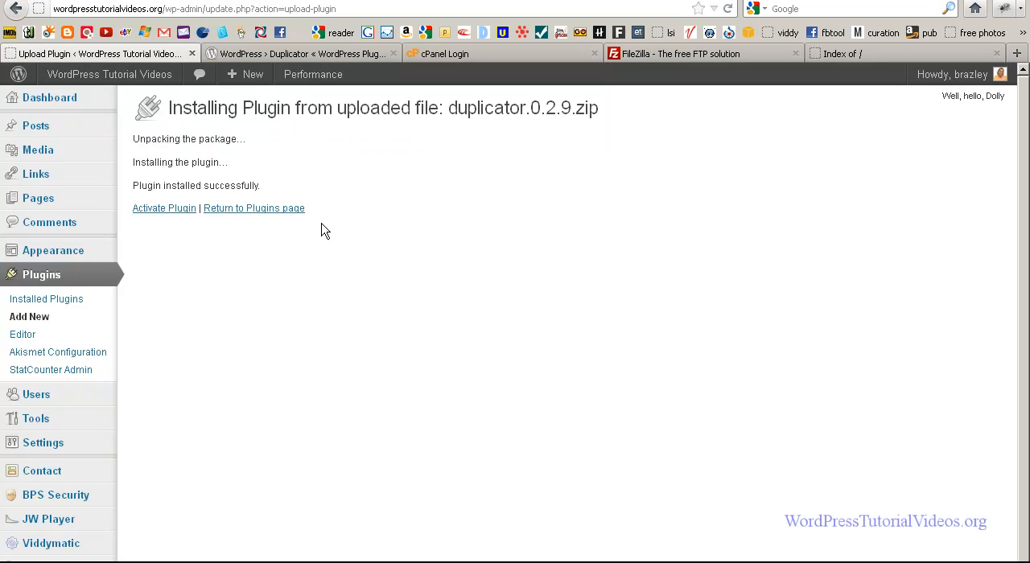
{"action": "mouse_move", "coordinate": [164, 208]}
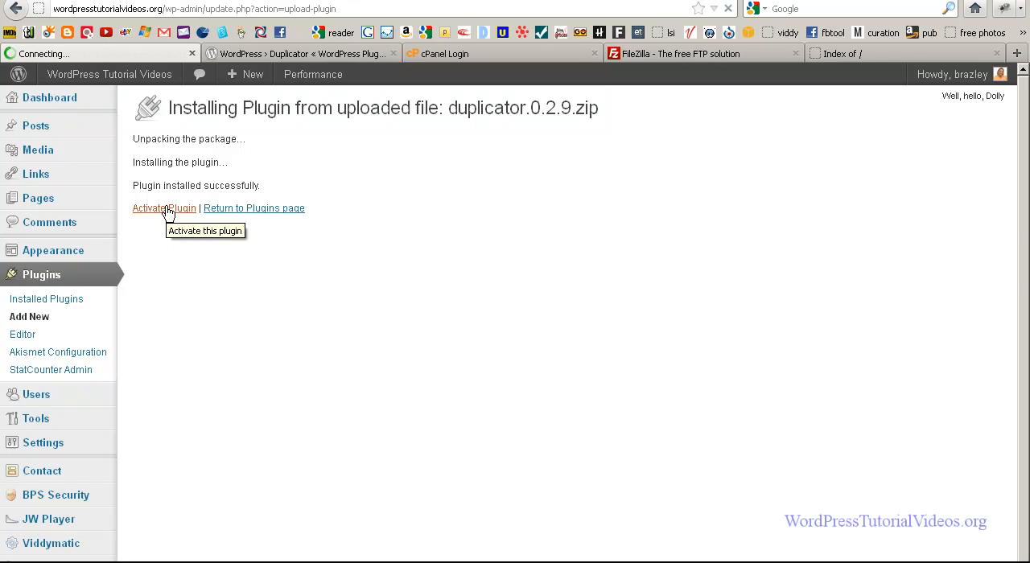
Step: Activate Duplicator, open its Manage package screen, and use 'empty the page cache'
{"action": "left_click", "coordinate": [151, 209]}
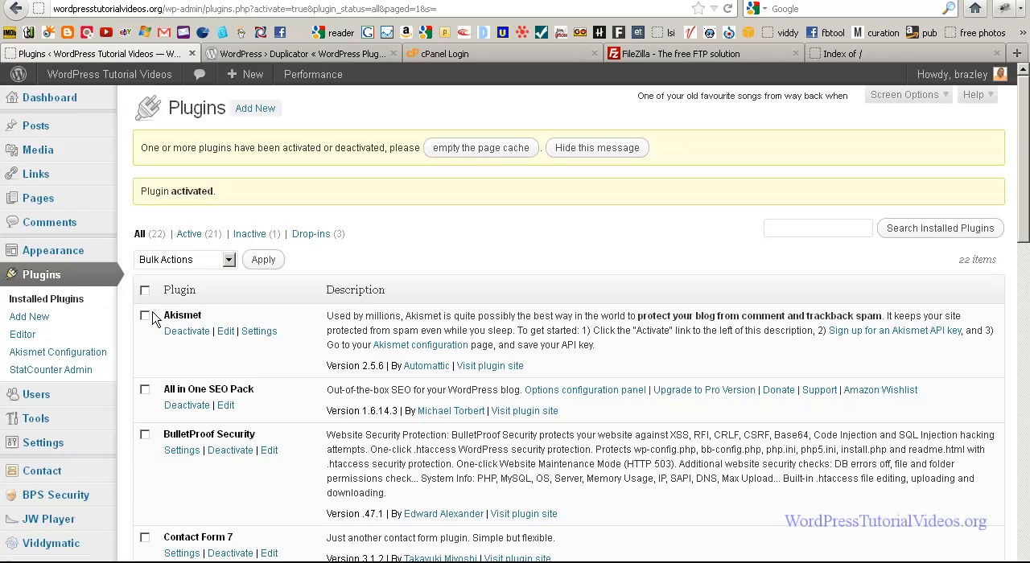
{"action": "scroll", "scroll_direction": "down", "scroll_amount": 3}
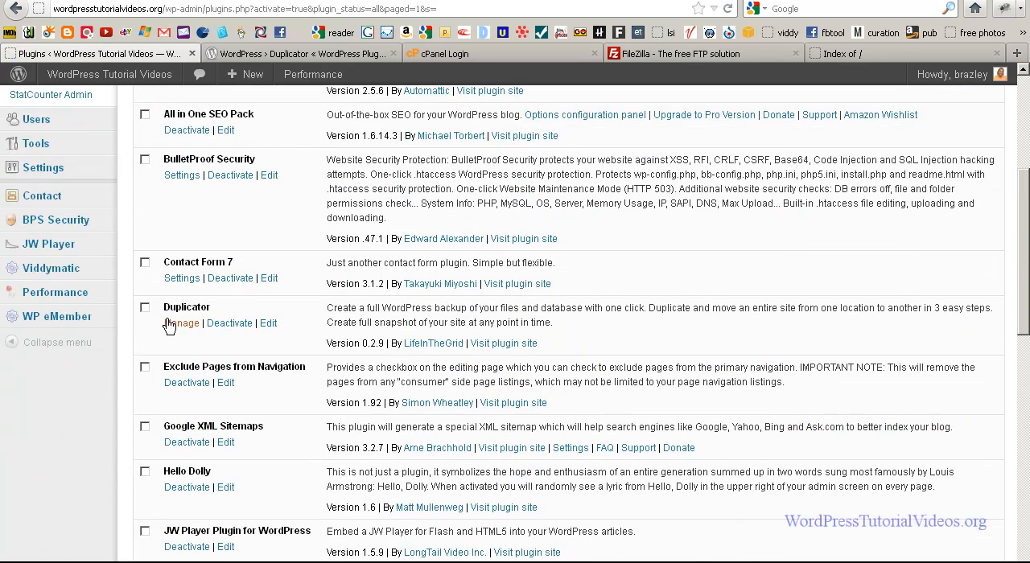
{"action": "left_click", "coordinate": [181, 323]}
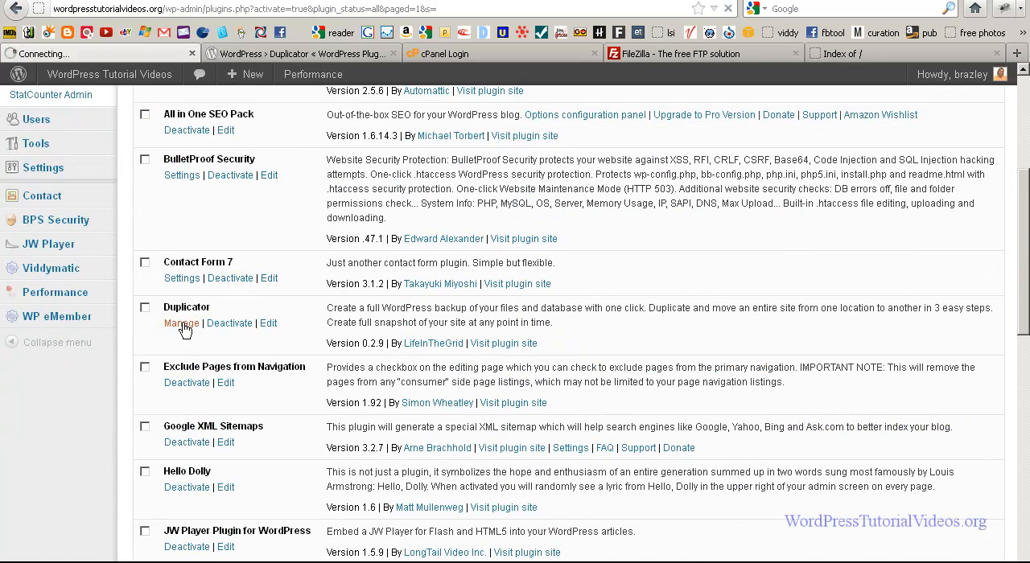
{"action": "left_click", "coordinate": [181, 322]}
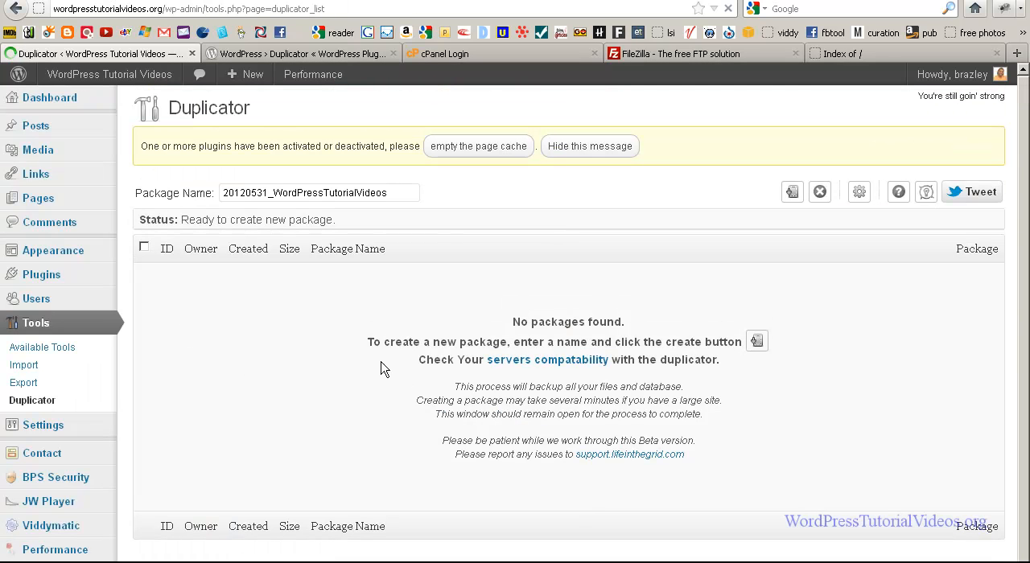
{"action": "mouse_move", "coordinate": [456, 136]}
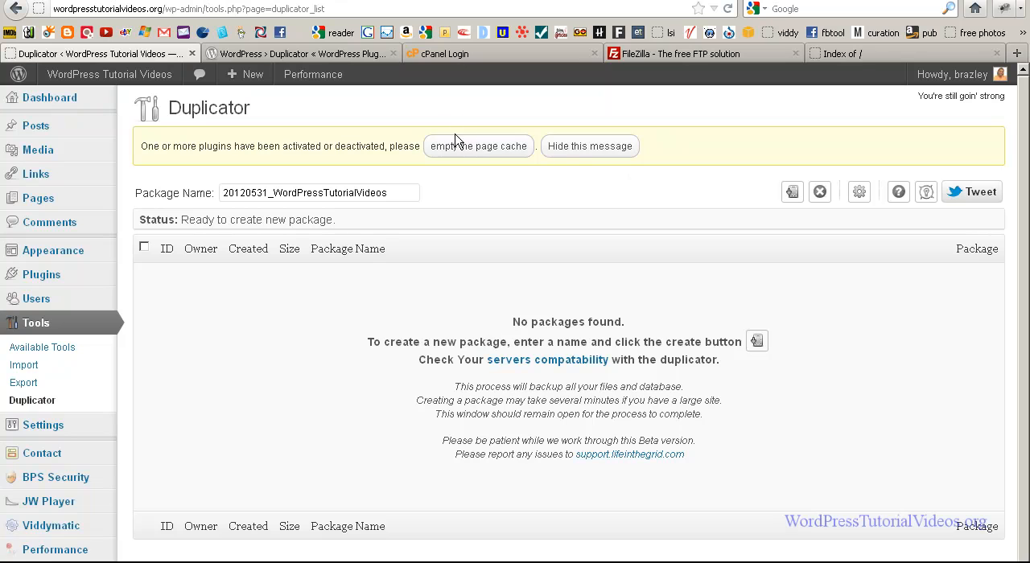
{"action": "left_click", "coordinate": [478, 146]}
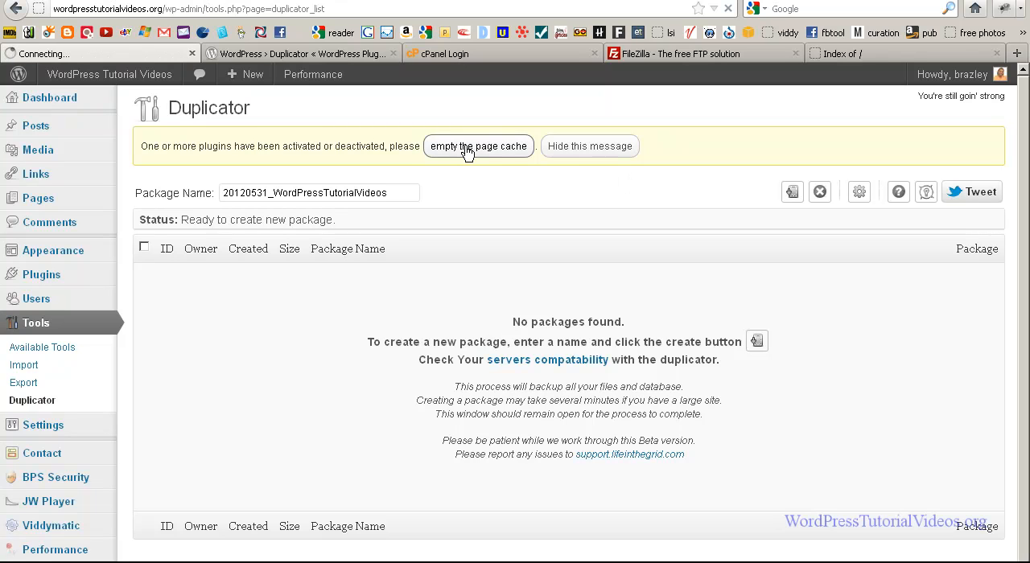
{"action": "left_click", "coordinate": [479, 146]}
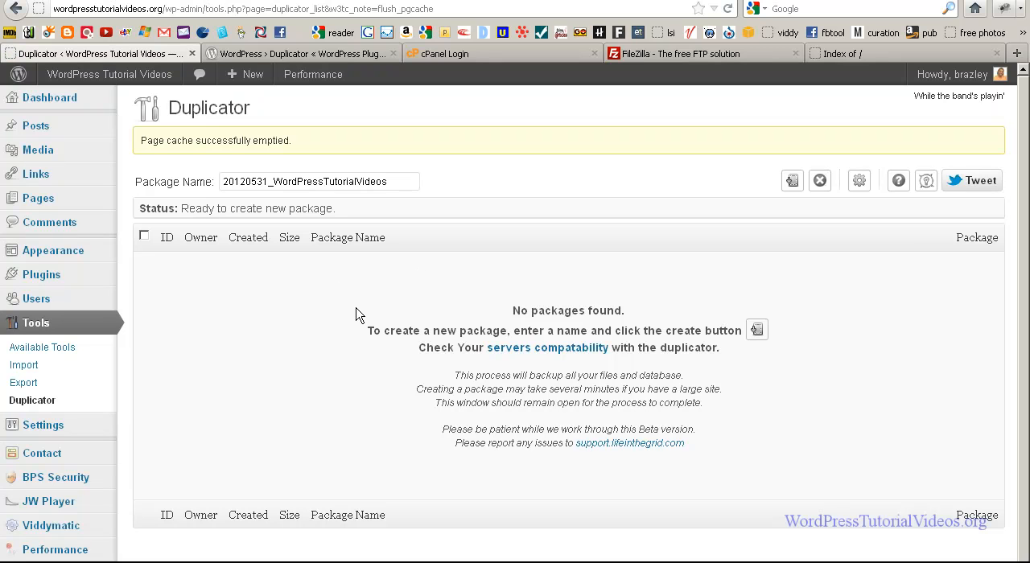
{"action": "mouse_move", "coordinate": [364, 355]}
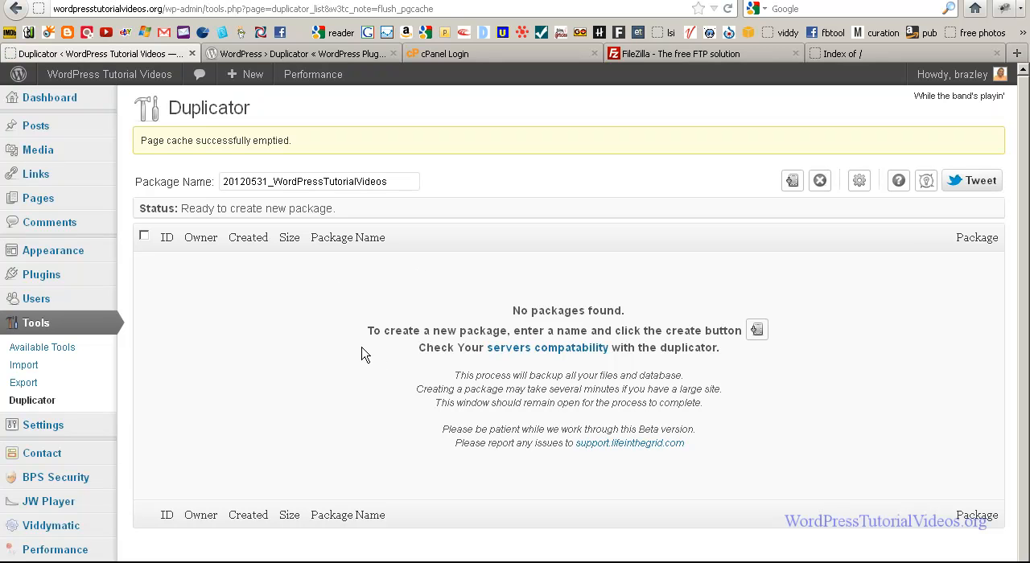
{"action": "mouse_move", "coordinate": [314, 338]}
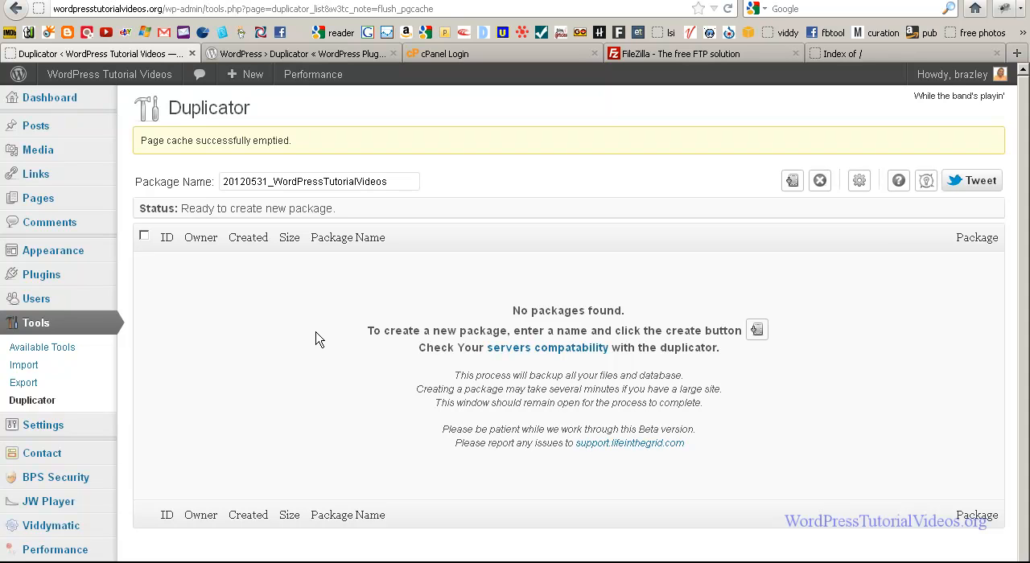
{"action": "mouse_move", "coordinate": [313, 74]}
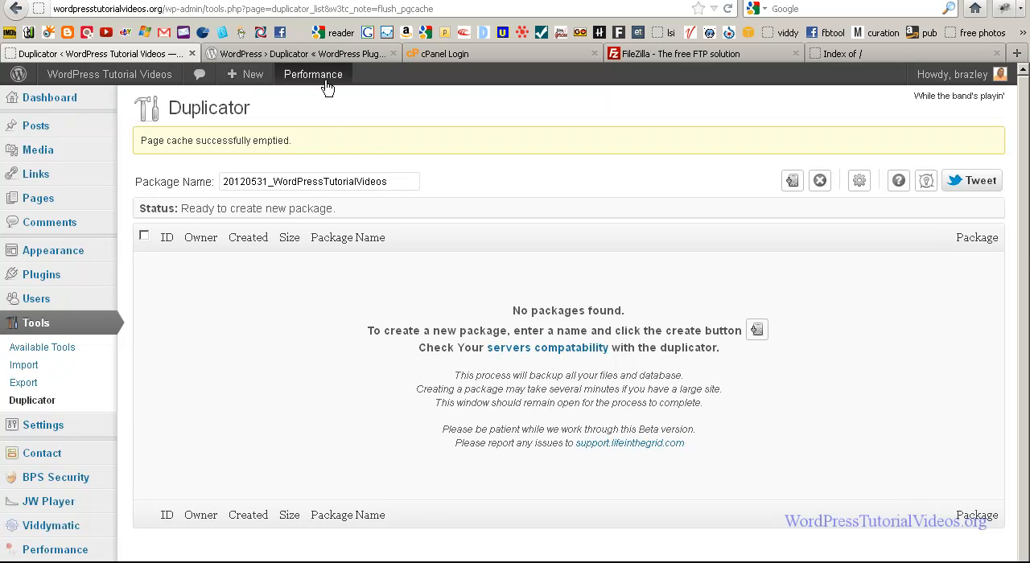
{"action": "left_click", "coordinate": [298, 53]}
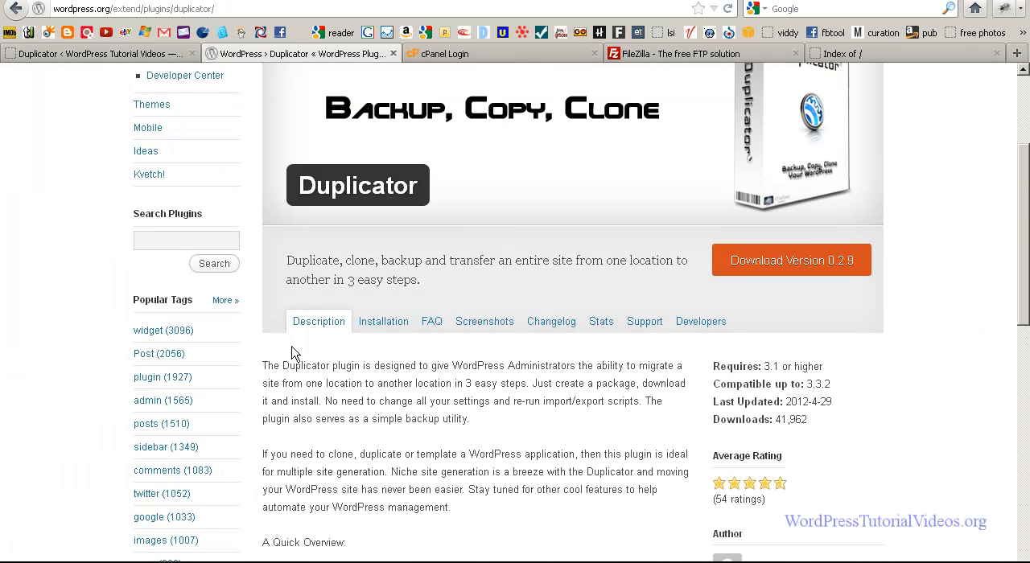
{"action": "scroll", "scroll_direction": "down", "scroll_amount": 3}
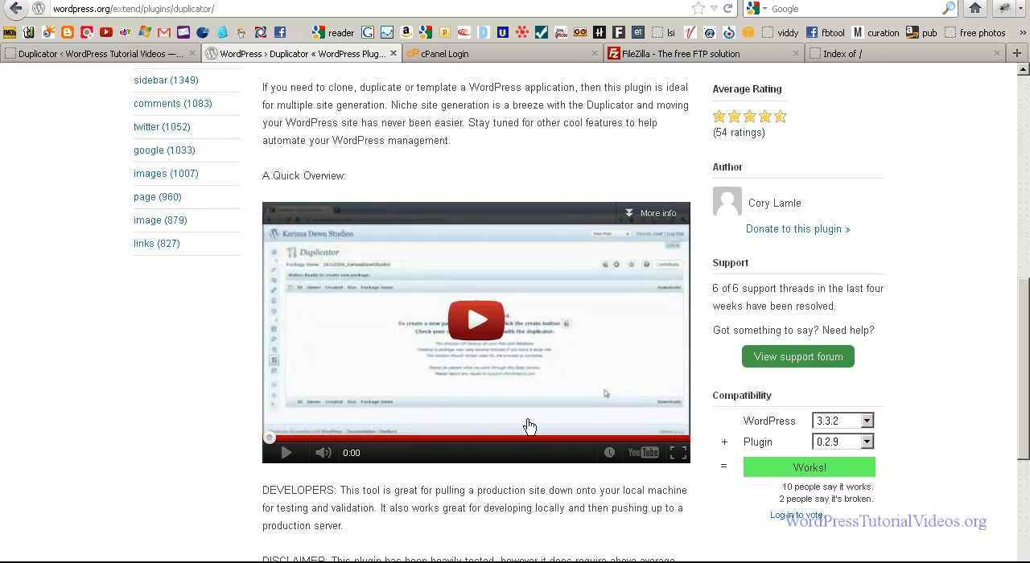
{"action": "mouse_move", "coordinate": [474, 347]}
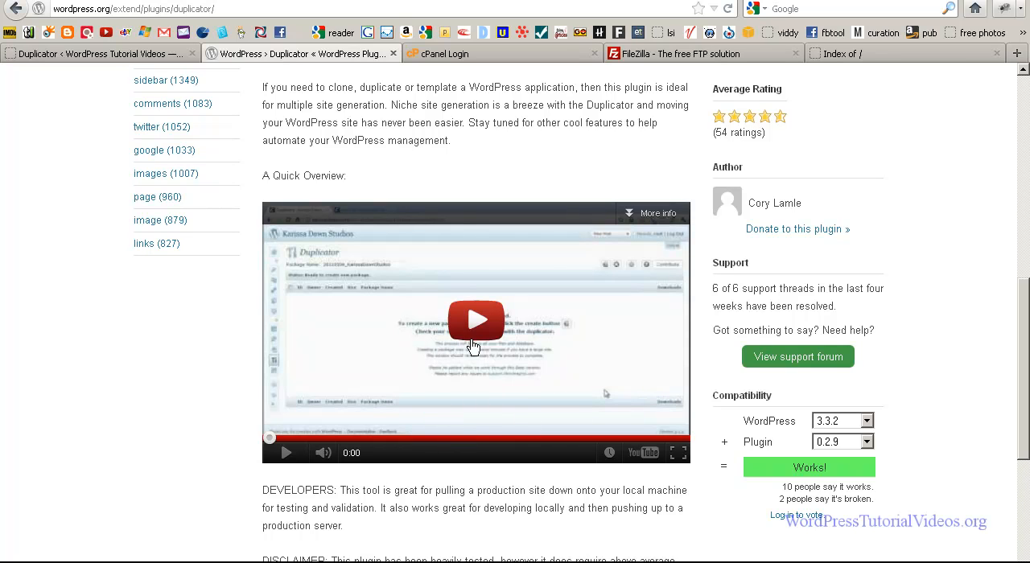
{"action": "mouse_move", "coordinate": [474, 389]}
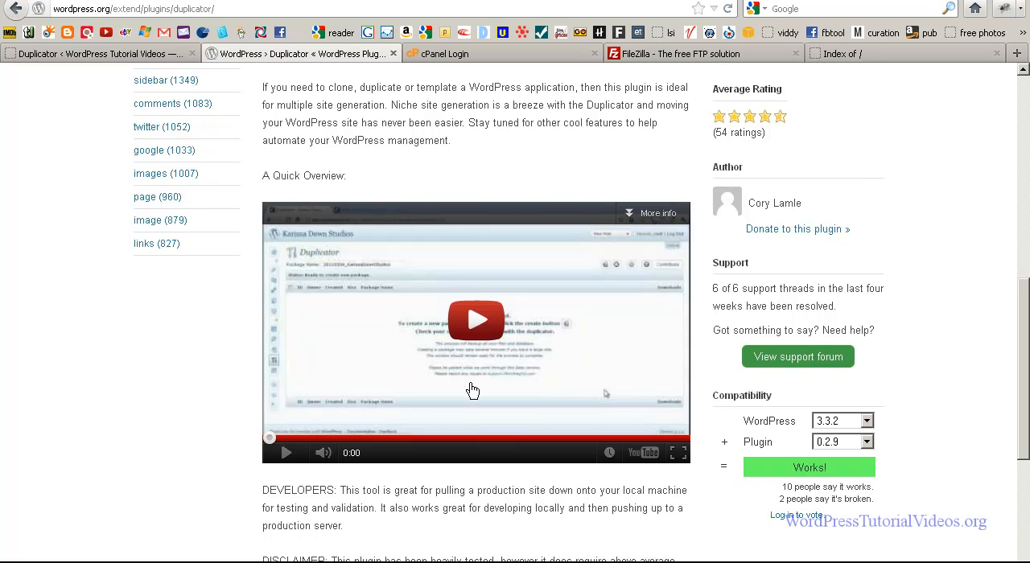
{"action": "scroll", "scroll_direction": "up", "scroll_amount": 3}
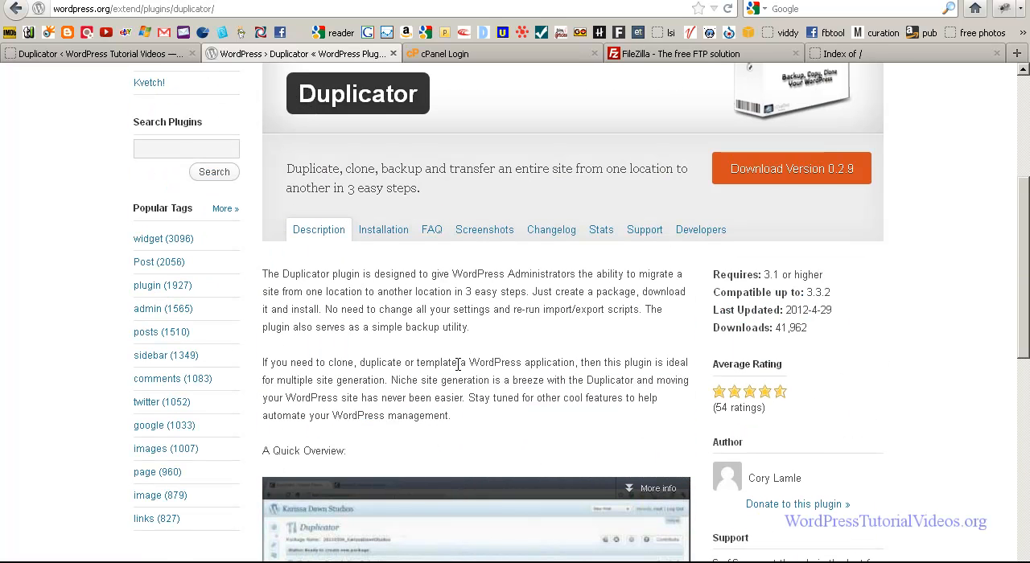
{"action": "scroll", "scroll_direction": "up", "scroll_amount": 3}
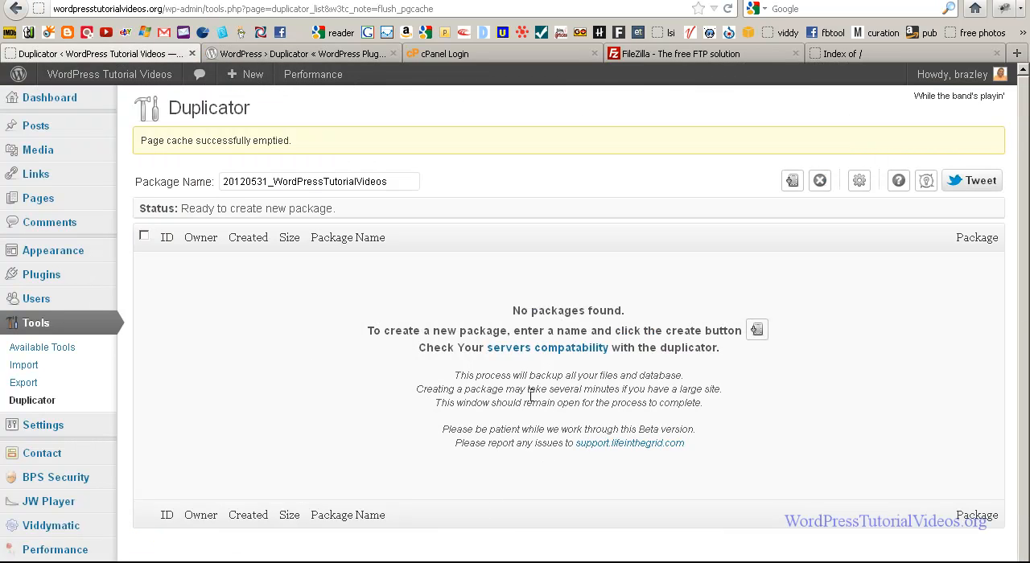
{"action": "mouse_move", "coordinate": [495, 210]}
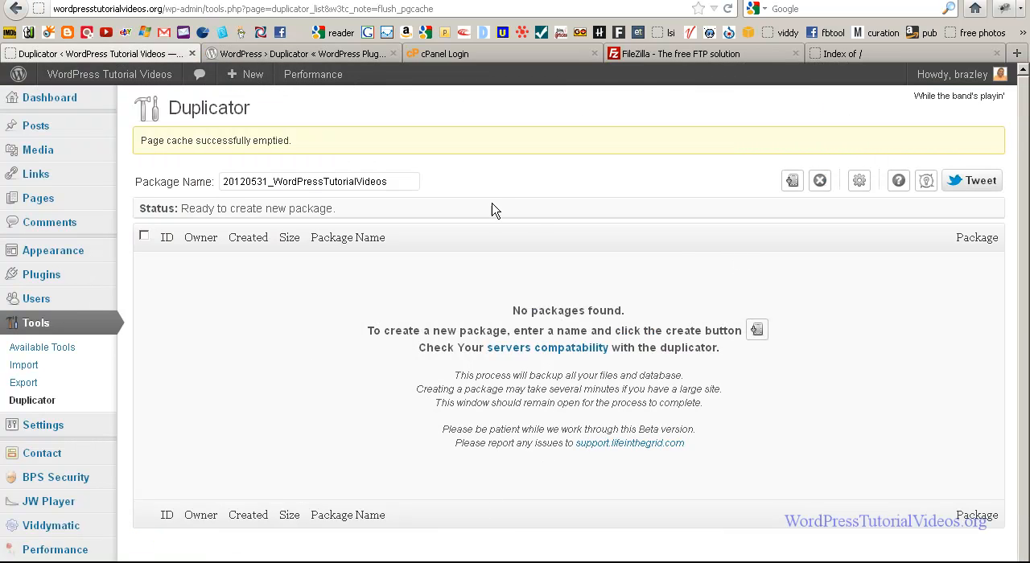
{"action": "mouse_move", "coordinate": [662, 263]}
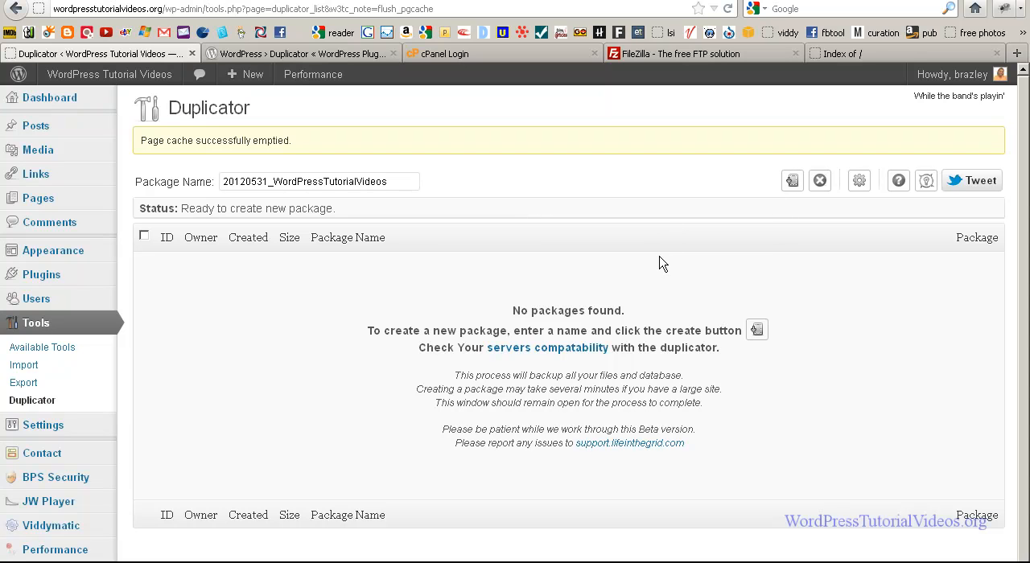
{"action": "mouse_move", "coordinate": [532, 312]}
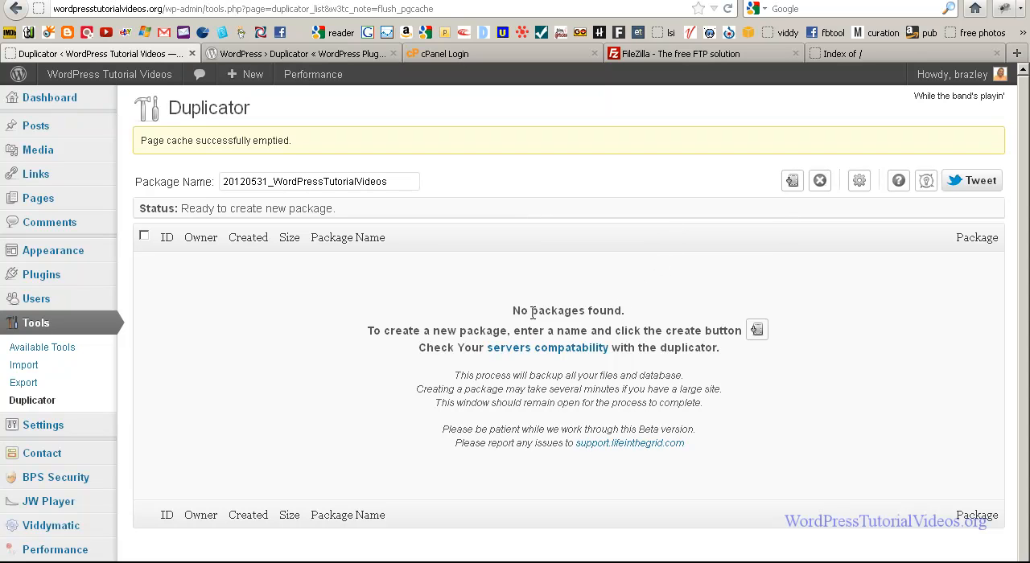
{"action": "mouse_move", "coordinate": [472, 330]}
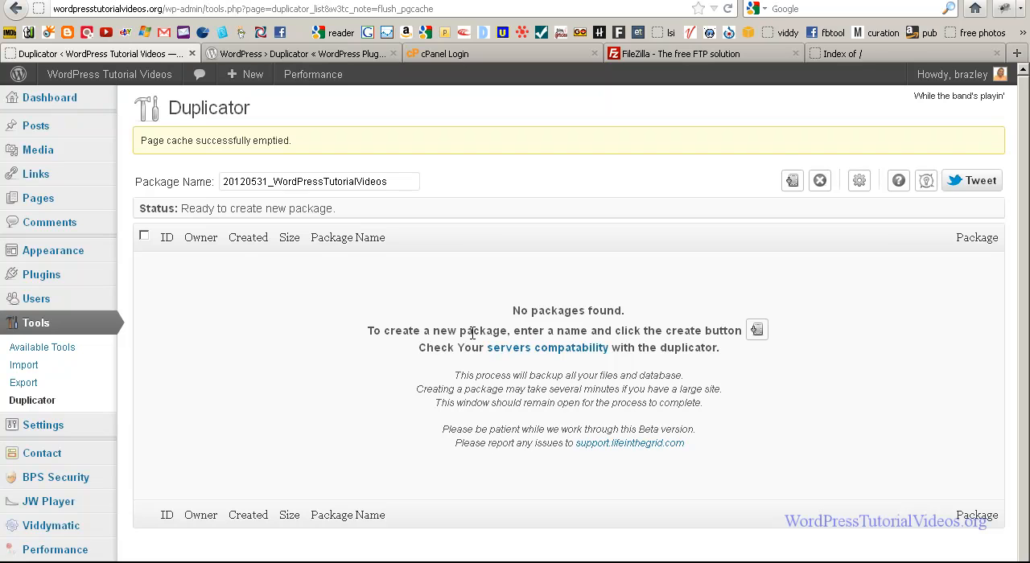
{"action": "mouse_move", "coordinate": [401, 212]}
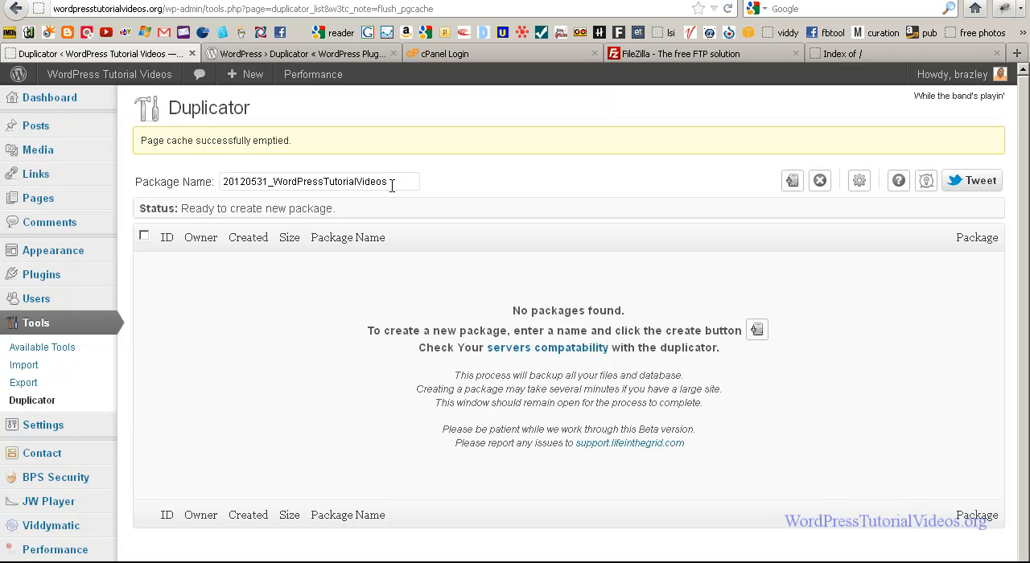
{"action": "mouse_move", "coordinate": [787, 216]}
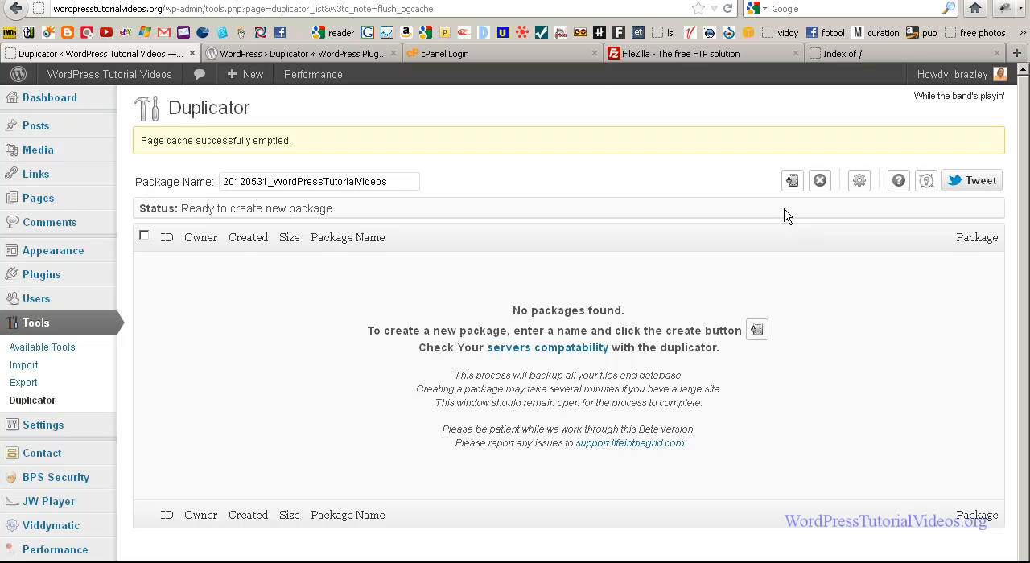
{"action": "mouse_move", "coordinate": [714, 226]}
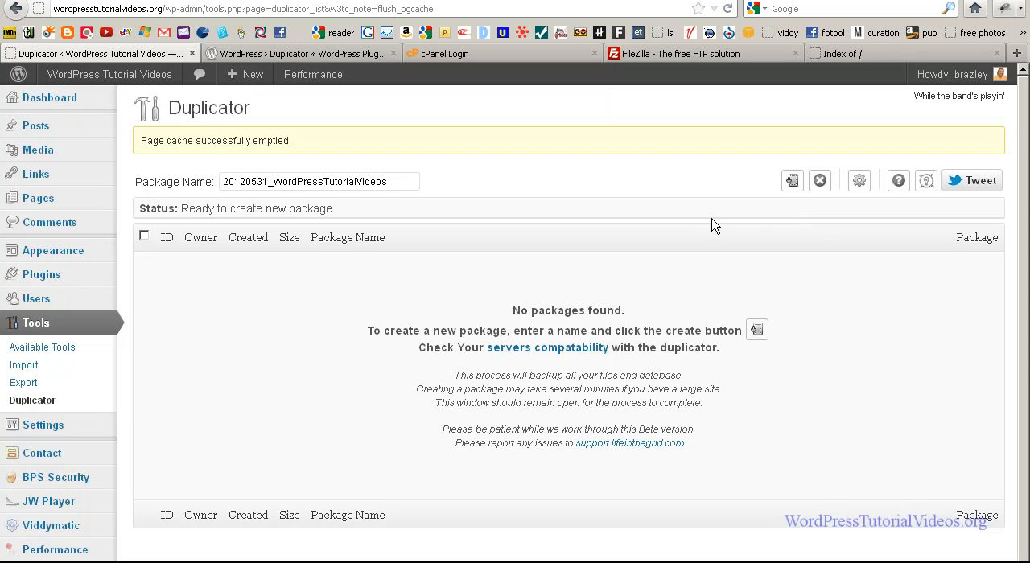
{"action": "mouse_move", "coordinate": [792, 180]}
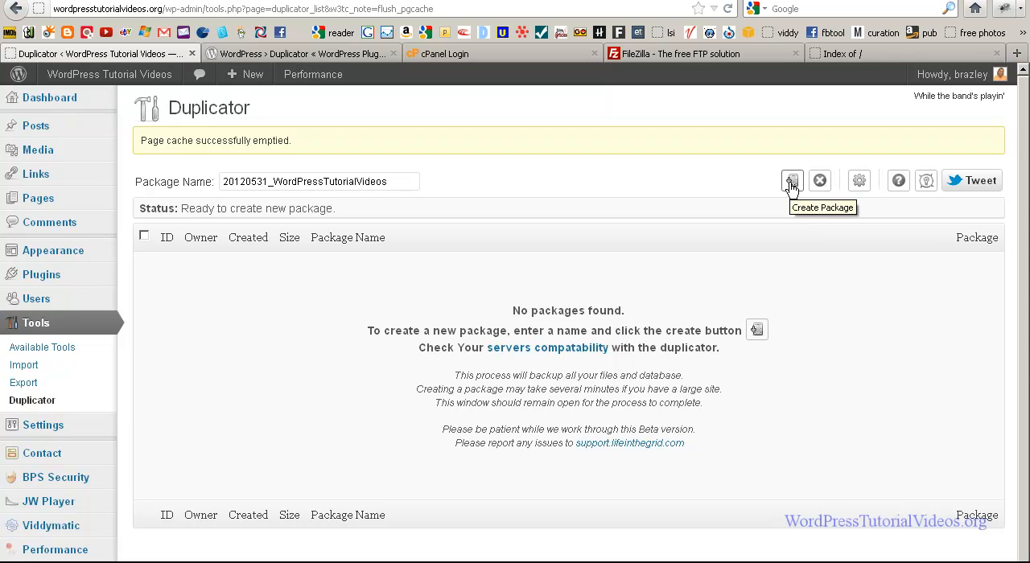
{"action": "mouse_move", "coordinate": [793, 182]}
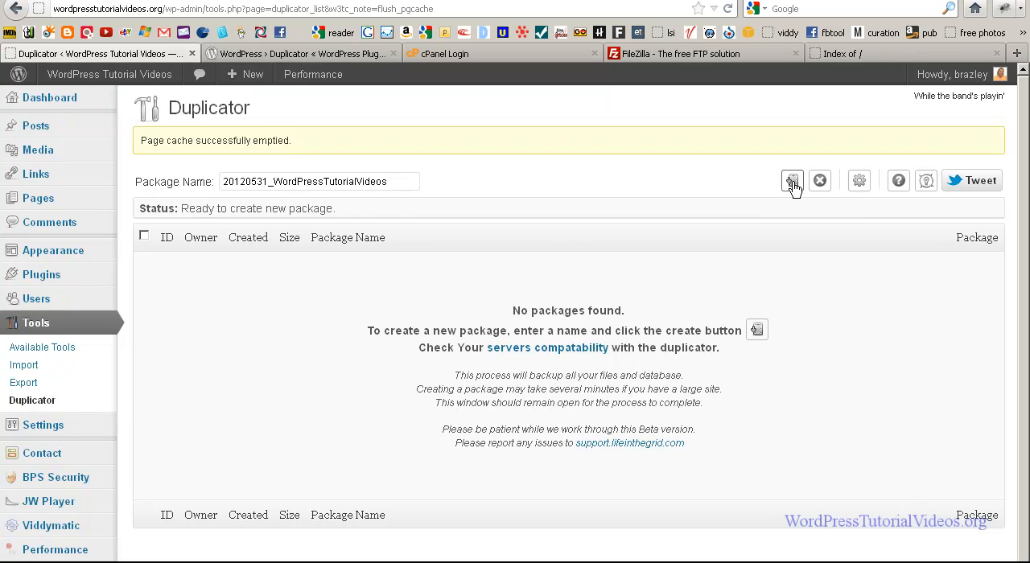
Step: Create a new Duplicator package and confirm the 40.42MB build
{"action": "left_click", "coordinate": [792, 180]}
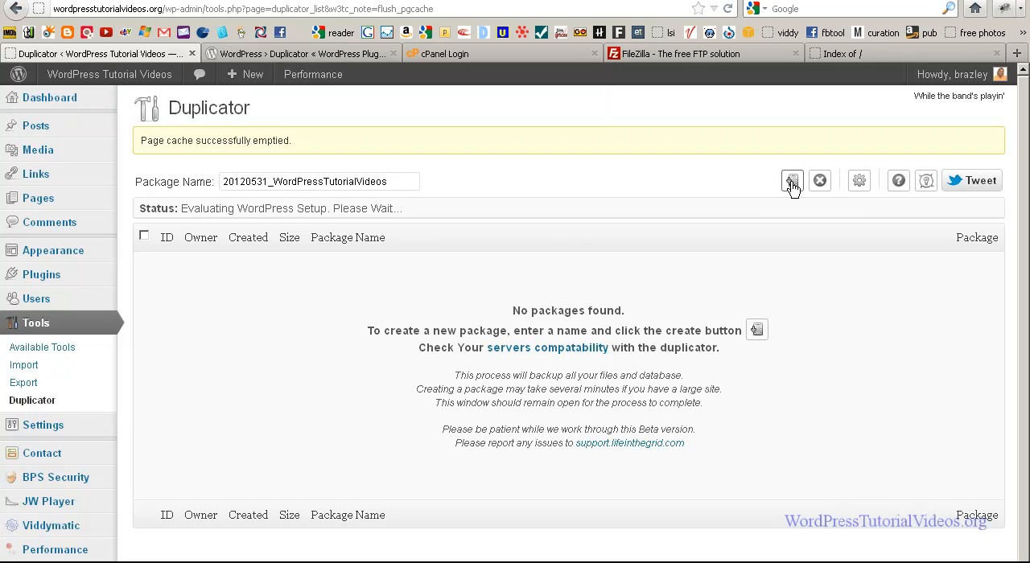
{"action": "left_click", "coordinate": [792, 181]}
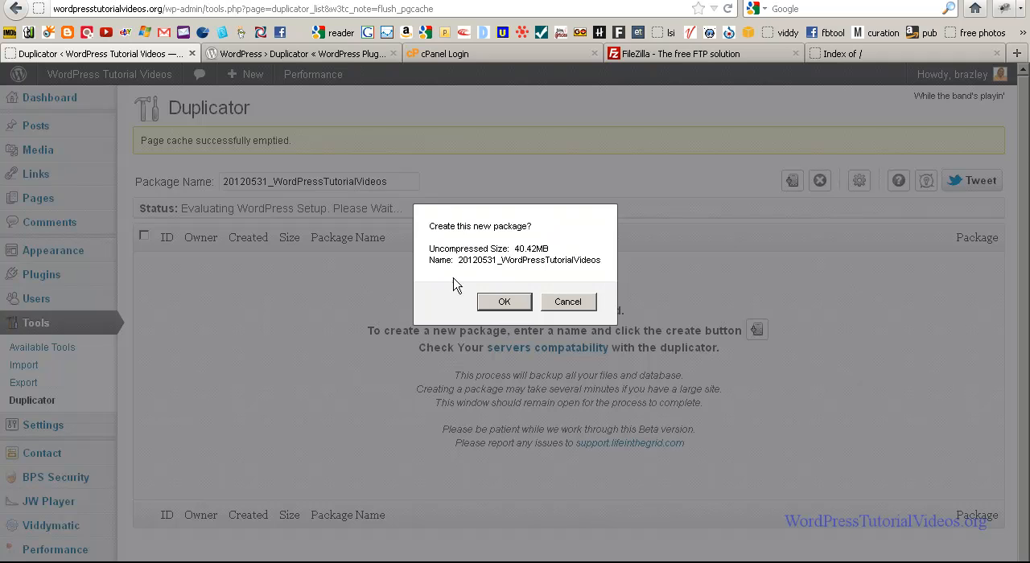
{"action": "mouse_move", "coordinate": [495, 291]}
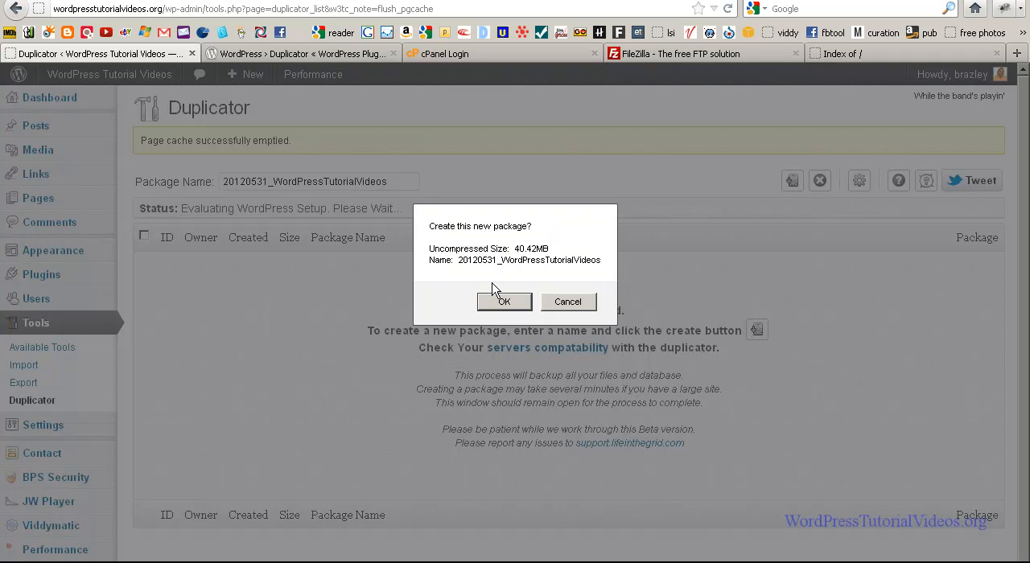
{"action": "mouse_move", "coordinate": [478, 278]}
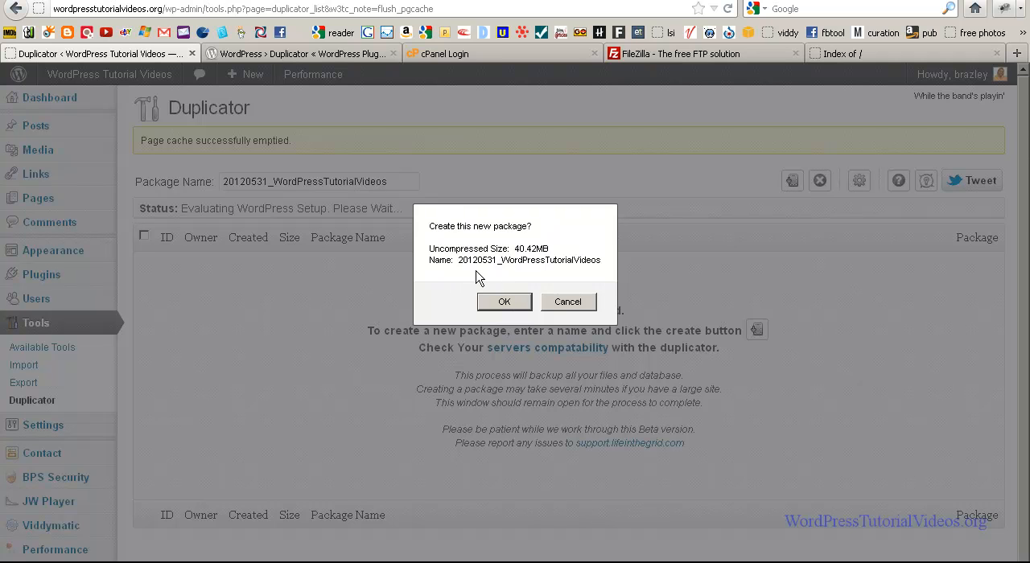
{"action": "mouse_move", "coordinate": [463, 281]}
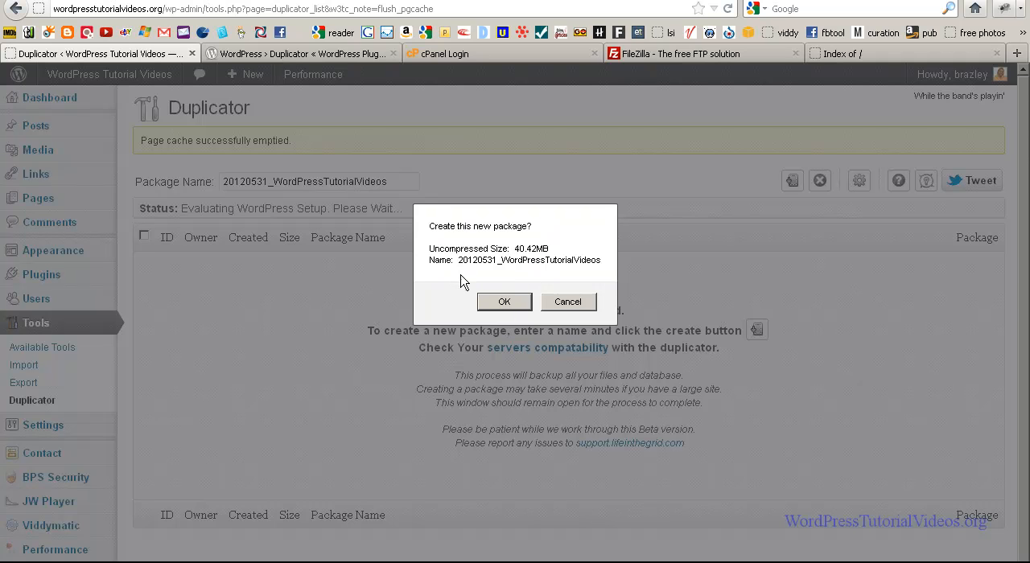
{"action": "mouse_move", "coordinate": [560, 265]}
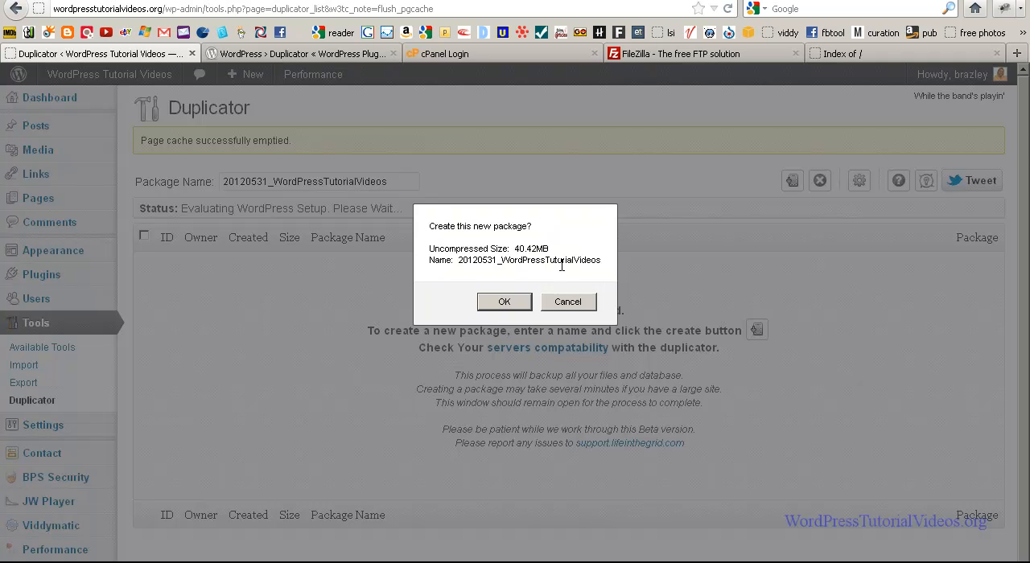
{"action": "left_click", "coordinate": [504, 301]}
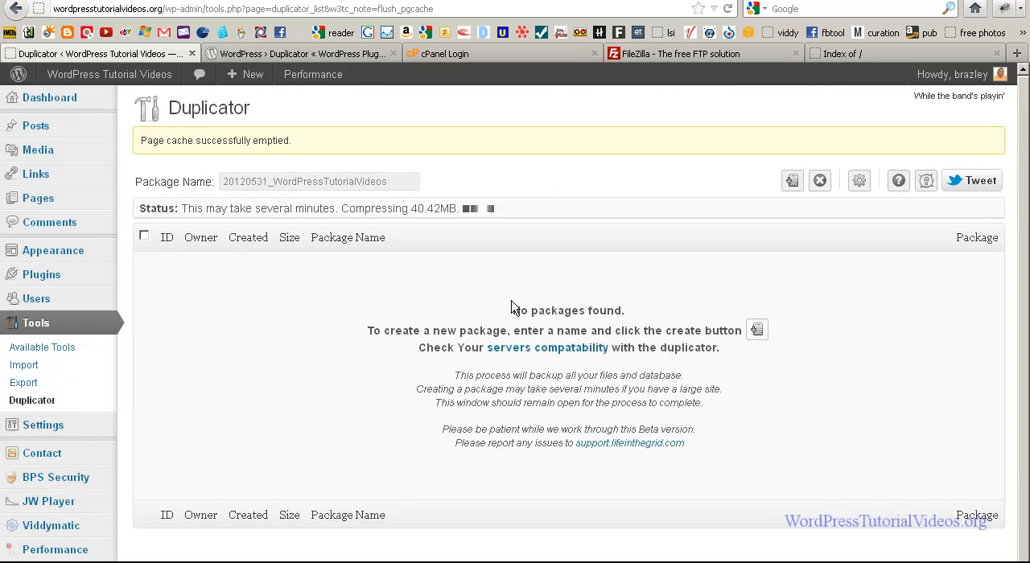
{"action": "mouse_move", "coordinate": [524, 305]}
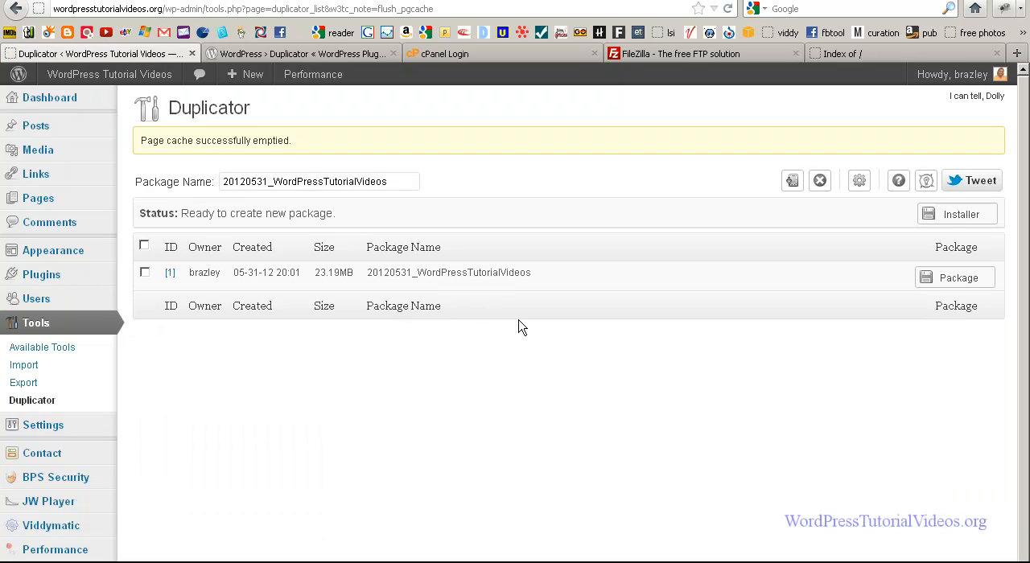
{"action": "mouse_move", "coordinate": [321, 239]}
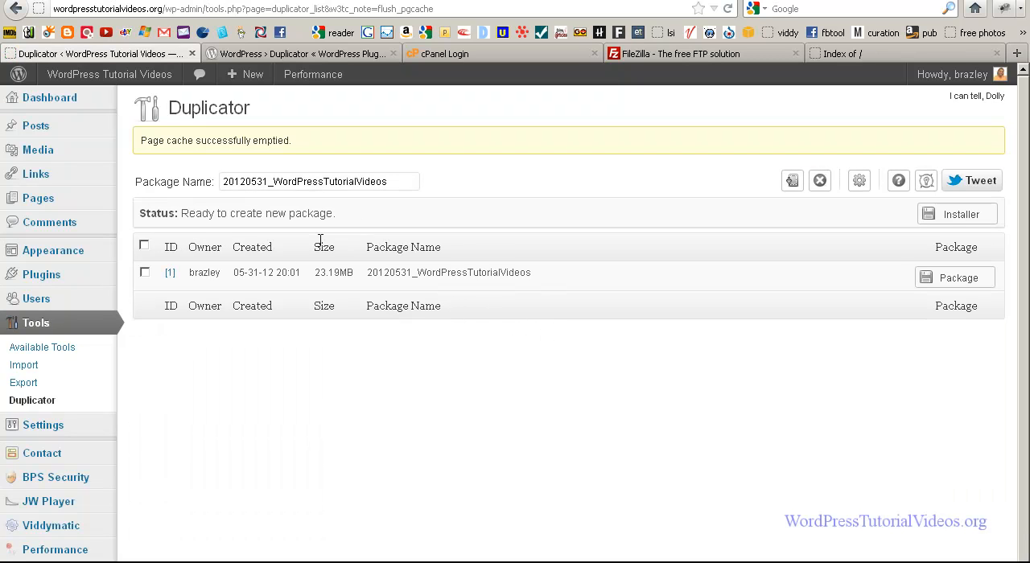
{"action": "mouse_move", "coordinate": [326, 285]}
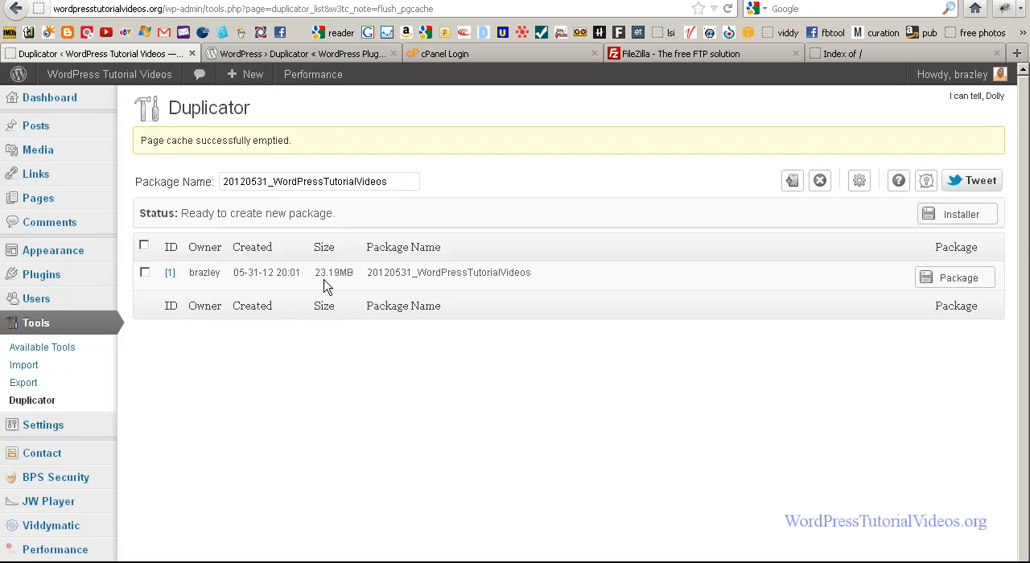
{"action": "mouse_move", "coordinate": [955, 278]}
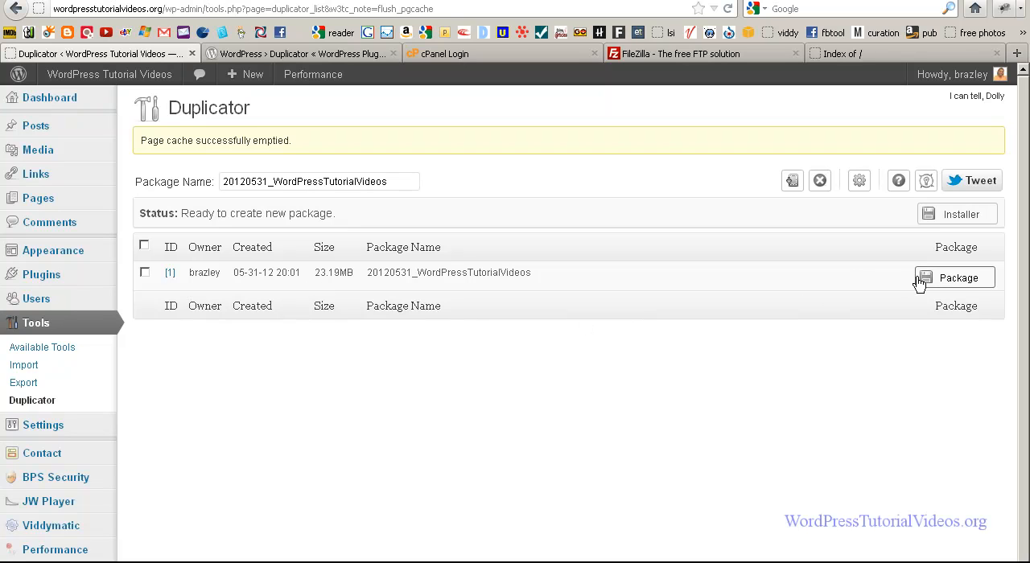
{"action": "mouse_move", "coordinate": [939, 282]}
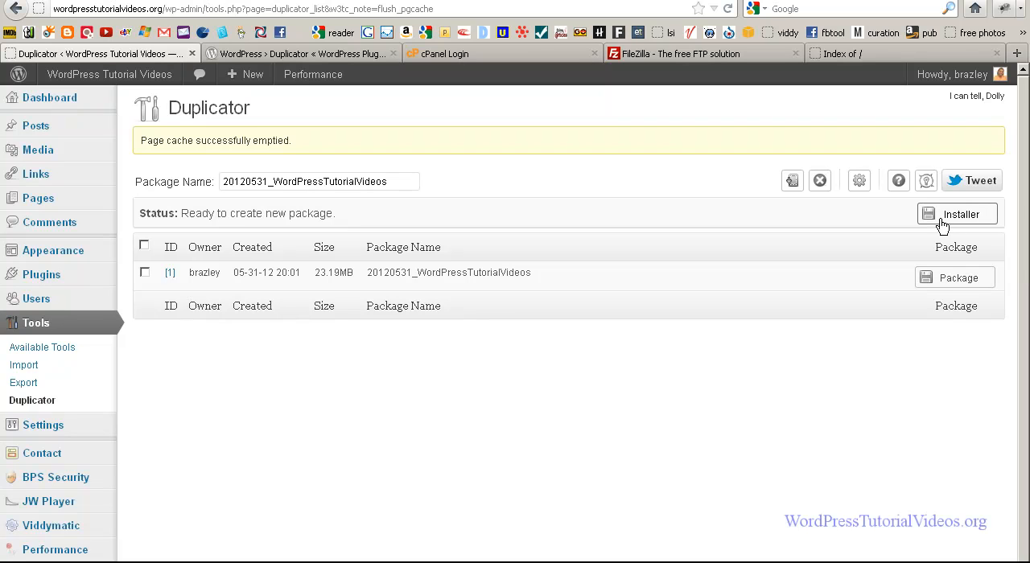
{"action": "mouse_move", "coordinate": [954, 278]}
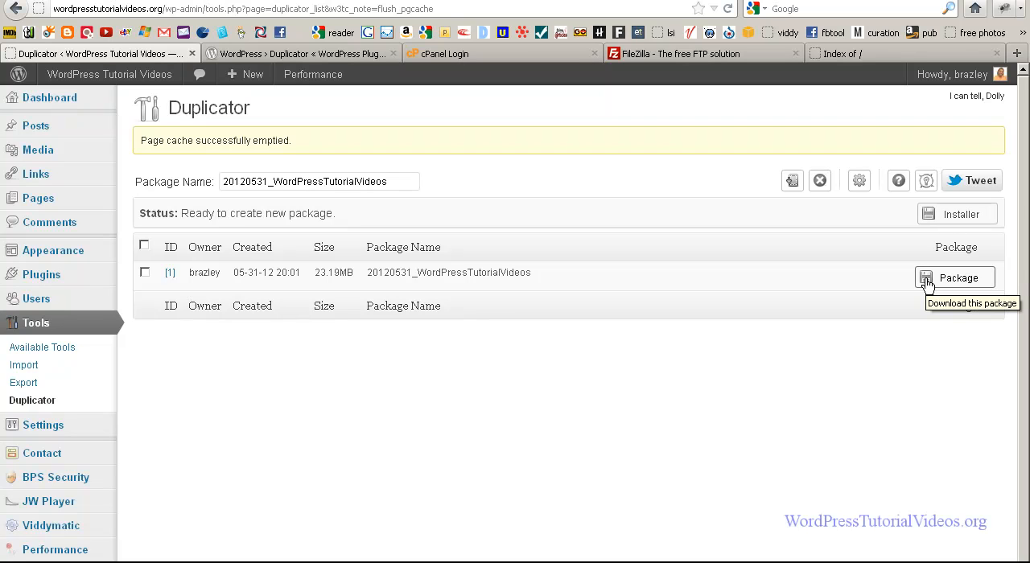
Step: Save the 23.2MB 20120531_WordPressTutorialVideos zip to disk and close the Downloads window
{"action": "left_click", "coordinate": [958, 278]}
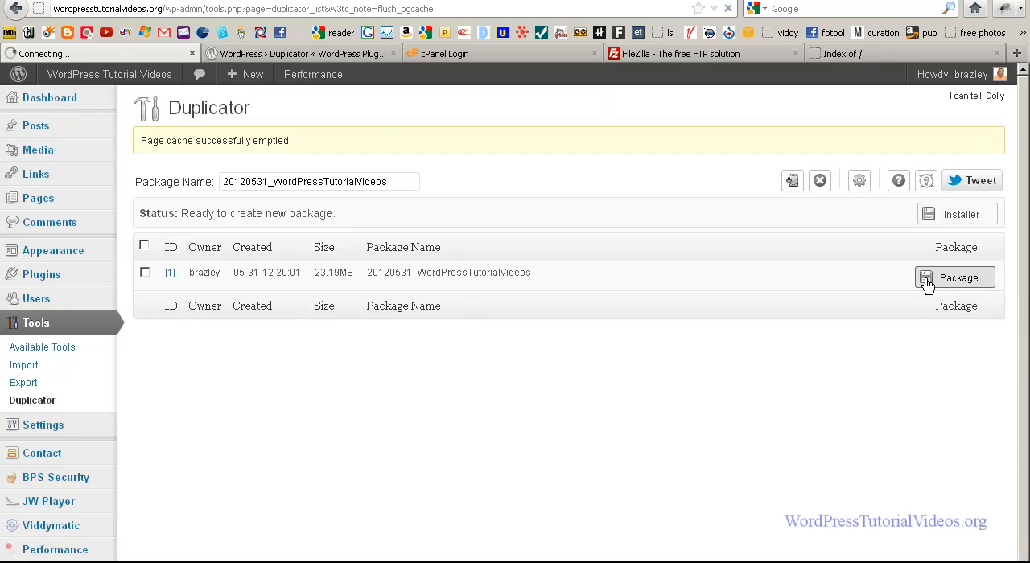
{"action": "left_click", "coordinate": [953, 276]}
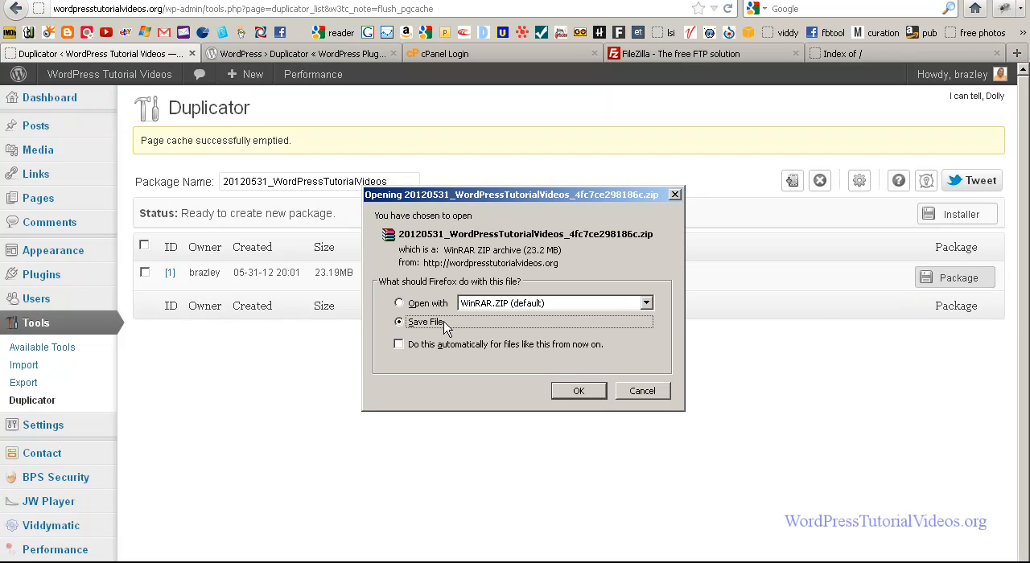
{"action": "mouse_move", "coordinate": [535, 243]}
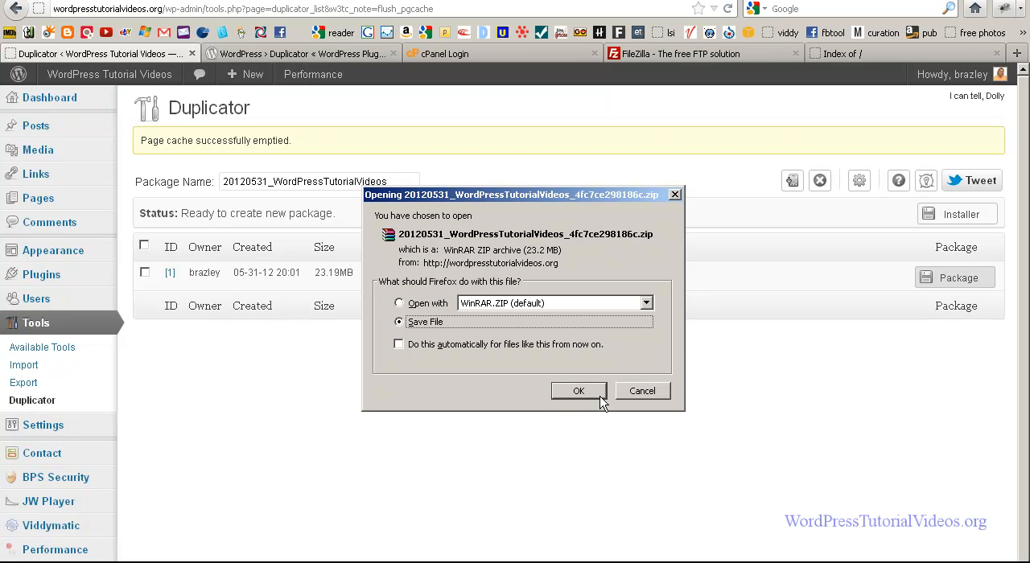
{"action": "left_click", "coordinate": [577, 390]}
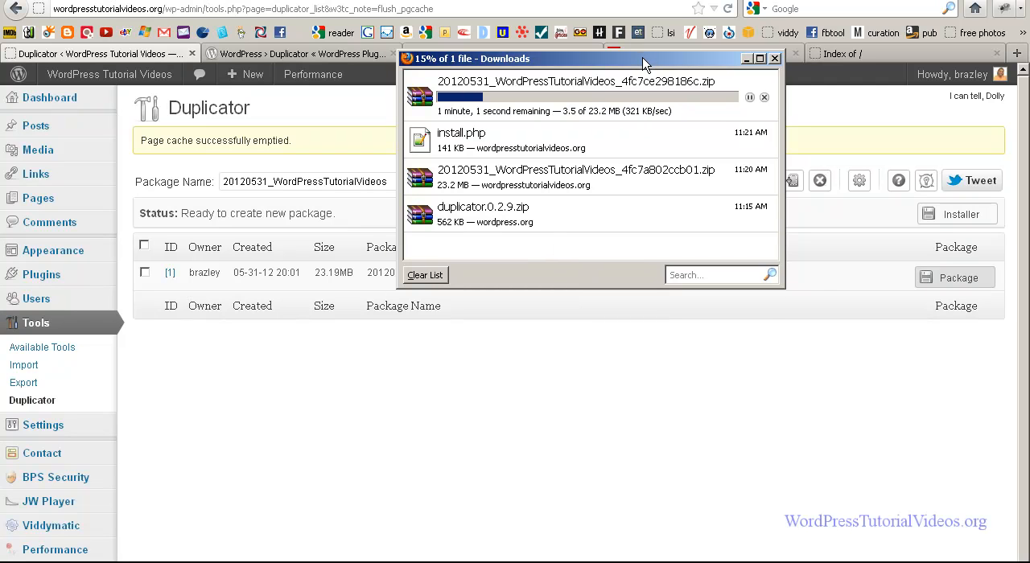
{"action": "left_click_drag", "start_coordinate": [644, 58], "coordinate": [666, 116]}
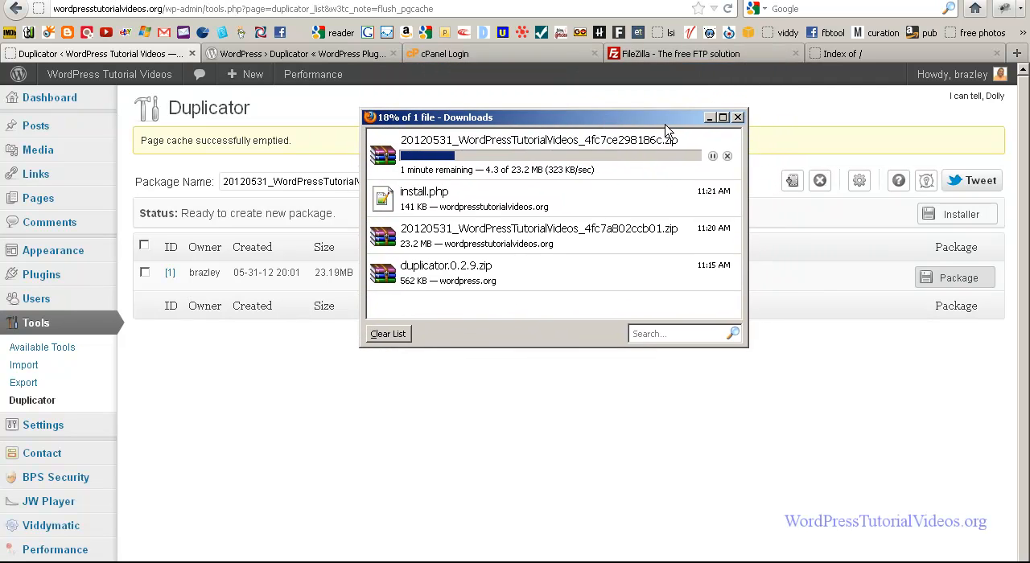
{"action": "left_click", "coordinate": [737, 116]}
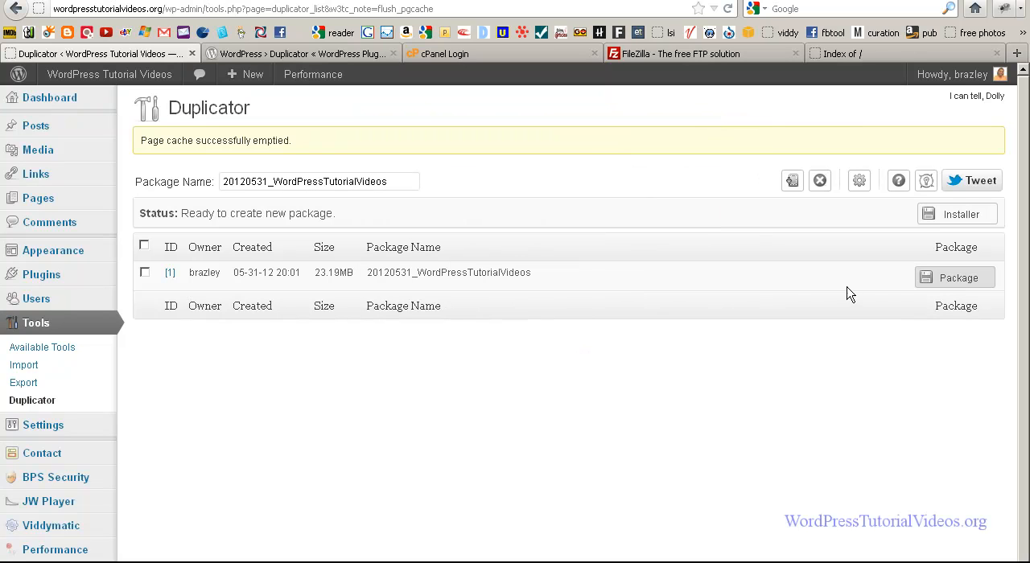
{"action": "mouse_move", "coordinate": [925, 289]}
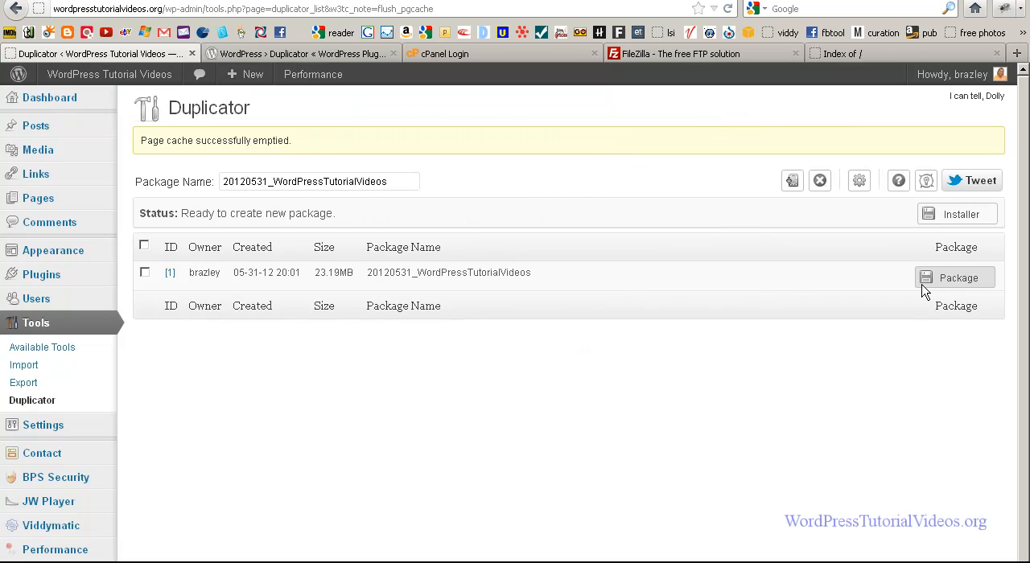
{"action": "mouse_move", "coordinate": [958, 214]}
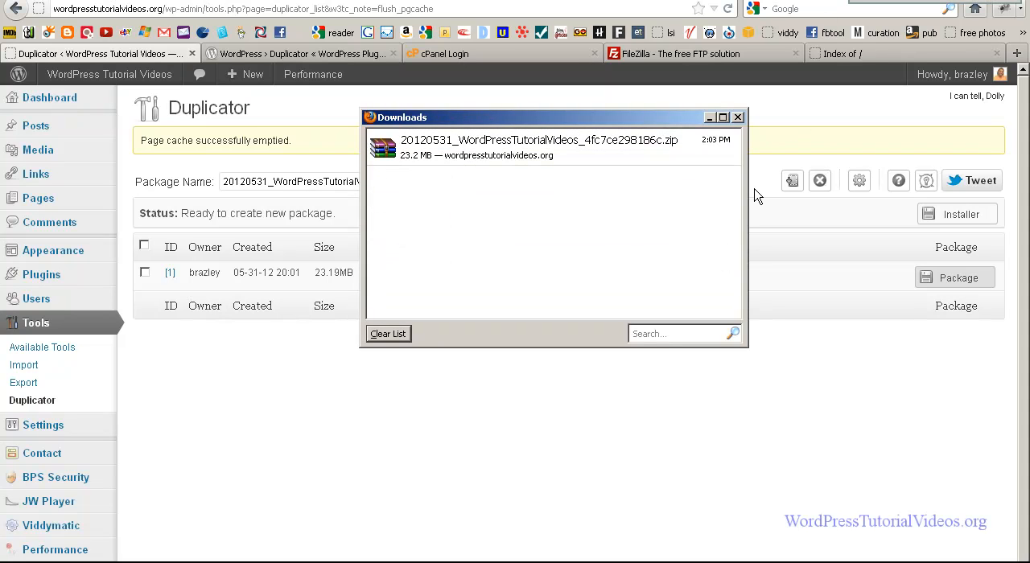
{"action": "mouse_move", "coordinate": [591, 125]}
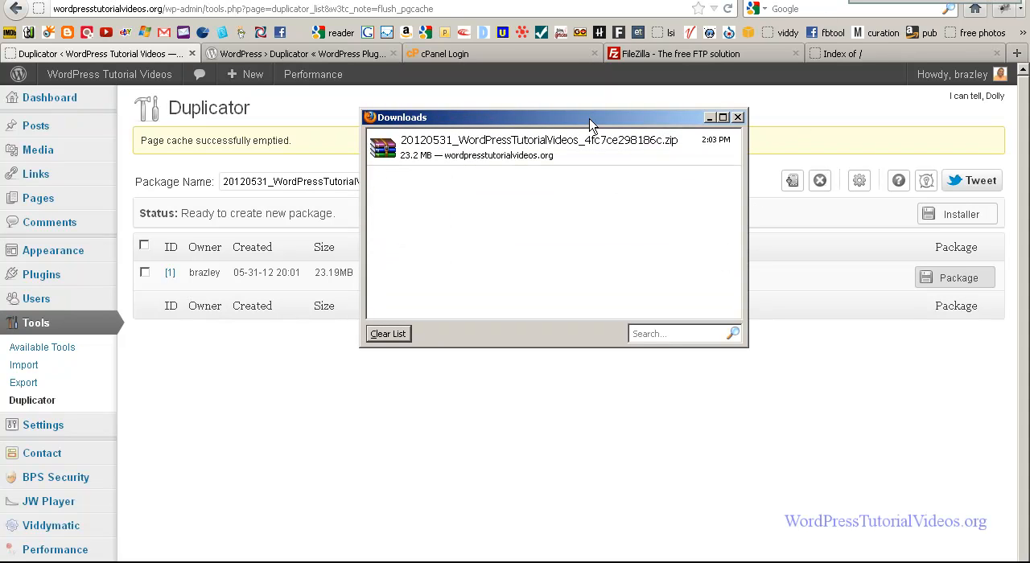
{"action": "left_click_drag", "start_coordinate": [591, 116], "coordinate": [591, 129]}
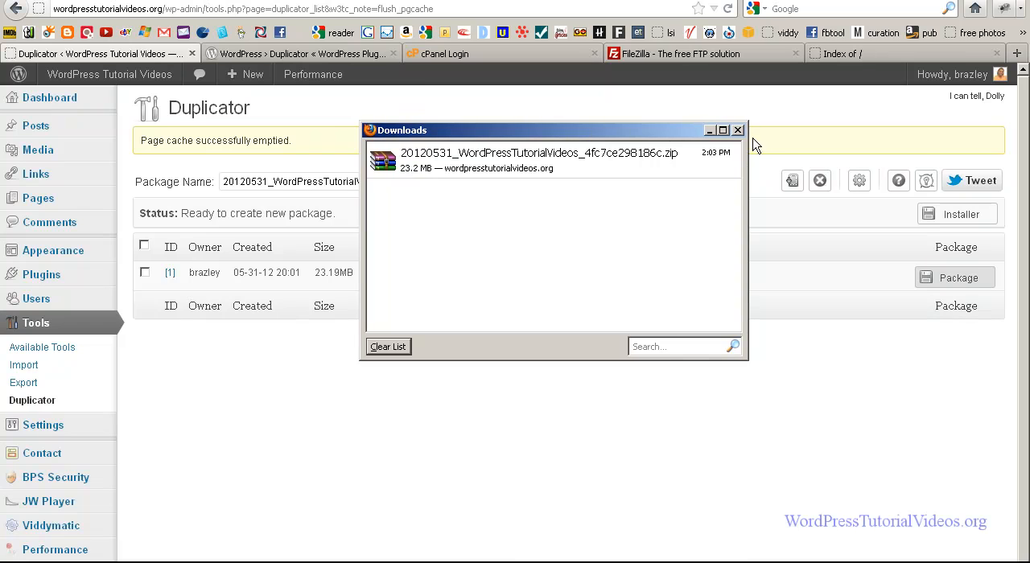
{"action": "left_click", "coordinate": [736, 129]}
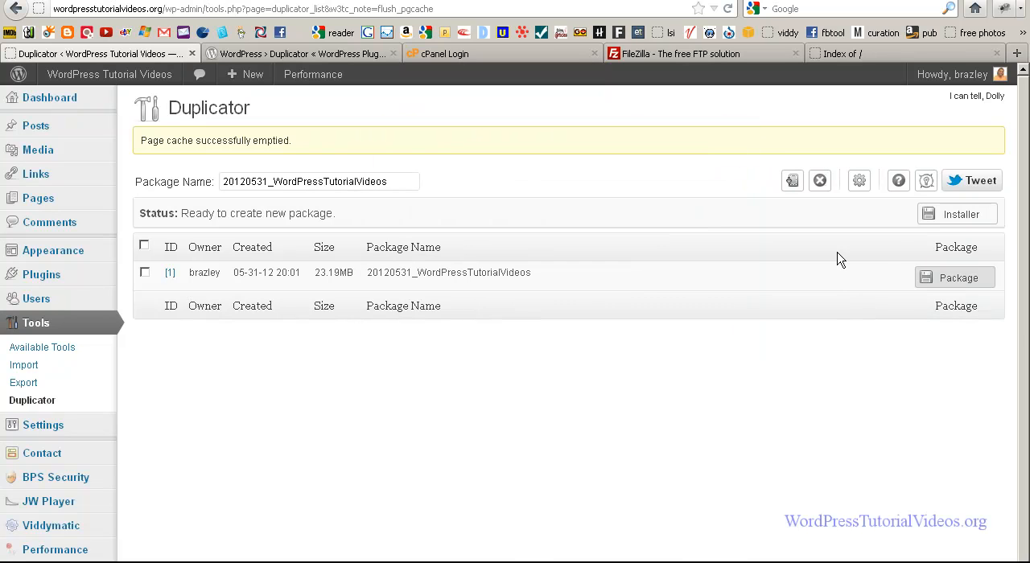
Step: Save the 141 KB install.php installer file and close the finished Downloads list
{"action": "left_click", "coordinate": [957, 213]}
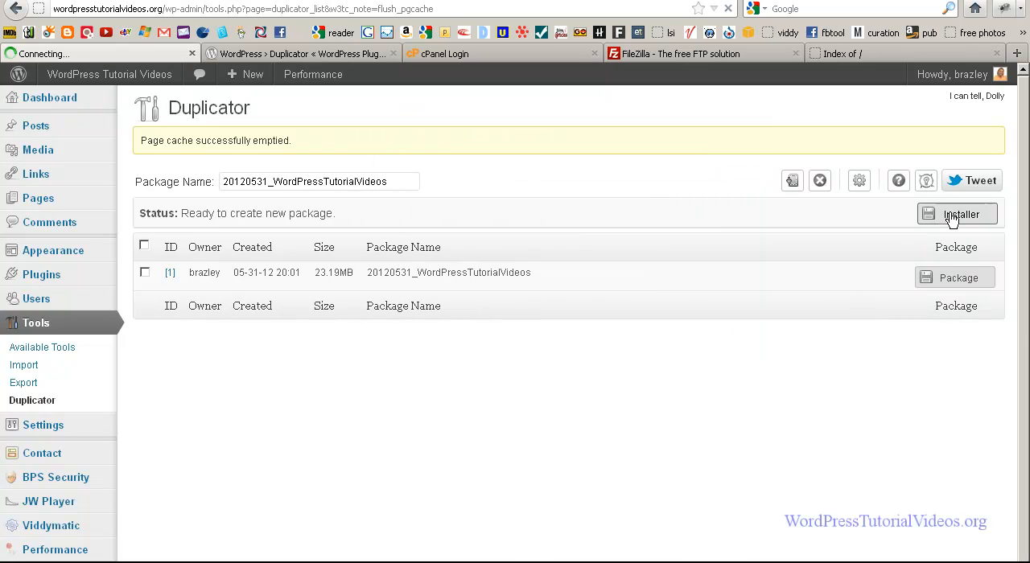
{"action": "left_click", "coordinate": [957, 214]}
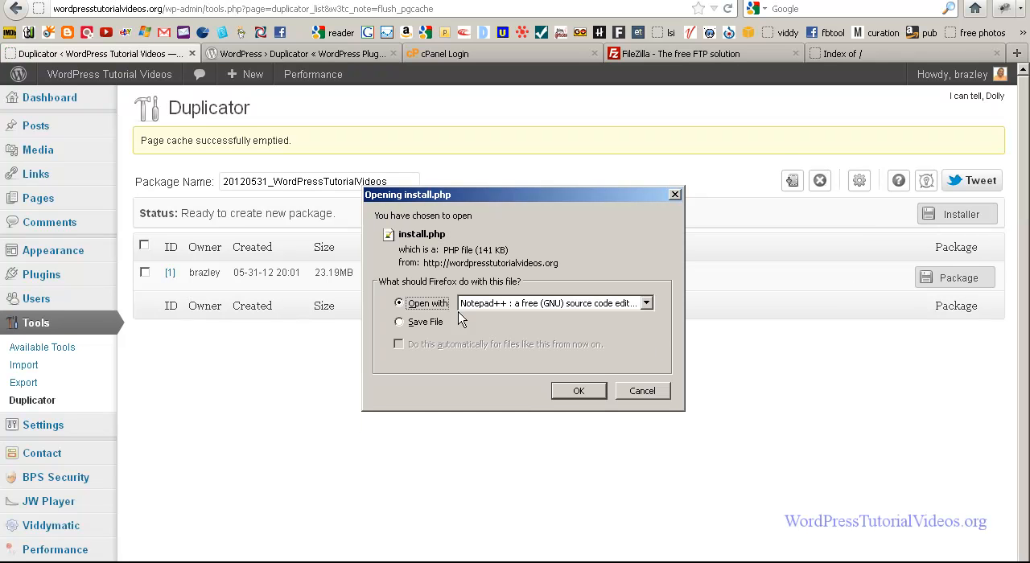
{"action": "left_click", "coordinate": [398, 320]}
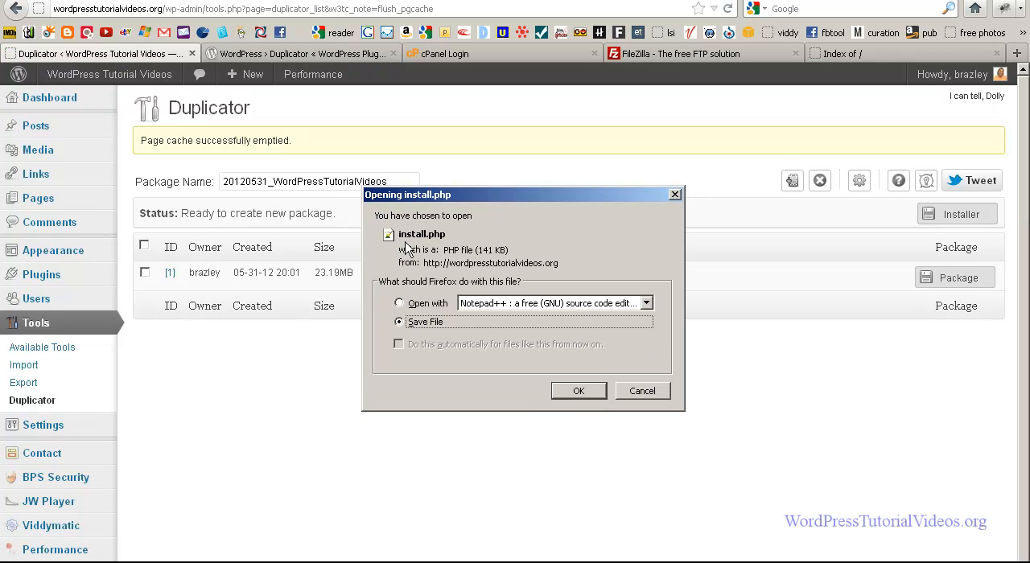
{"action": "mouse_move", "coordinate": [577, 391]}
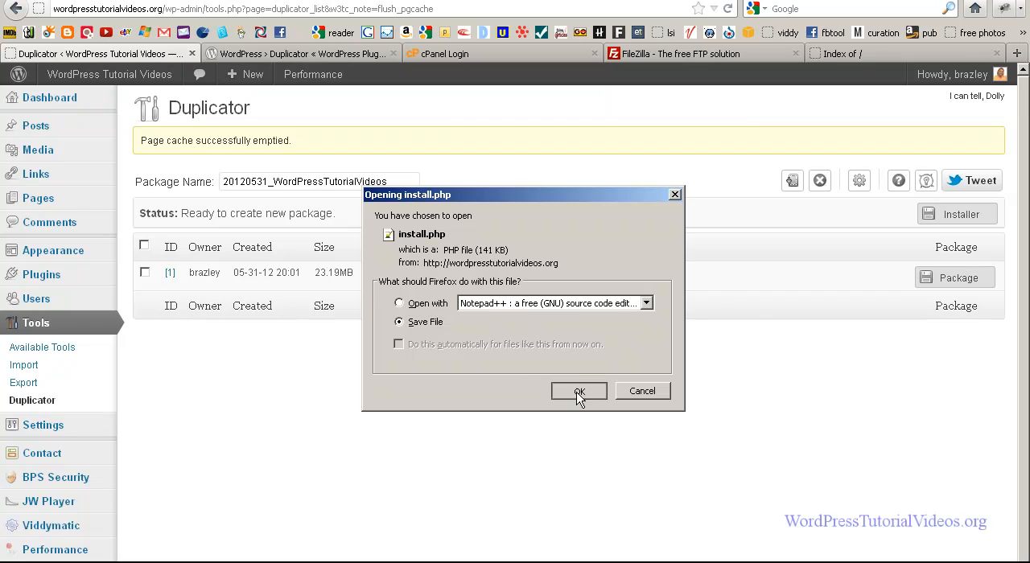
{"action": "left_click", "coordinate": [579, 391]}
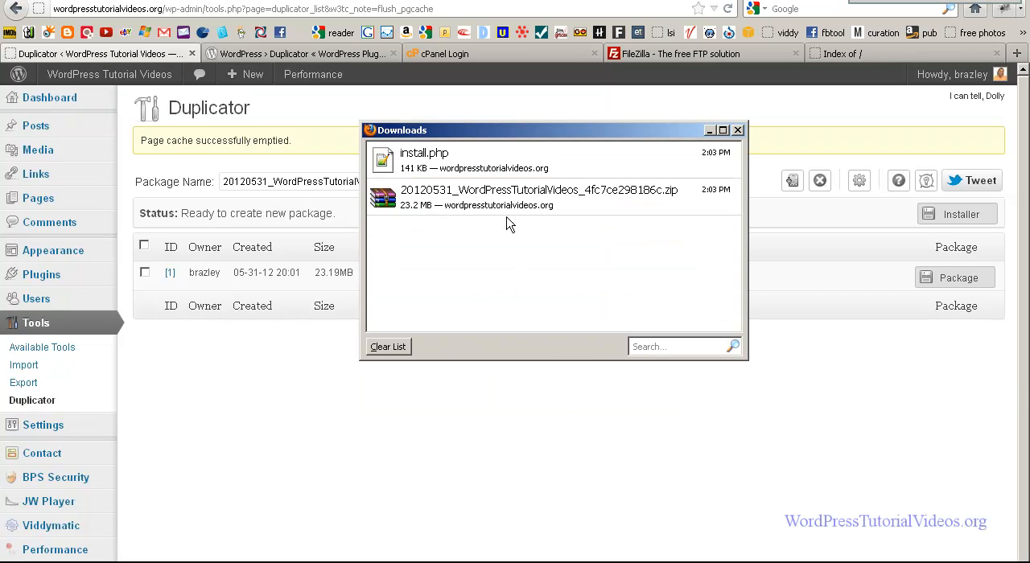
{"action": "mouse_move", "coordinate": [737, 130]}
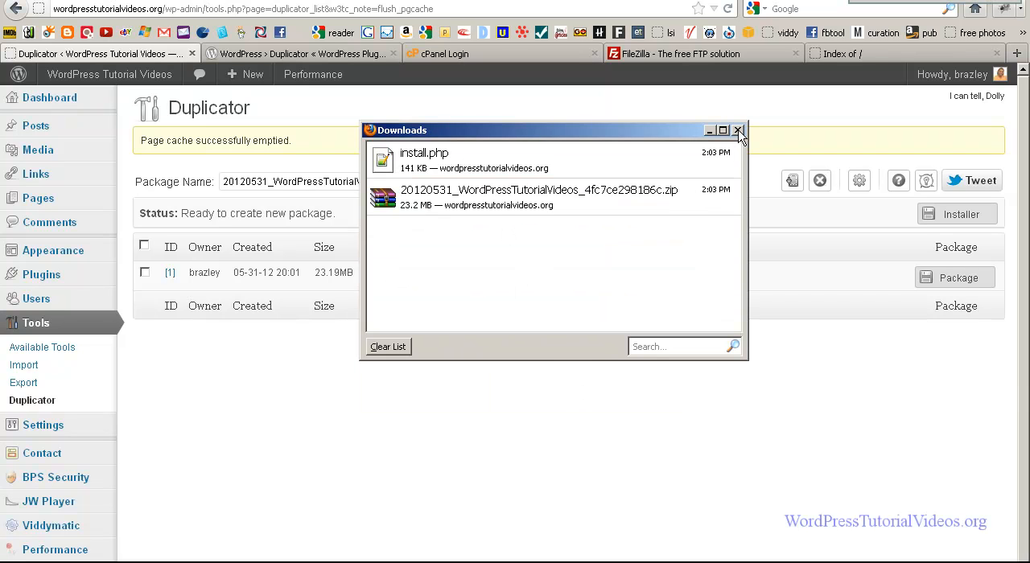
{"action": "mouse_move", "coordinate": [737, 130]}
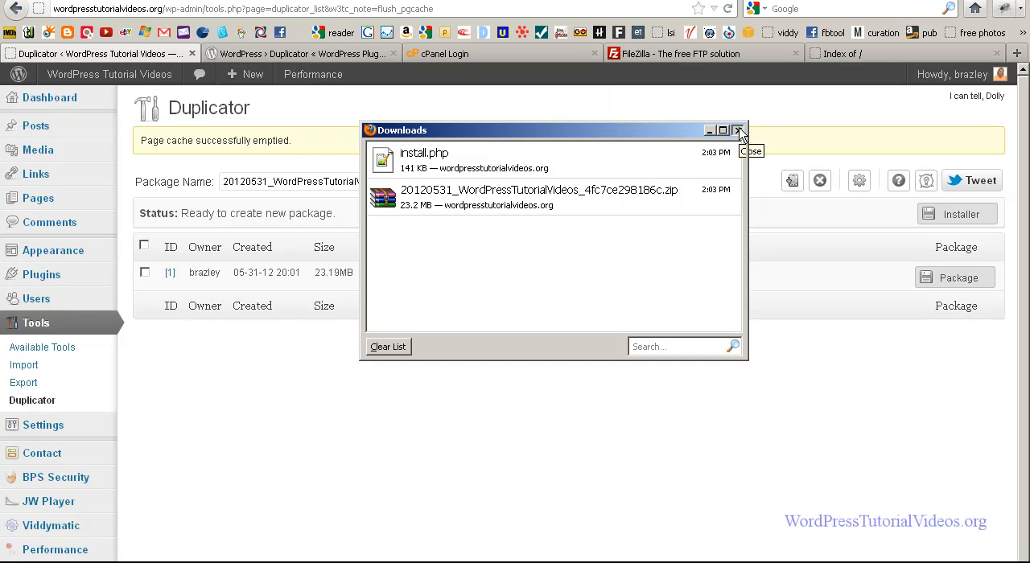
{"action": "left_click", "coordinate": [737, 130]}
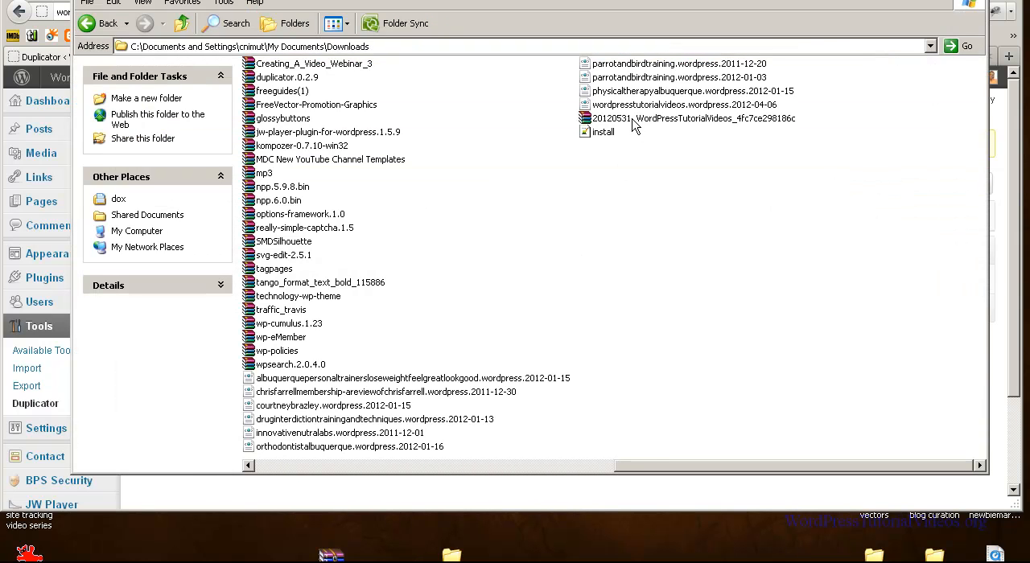
Step: Check the 23.1 MB package zip's size and date and the install file in Downloads
{"action": "left_click", "coordinate": [692, 118]}
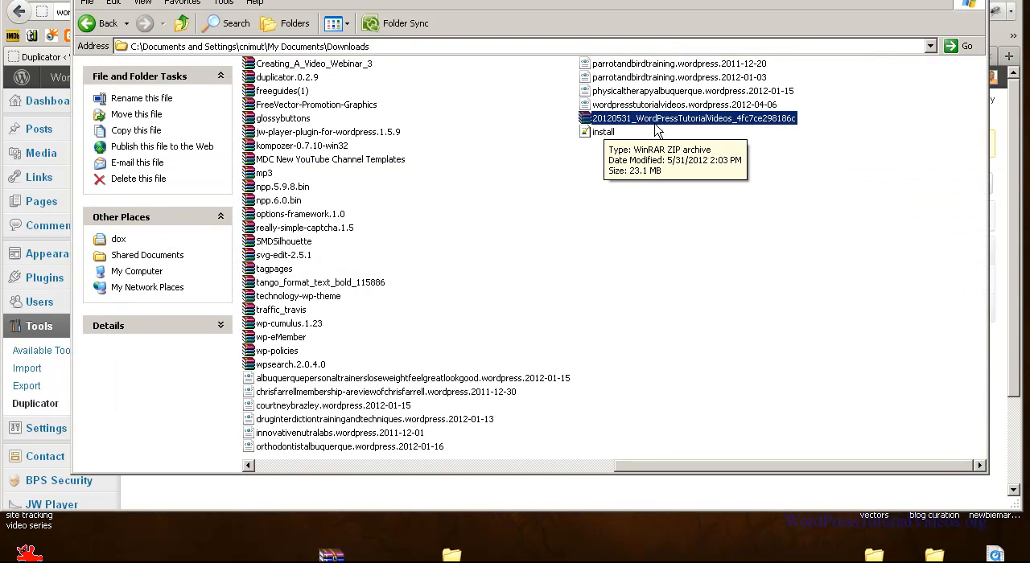
{"action": "mouse_move", "coordinate": [635, 129]}
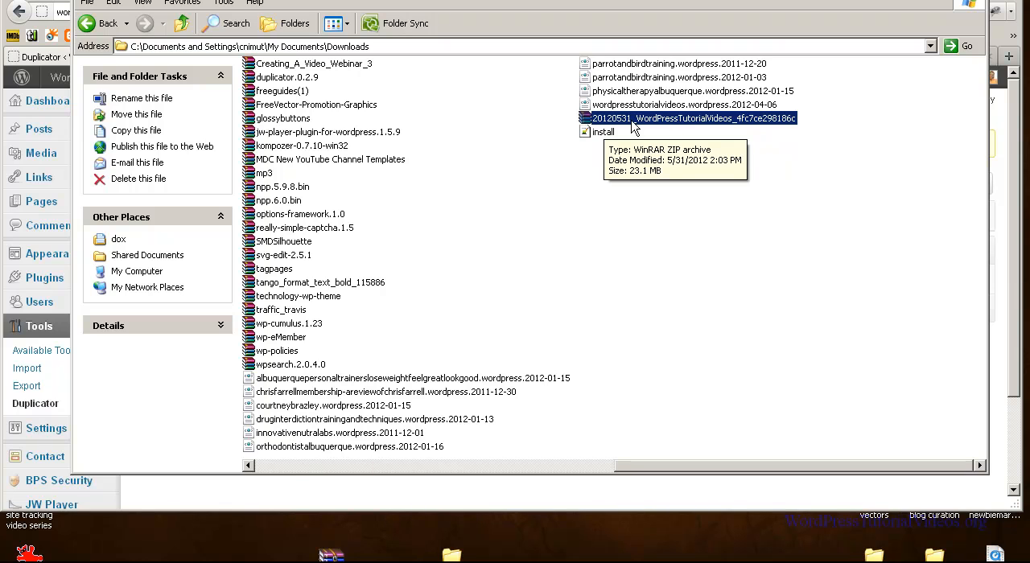
{"action": "left_click", "coordinate": [602, 132]}
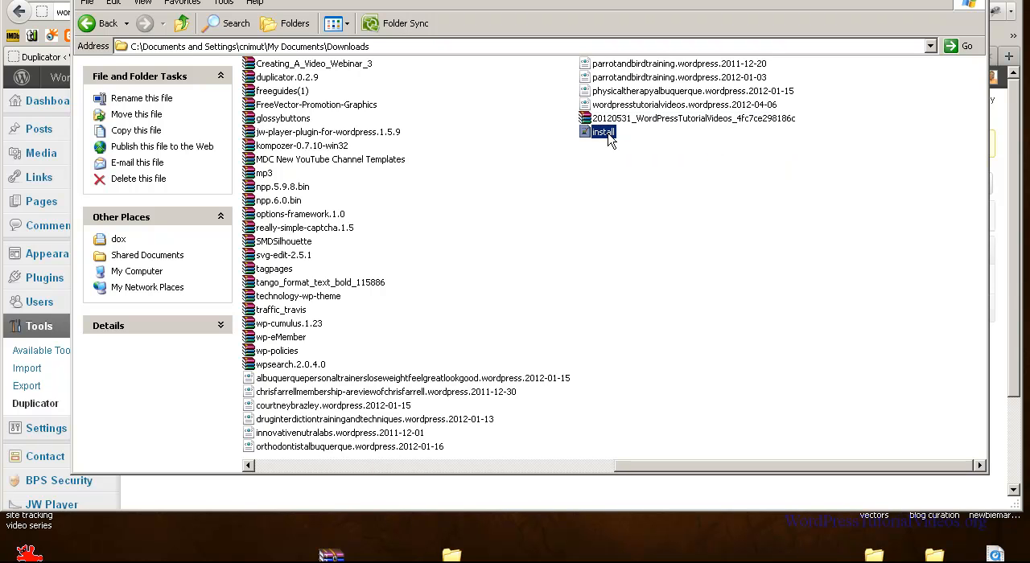
{"action": "left_click", "coordinate": [553, 138]}
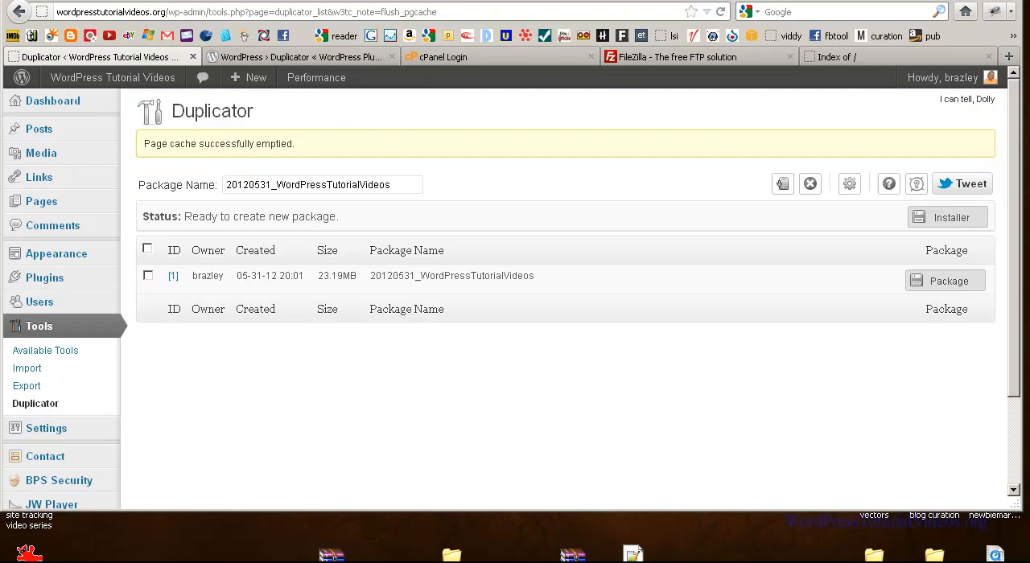
{"action": "mouse_move", "coordinate": [583, 161]}
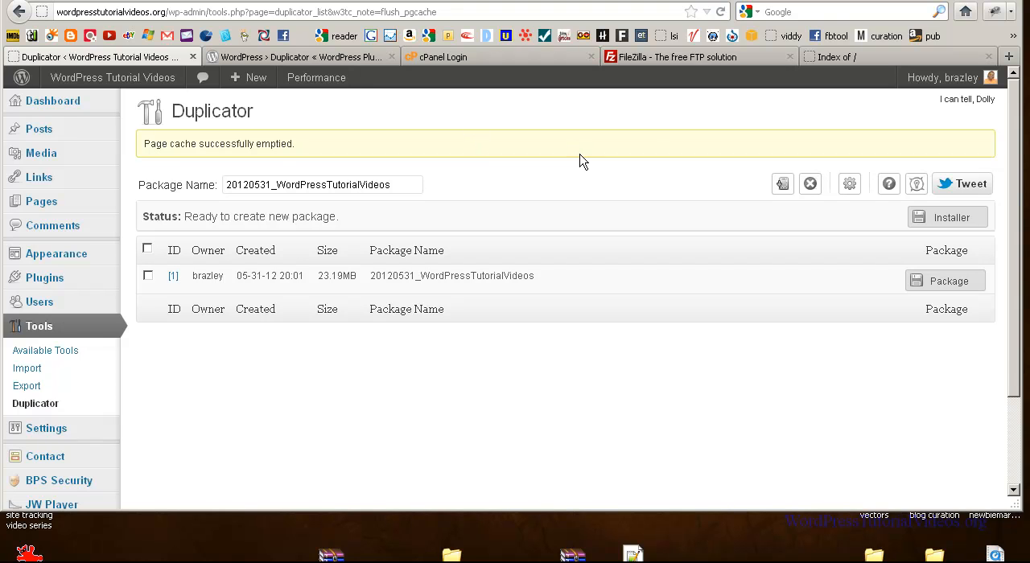
{"action": "mouse_move", "coordinate": [446, 97]}
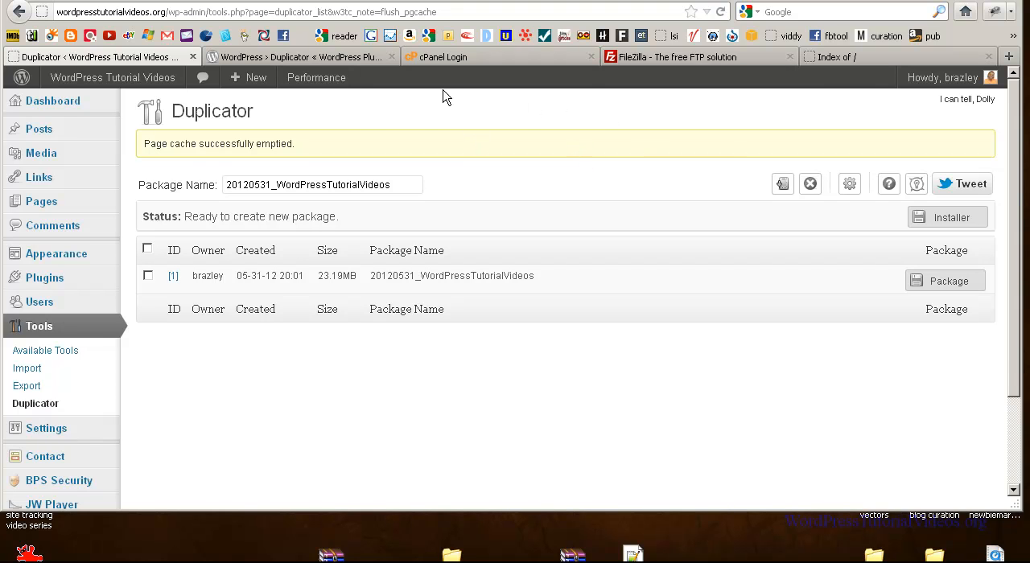
{"action": "mouse_move", "coordinate": [861, 64]}
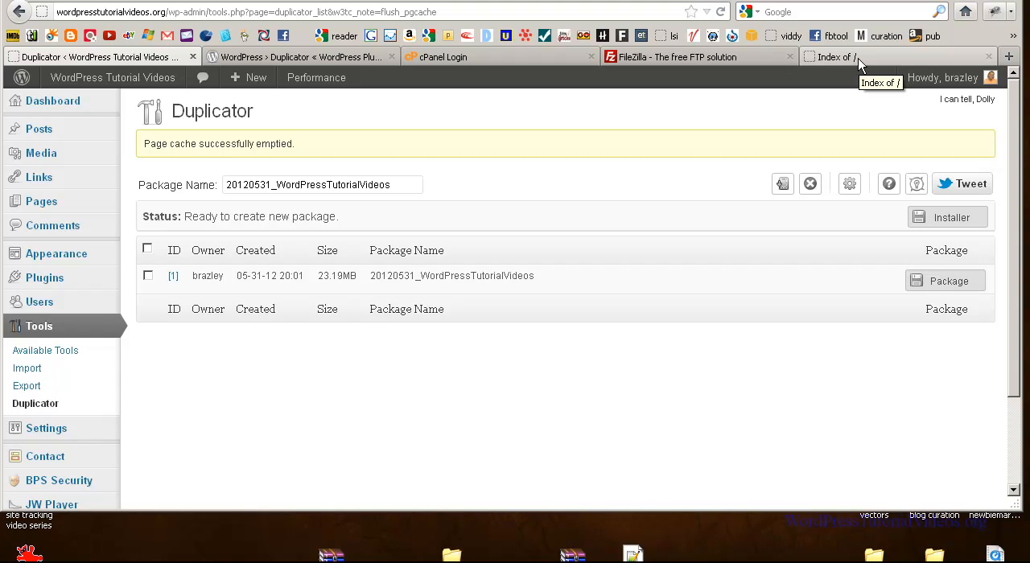
Step: Confirm the new domain's 'Index of /' listing holds only cgi-bin, then view the FileZilla site
{"action": "left_click", "coordinate": [836, 56]}
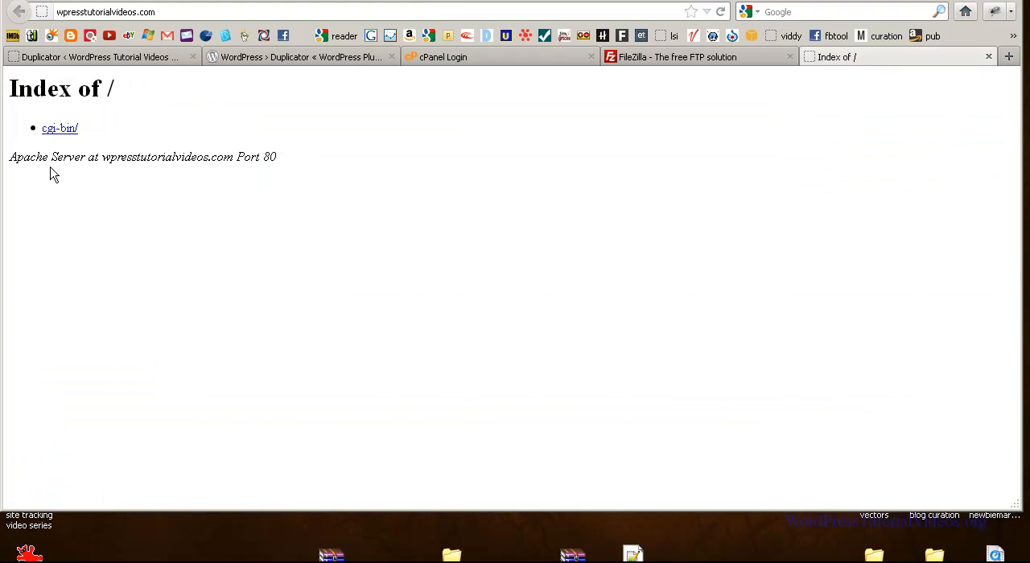
{"action": "mouse_move", "coordinate": [59, 132]}
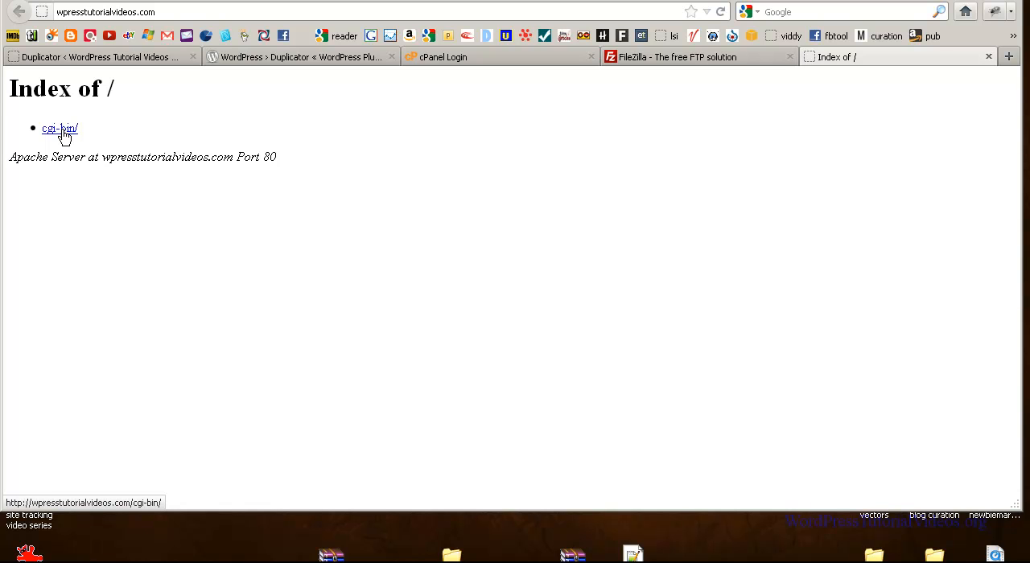
{"action": "left_click", "coordinate": [676, 56]}
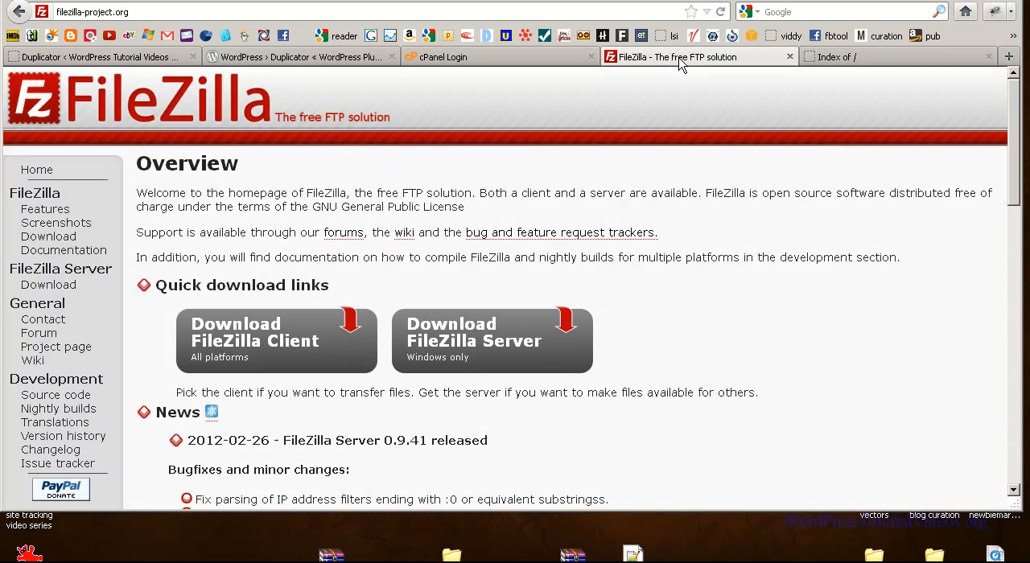
{"action": "mouse_move", "coordinate": [624, 130]}
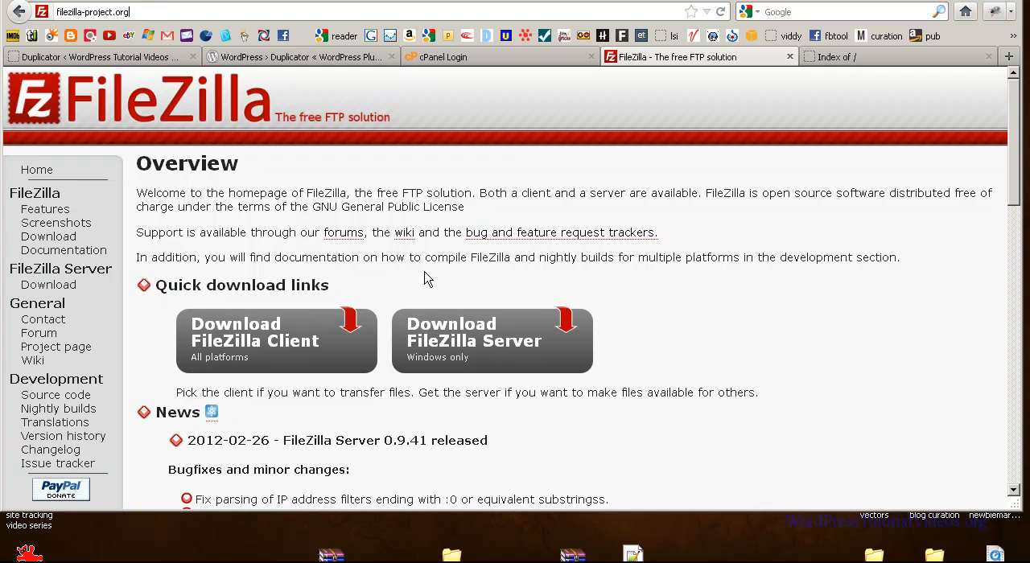
{"action": "mouse_move", "coordinate": [294, 350]}
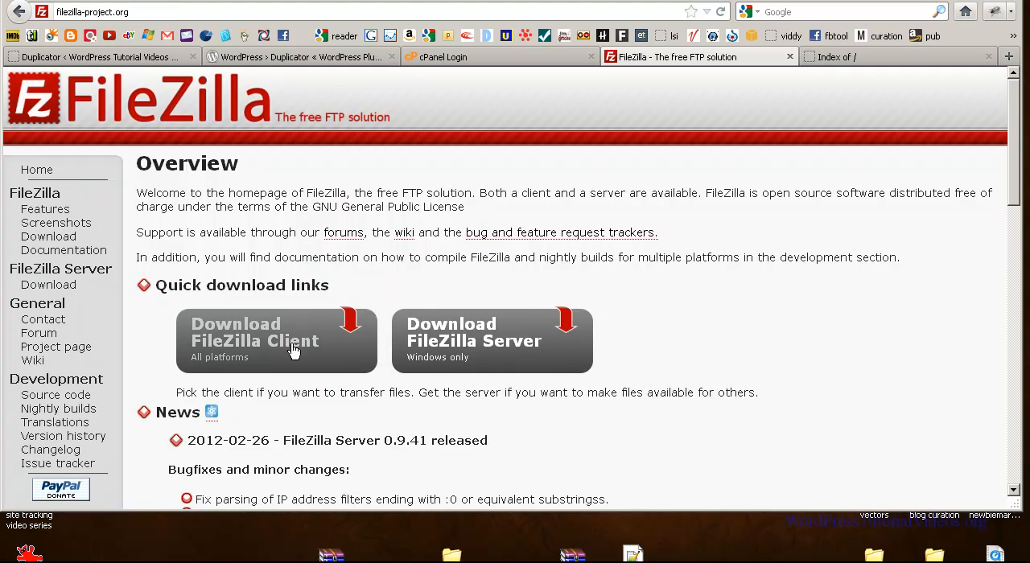
{"action": "mouse_move", "coordinate": [294, 352]}
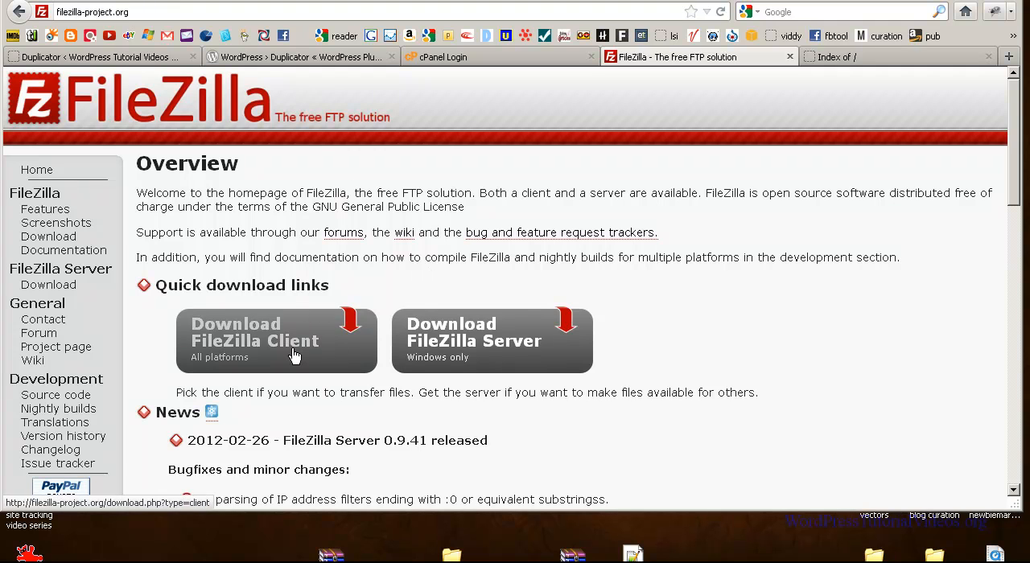
{"action": "mouse_move", "coordinate": [416, 72]}
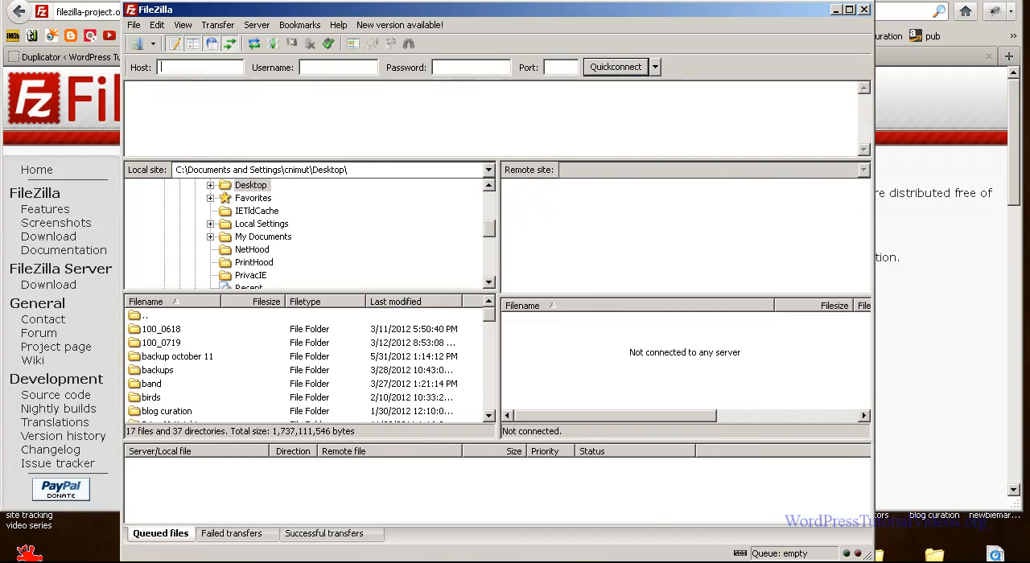
{"action": "mouse_move", "coordinate": [368, 18]}
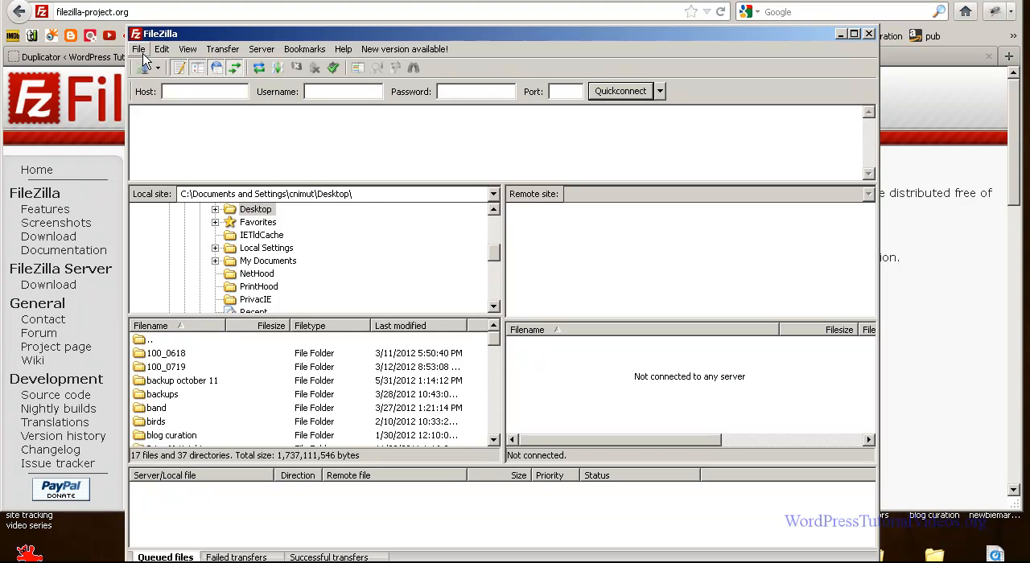
Step: Connect to the saved newbiemarketer site after confirming plain FTP and Normal logon type
{"action": "left_click", "coordinate": [139, 49]}
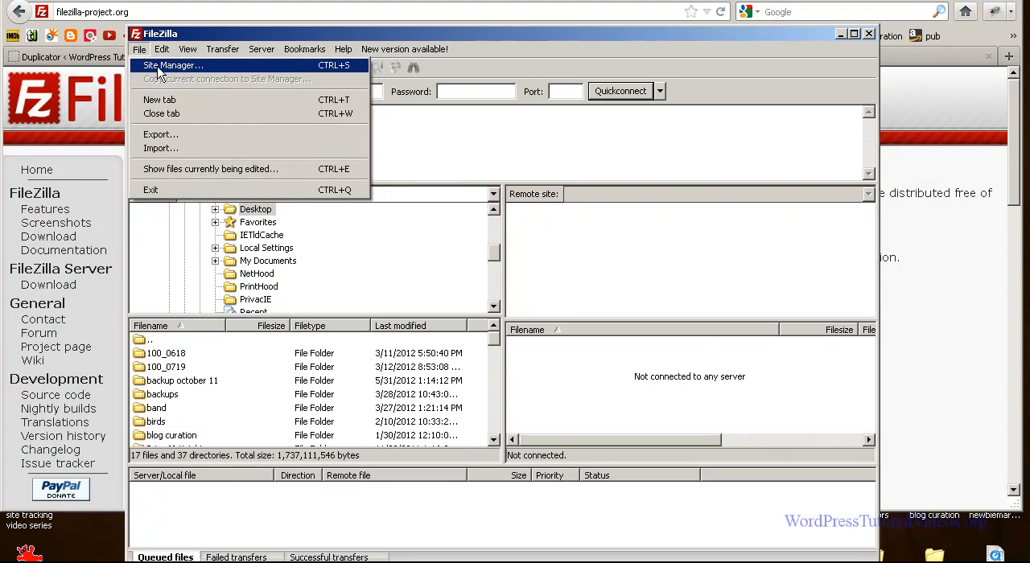
{"action": "left_click", "coordinate": [172, 65]}
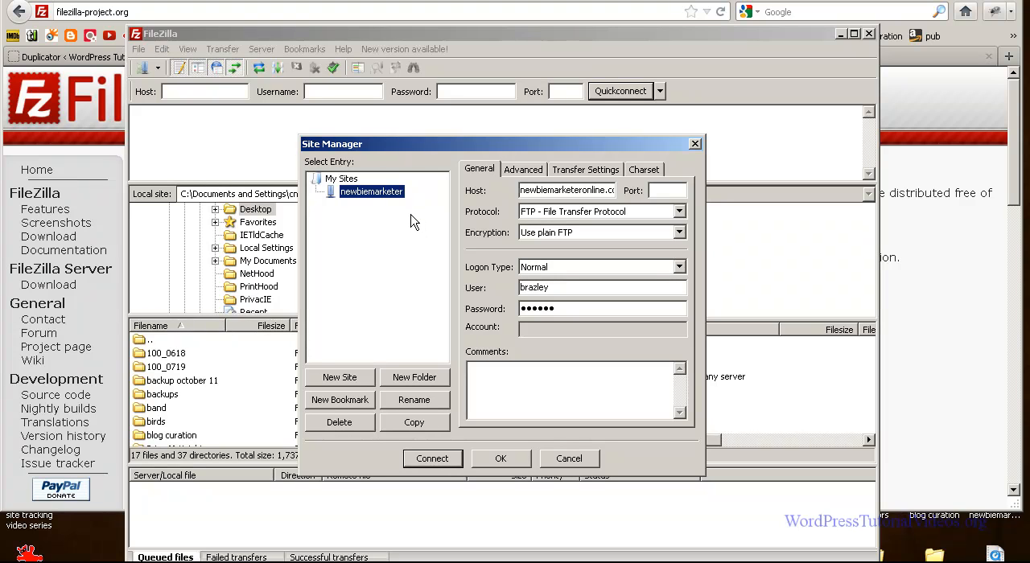
{"action": "mouse_move", "coordinate": [344, 390]}
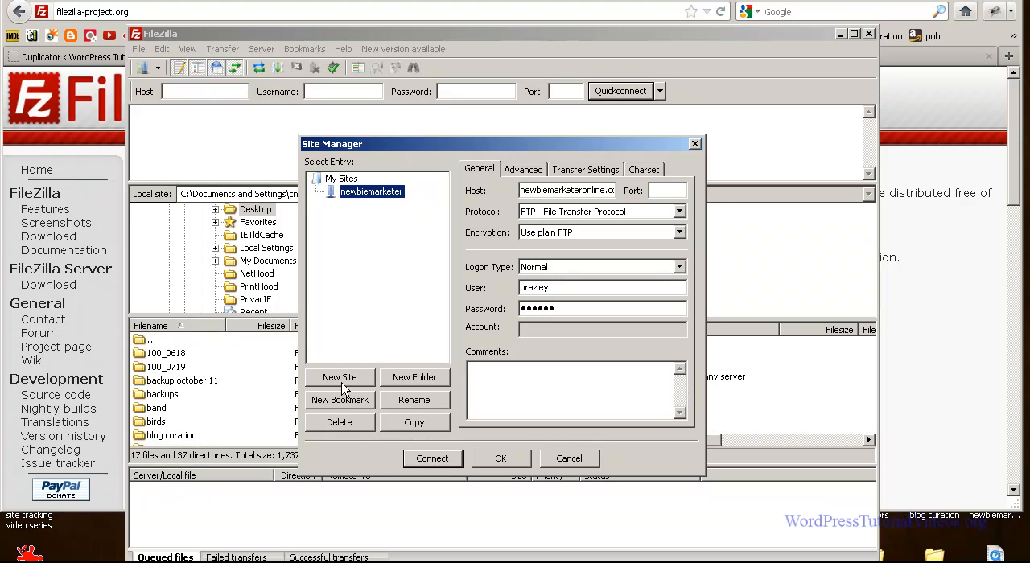
{"action": "mouse_move", "coordinate": [340, 378]}
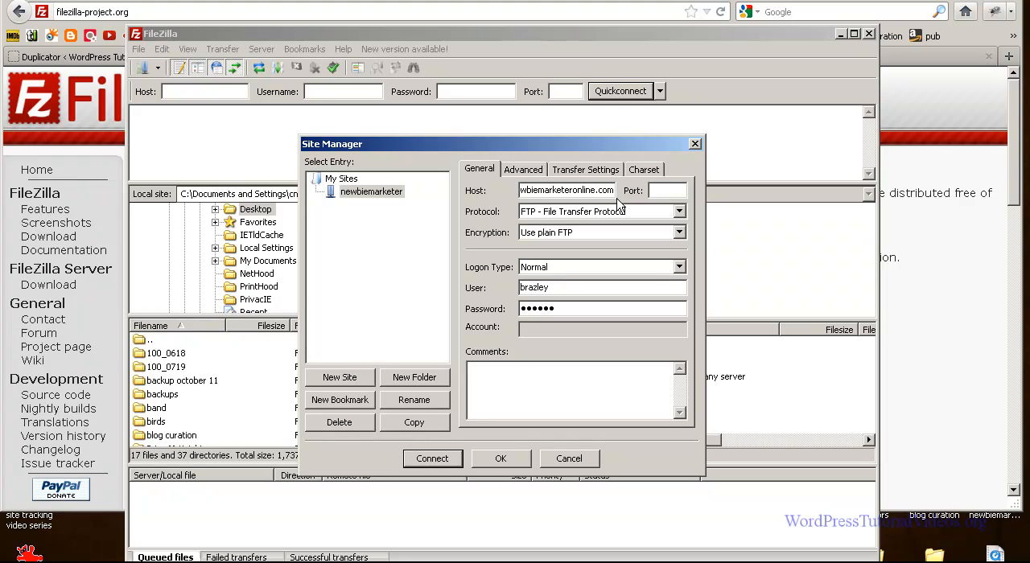
{"action": "mouse_move", "coordinate": [537, 223]}
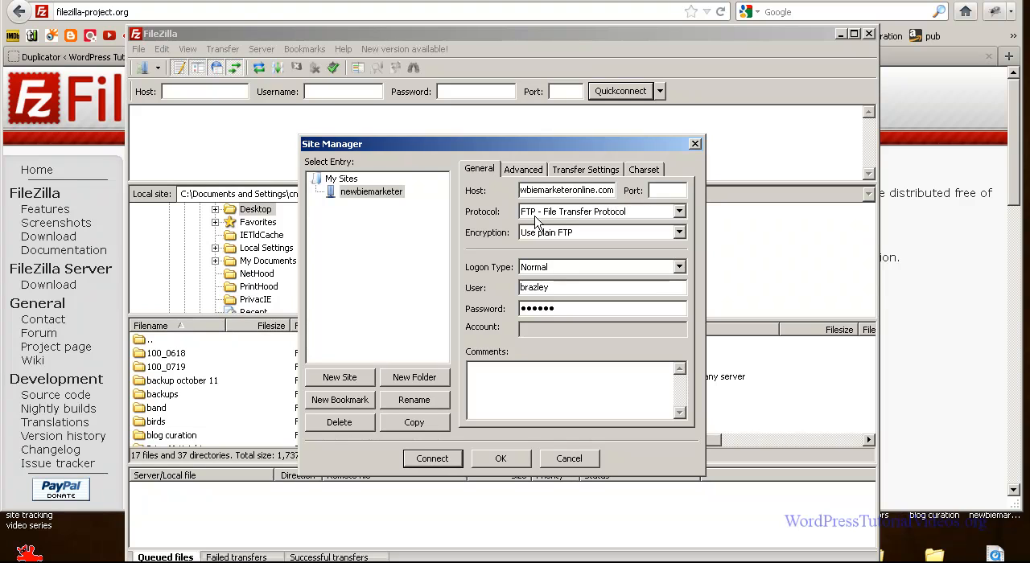
{"action": "left_click", "coordinate": [678, 210]}
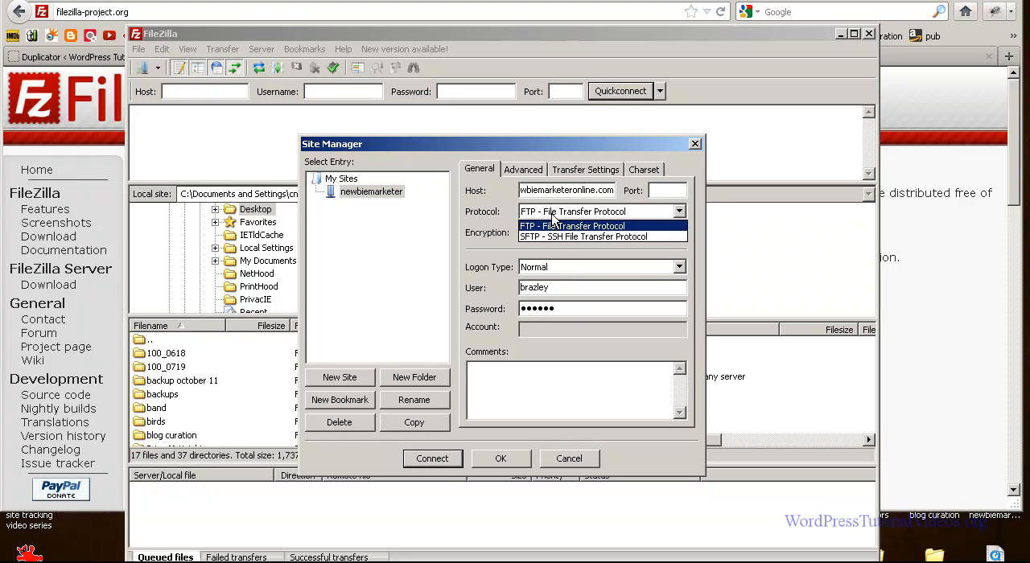
{"action": "left_click", "coordinate": [571, 226]}
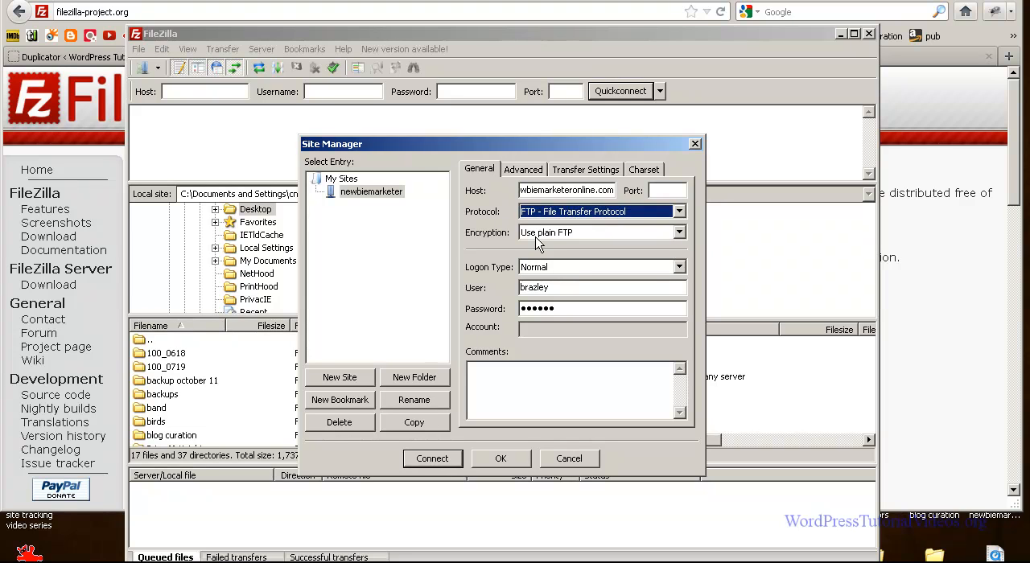
{"action": "mouse_move", "coordinate": [549, 242]}
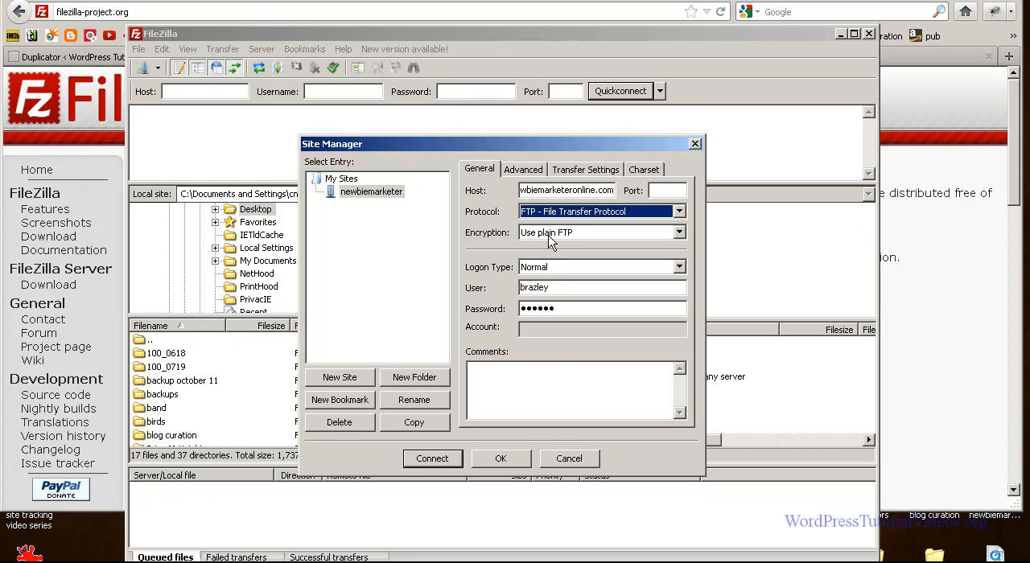
{"action": "mouse_move", "coordinate": [662, 274]}
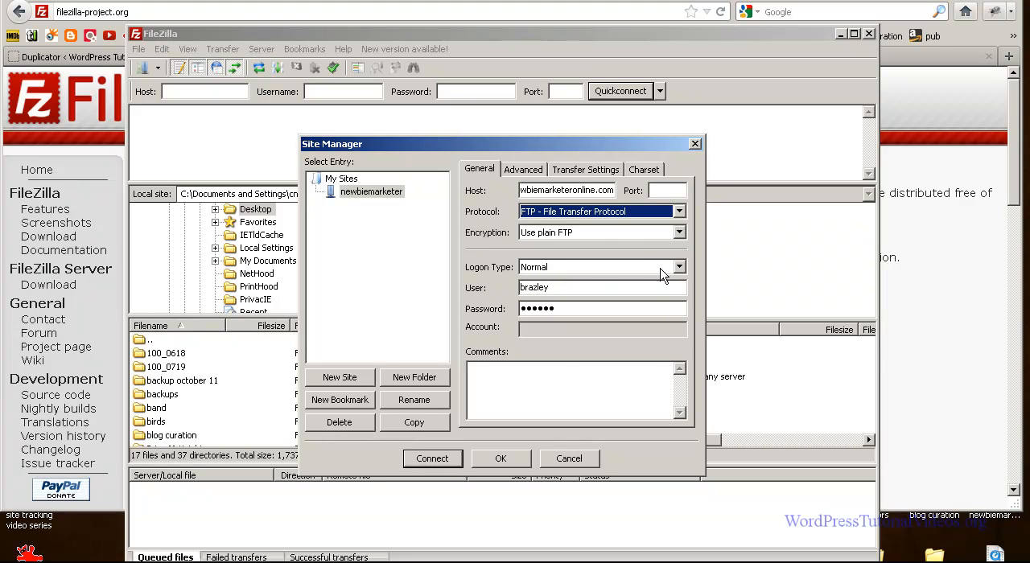
{"action": "left_click", "coordinate": [679, 266]}
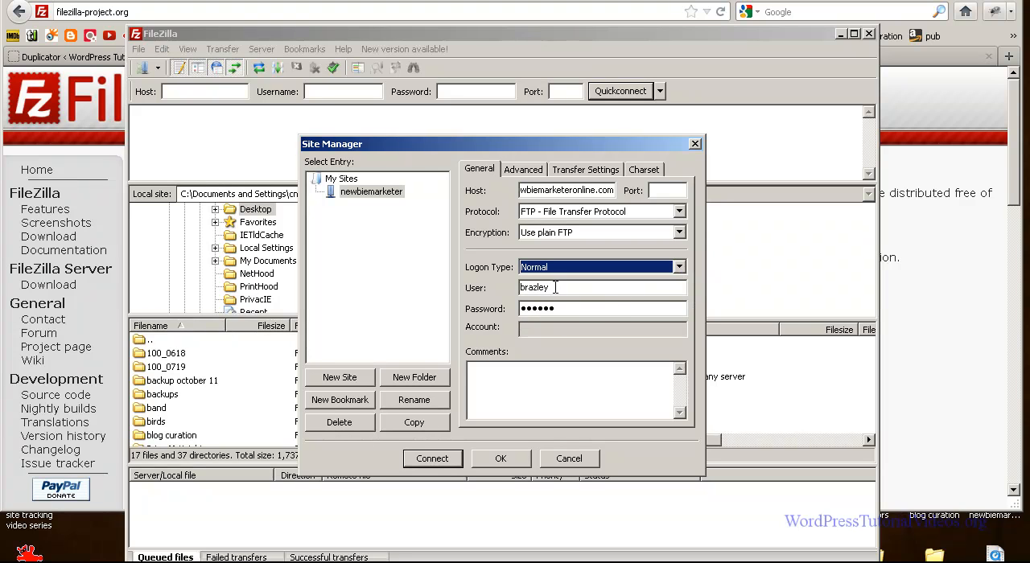
{"action": "mouse_move", "coordinate": [485, 364]}
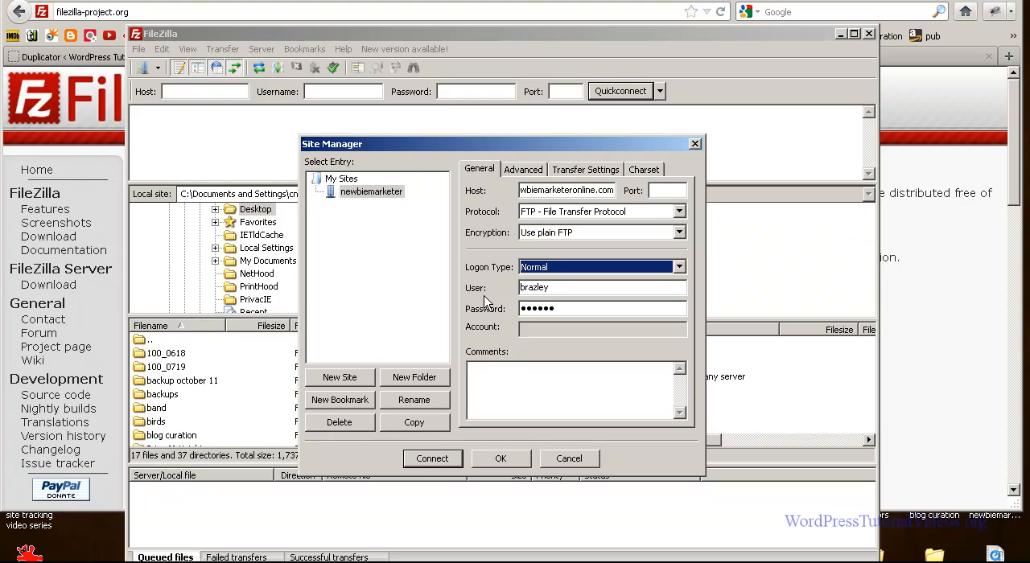
{"action": "mouse_move", "coordinate": [481, 362]}
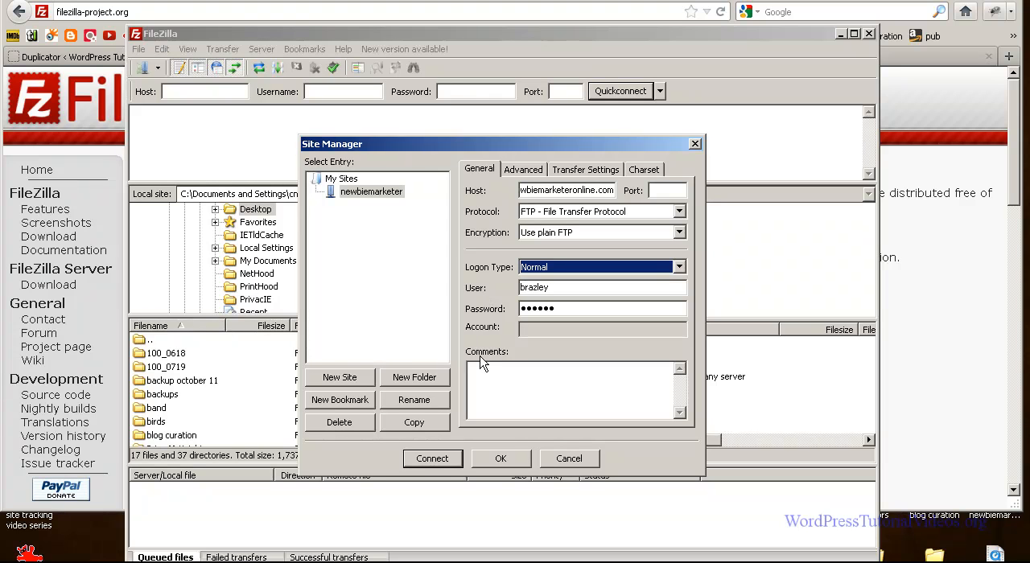
{"action": "left_click", "coordinate": [432, 459]}
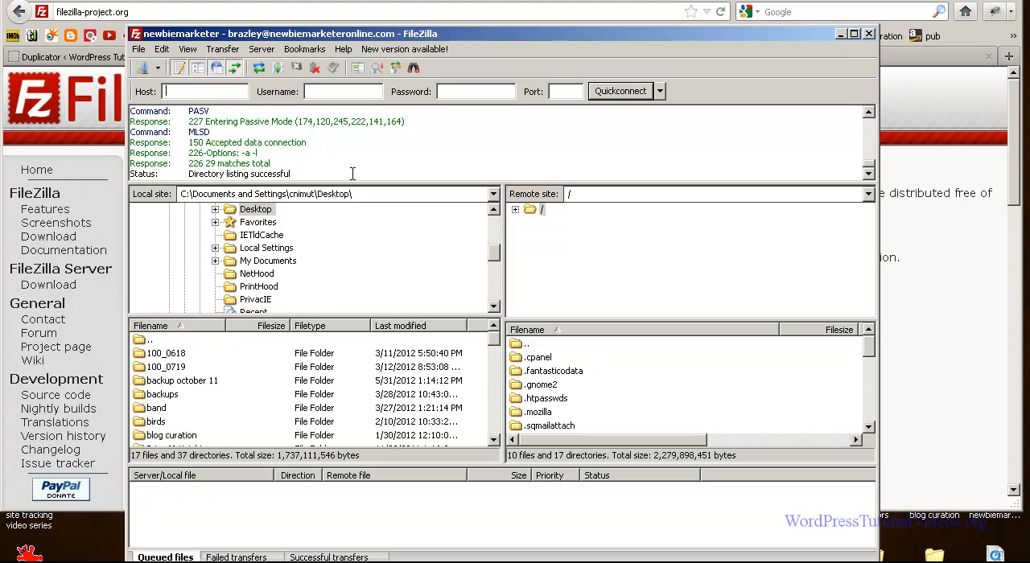
{"action": "mouse_move", "coordinate": [611, 262]}
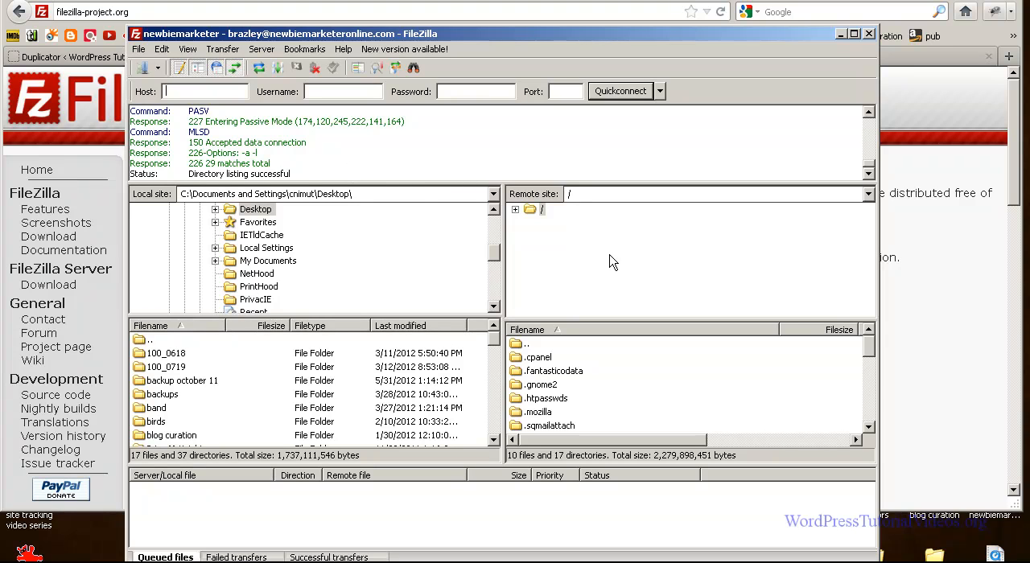
{"action": "mouse_move", "coordinate": [306, 244]}
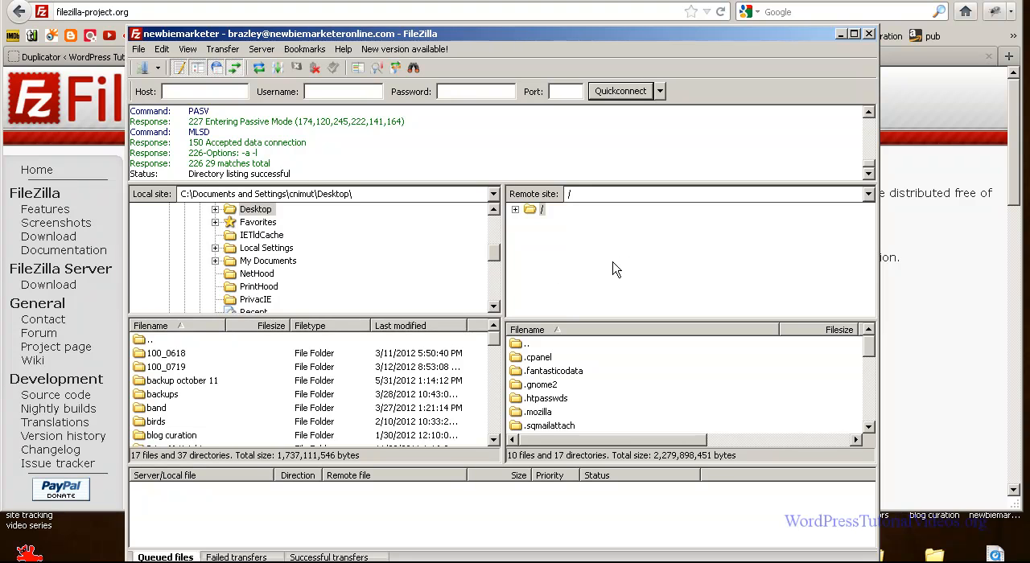
{"action": "mouse_move", "coordinate": [583, 242]}
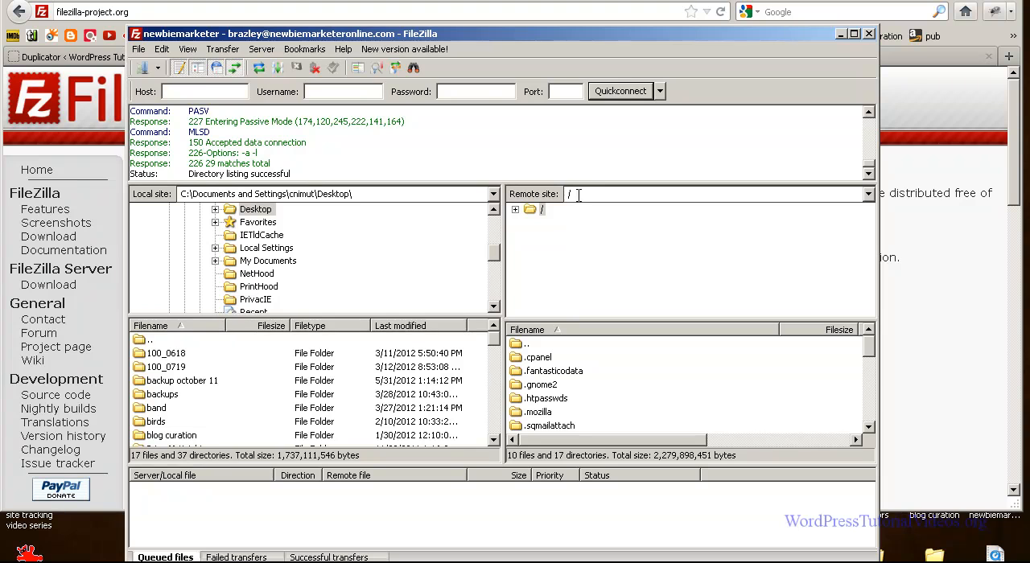
Step: Expand the remote '/' folder and select public_html
{"action": "left_click", "coordinate": [515, 209]}
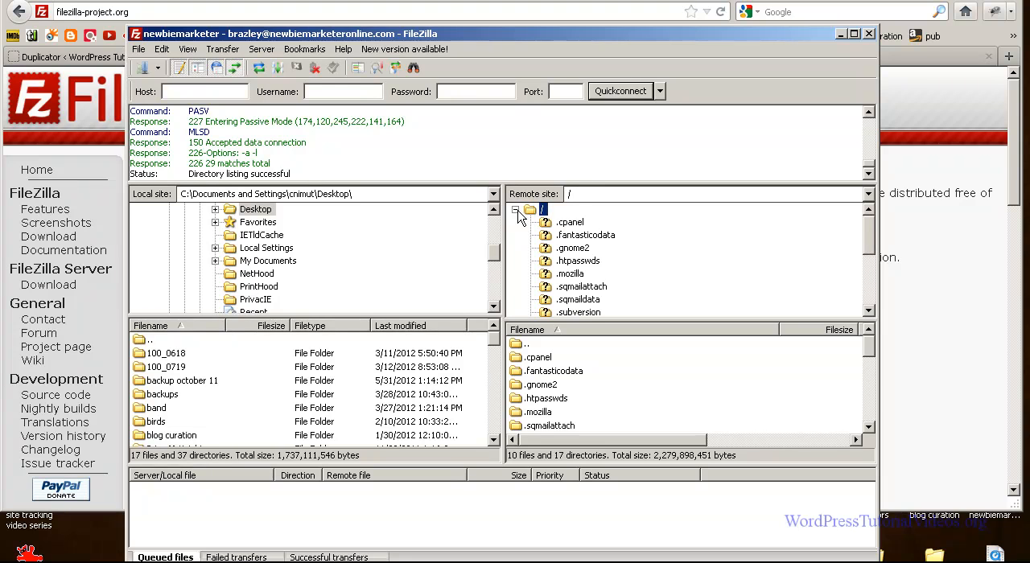
{"action": "scroll", "scroll_direction": "down", "scroll_amount": 3}
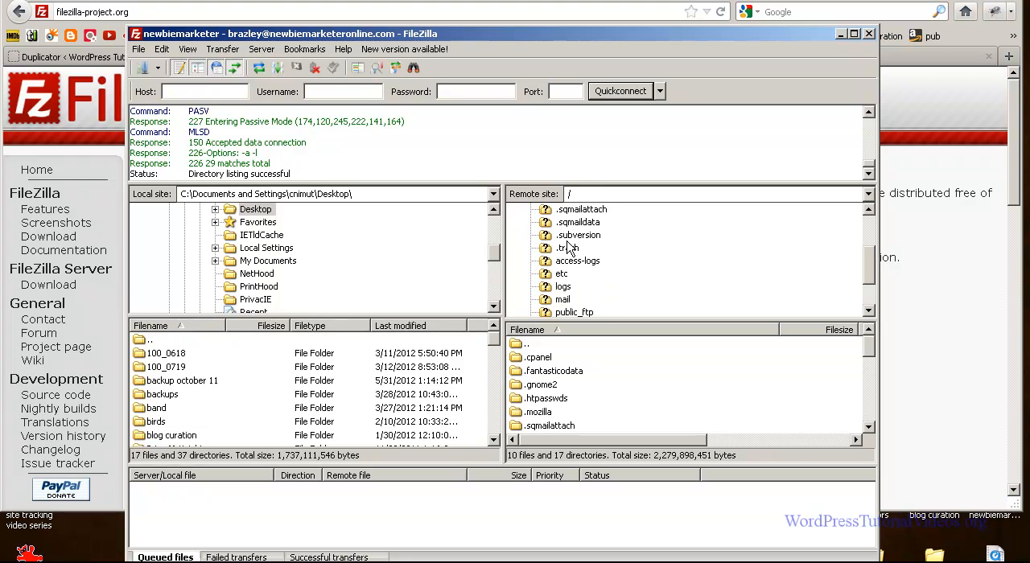
{"action": "scroll", "scroll_direction": "down", "scroll_amount": 3}
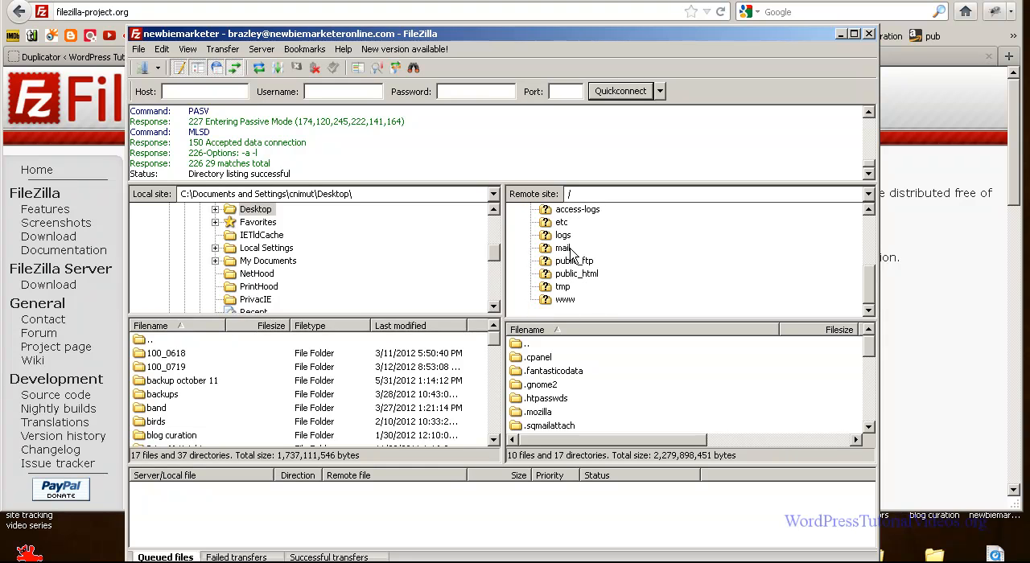
{"action": "mouse_move", "coordinate": [571, 247]}
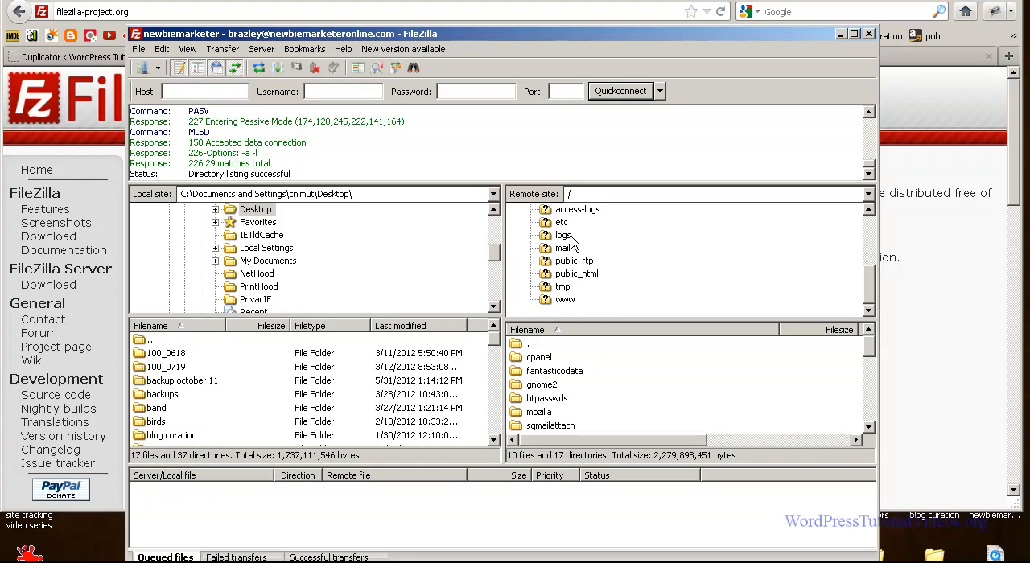
{"action": "mouse_move", "coordinate": [561, 286]}
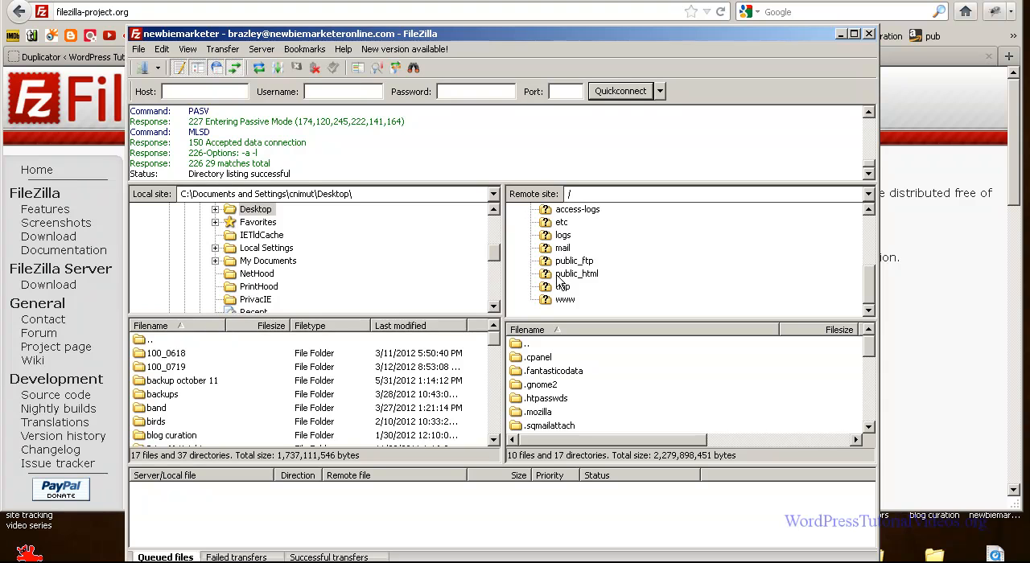
{"action": "left_click", "coordinate": [576, 273]}
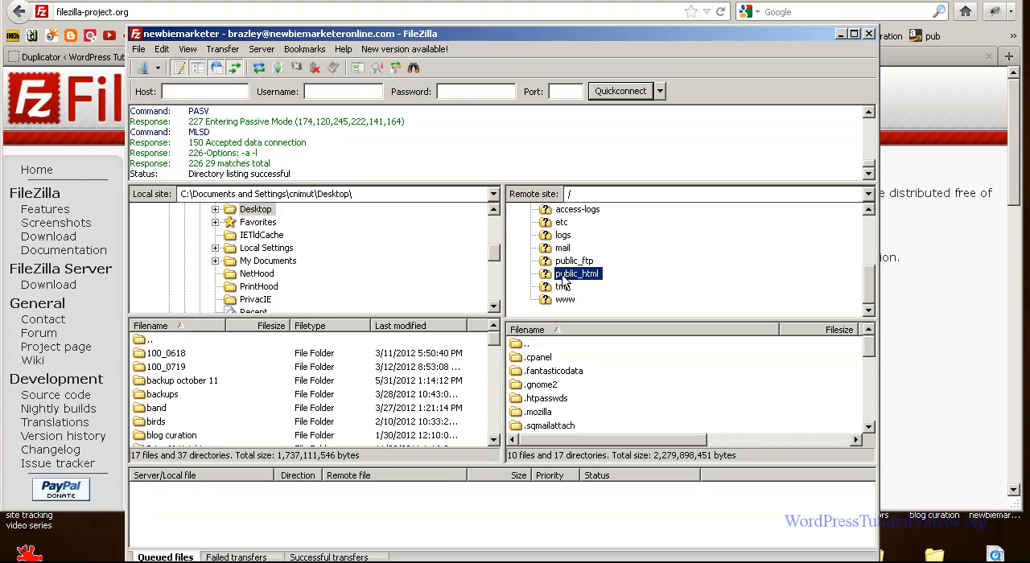
Step: Navigate into /public_html/wpresstutorialvideos.com on the remote server
{"action": "double_click", "coordinate": [577, 273]}
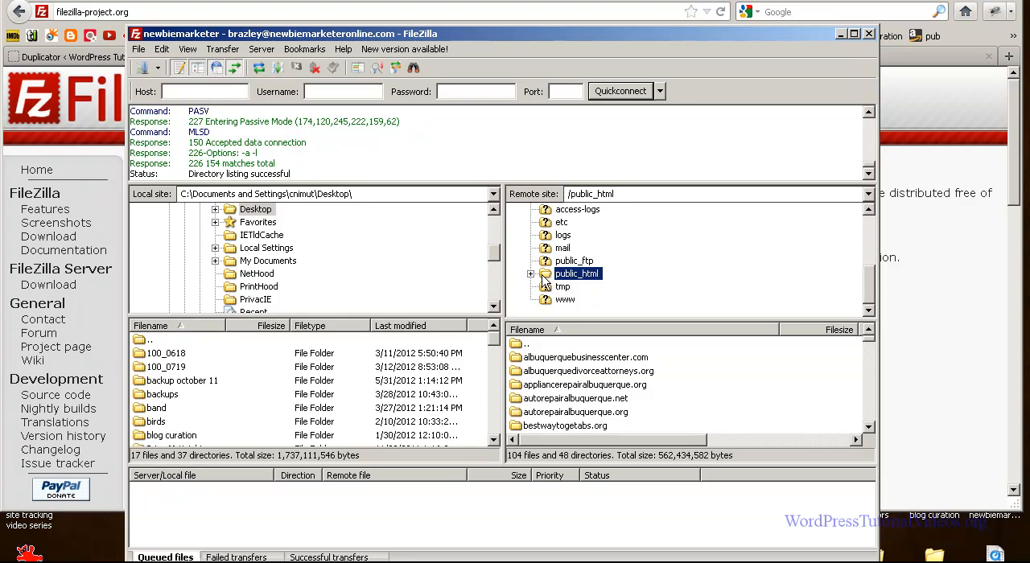
{"action": "mouse_move", "coordinate": [547, 283]}
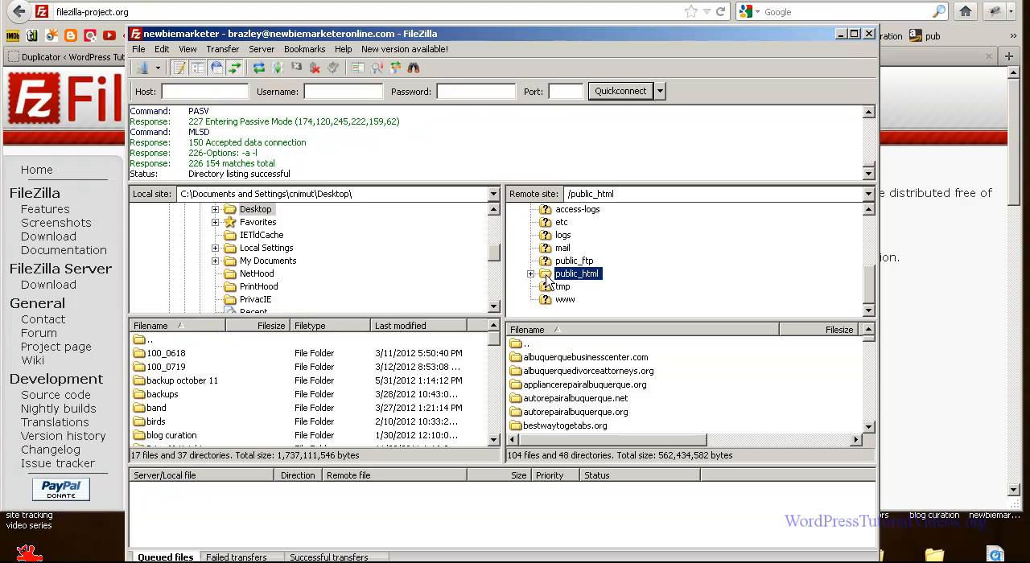
{"action": "mouse_move", "coordinate": [580, 378]}
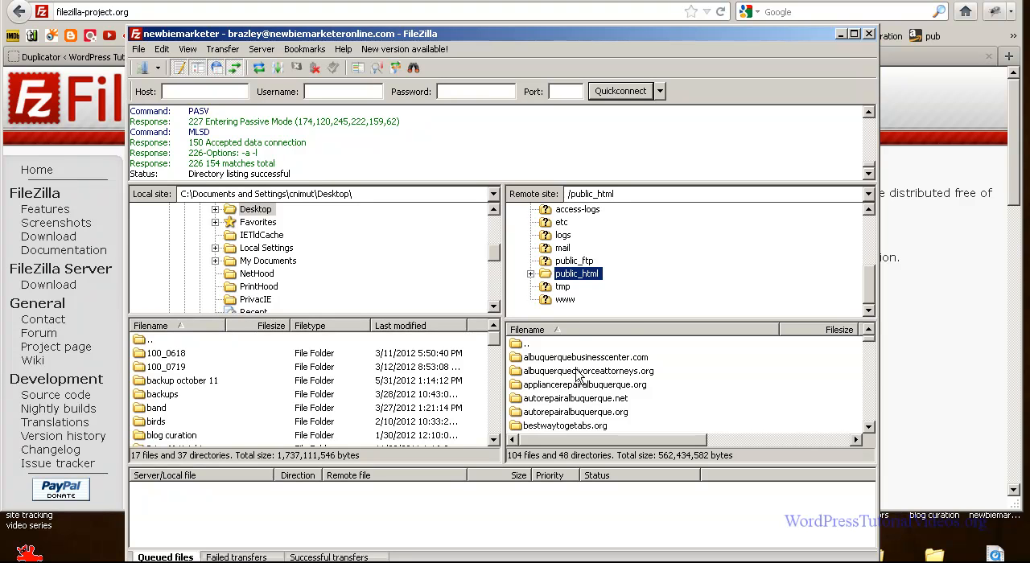
{"action": "mouse_move", "coordinate": [625, 329]}
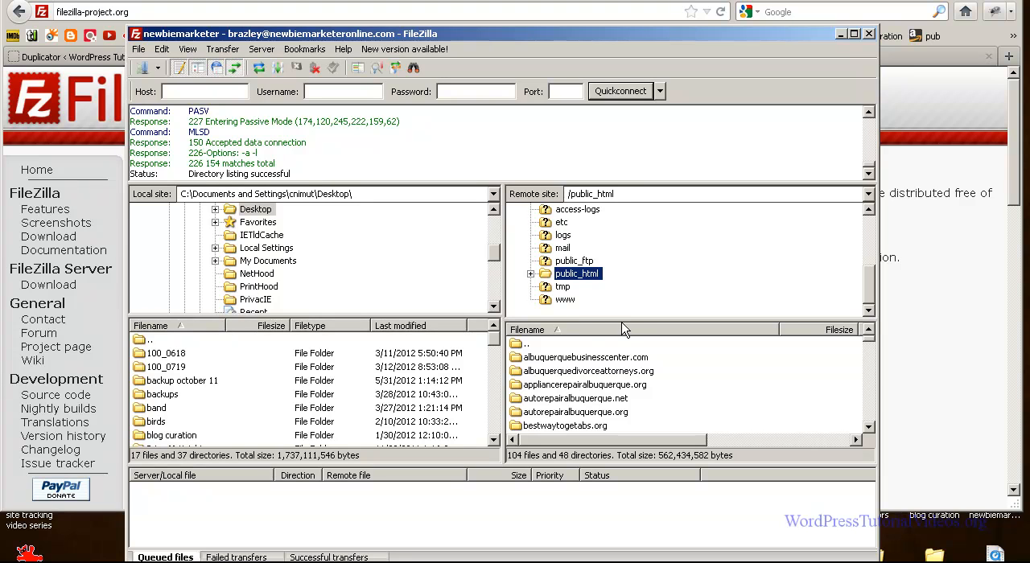
{"action": "left_click", "coordinate": [531, 274]}
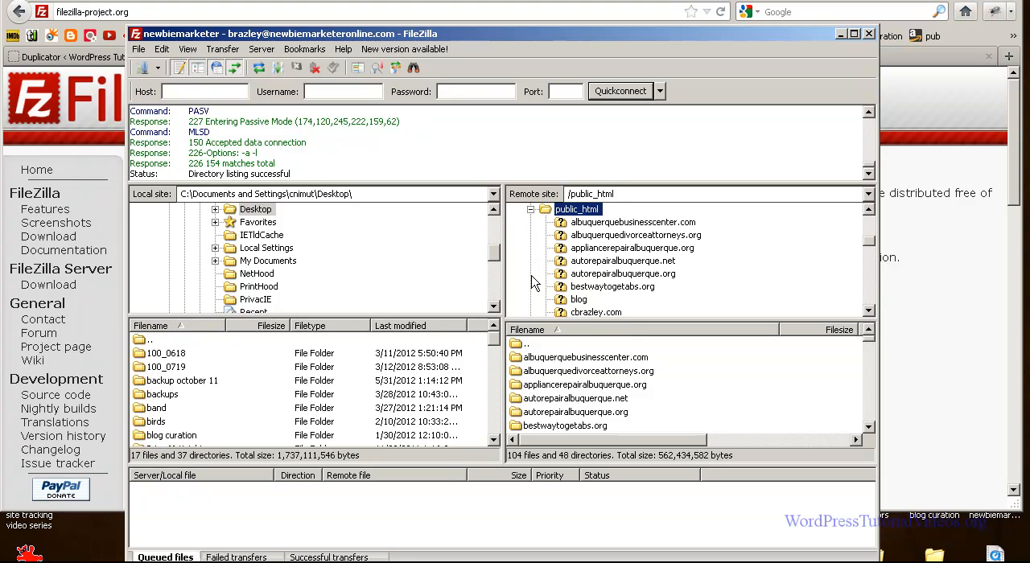
{"action": "mouse_move", "coordinate": [532, 215]}
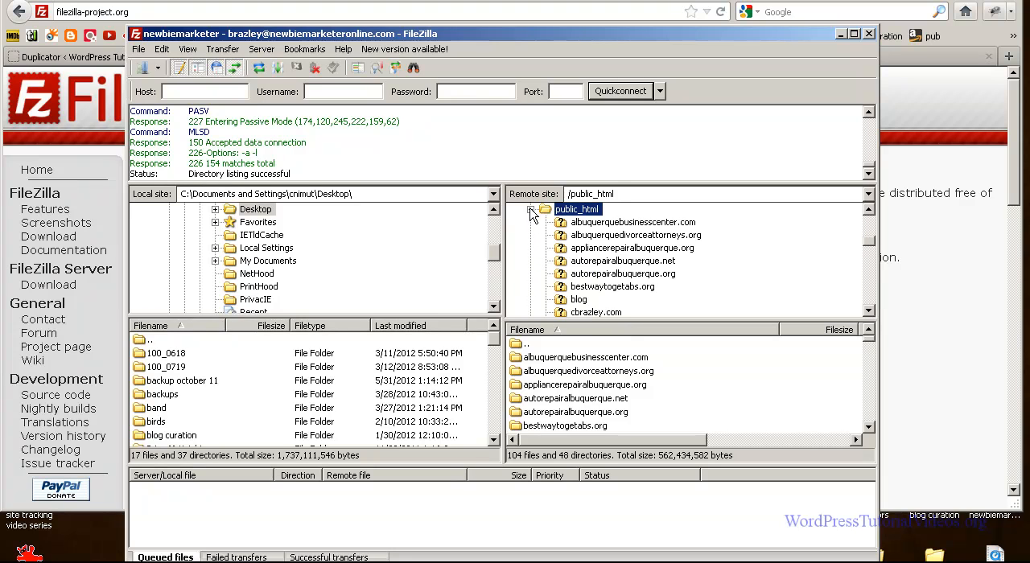
{"action": "scroll", "scroll_direction": "down", "scroll_amount": 3}
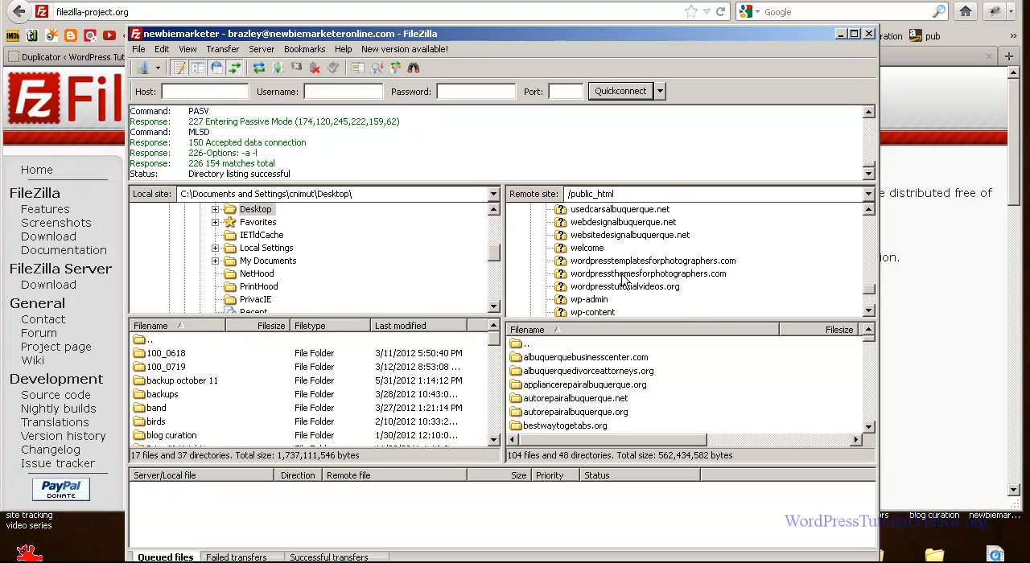
{"action": "scroll", "scroll_direction": "down", "scroll_amount": 3}
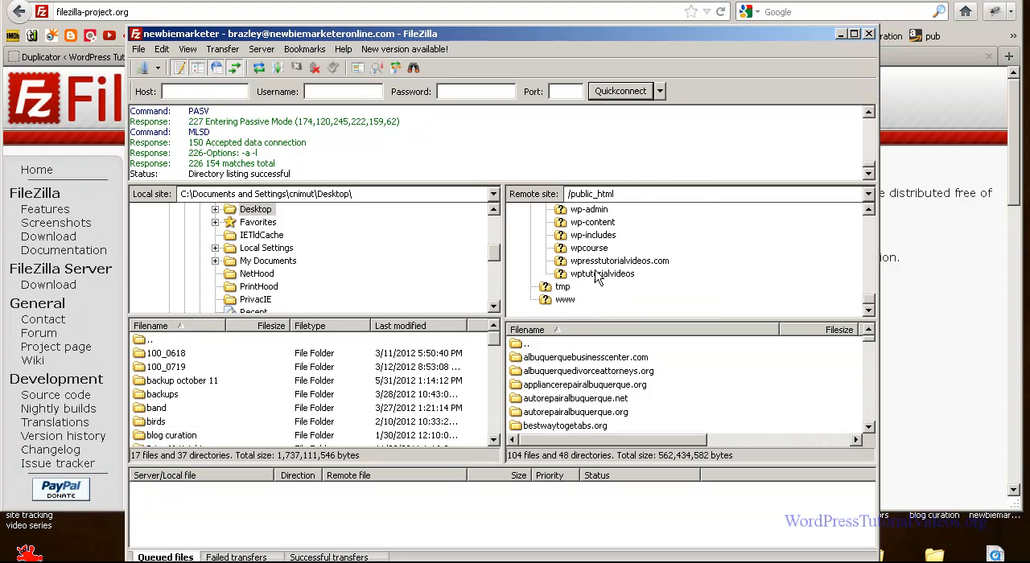
{"action": "double_click", "coordinate": [618, 259]}
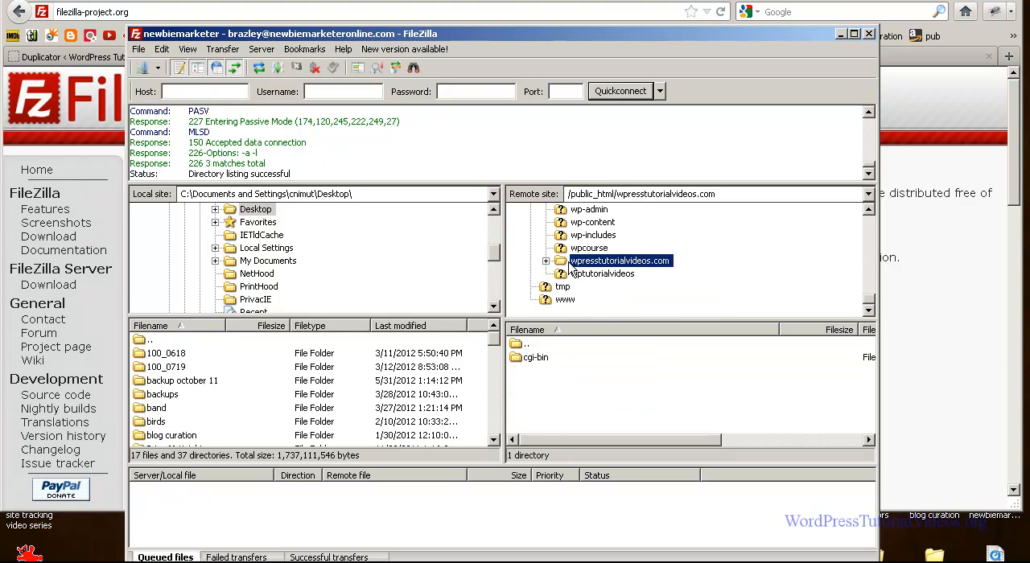
{"action": "mouse_move", "coordinate": [627, 274]}
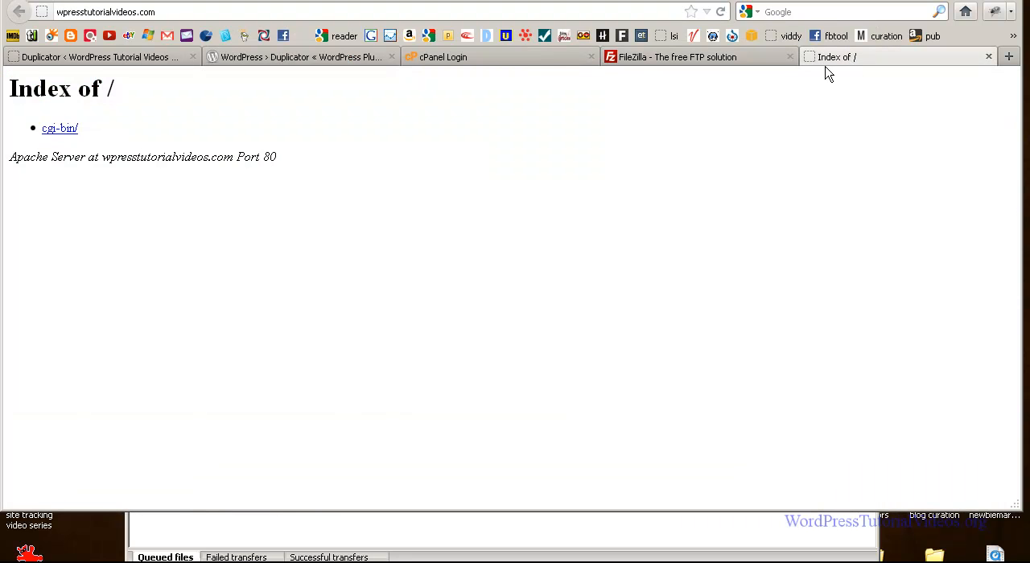
{"action": "mouse_move", "coordinate": [447, 233]}
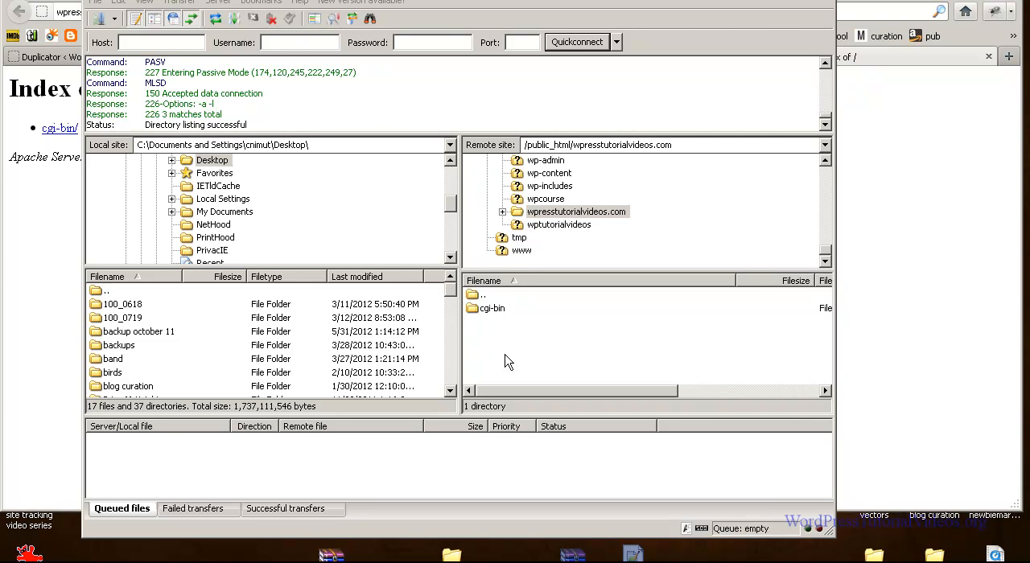
{"action": "mouse_move", "coordinate": [579, 555]}
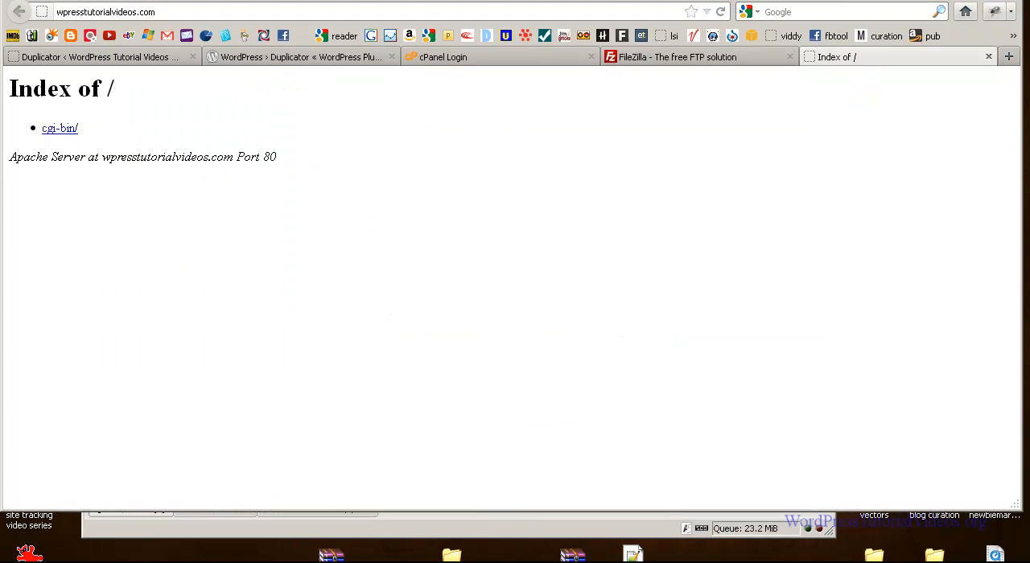
Step: Verify the newbiemarketeronline.com/cpanel address and activate the empty Username field
{"action": "left_click", "coordinate": [442, 57]}
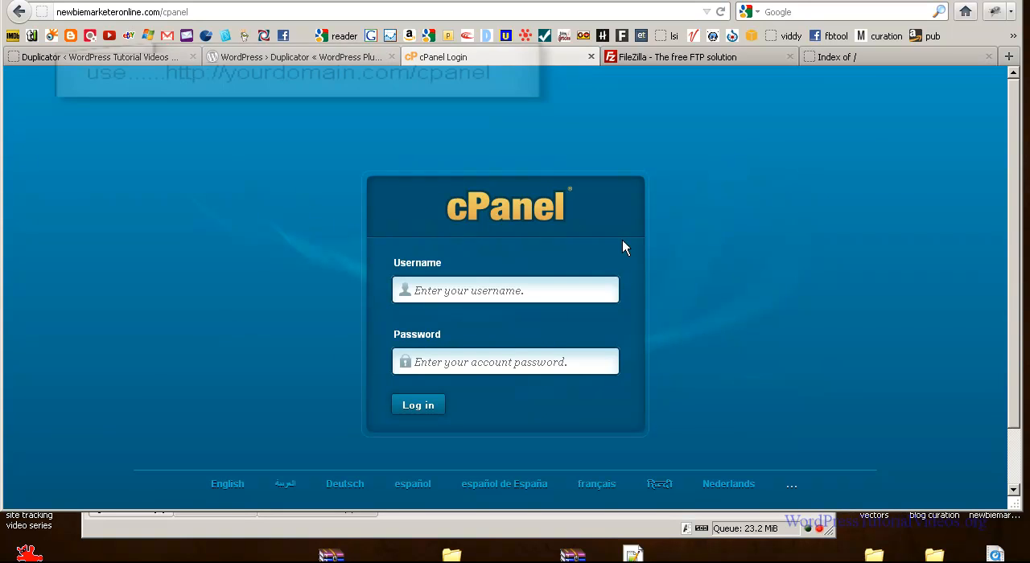
{"action": "mouse_move", "coordinate": [379, 239]}
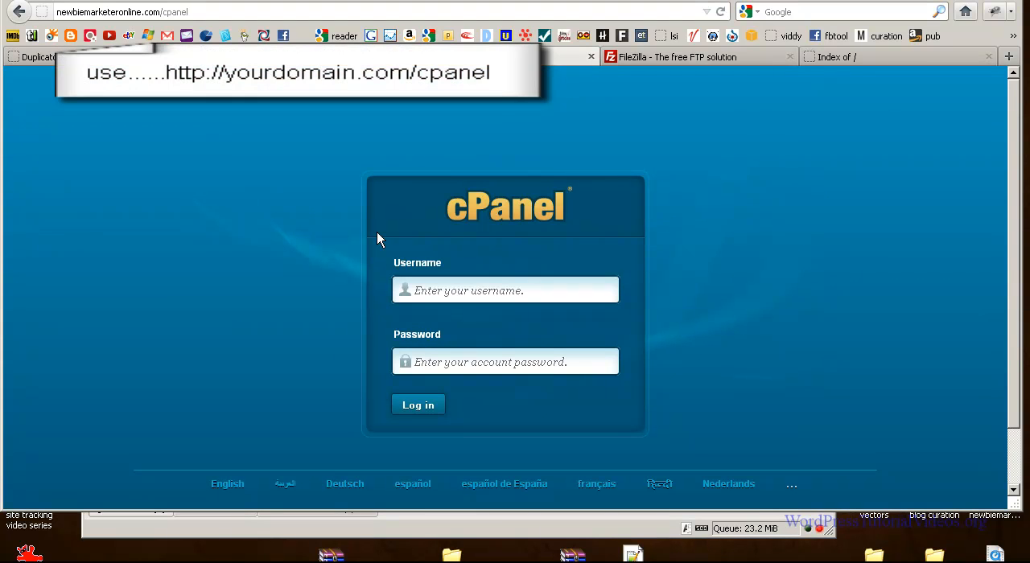
{"action": "mouse_move", "coordinate": [245, 153]}
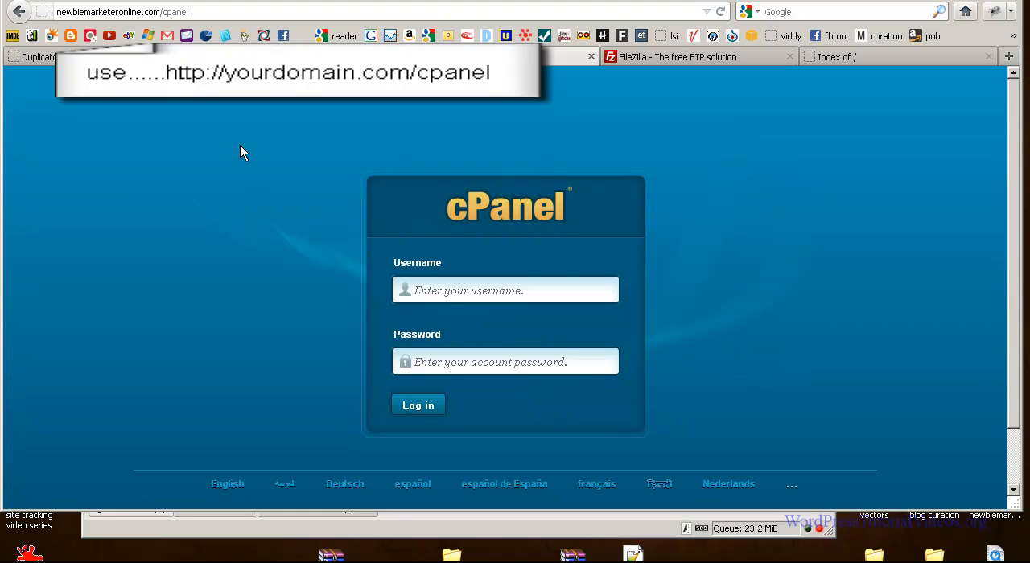
{"action": "left_click", "coordinate": [121, 12]}
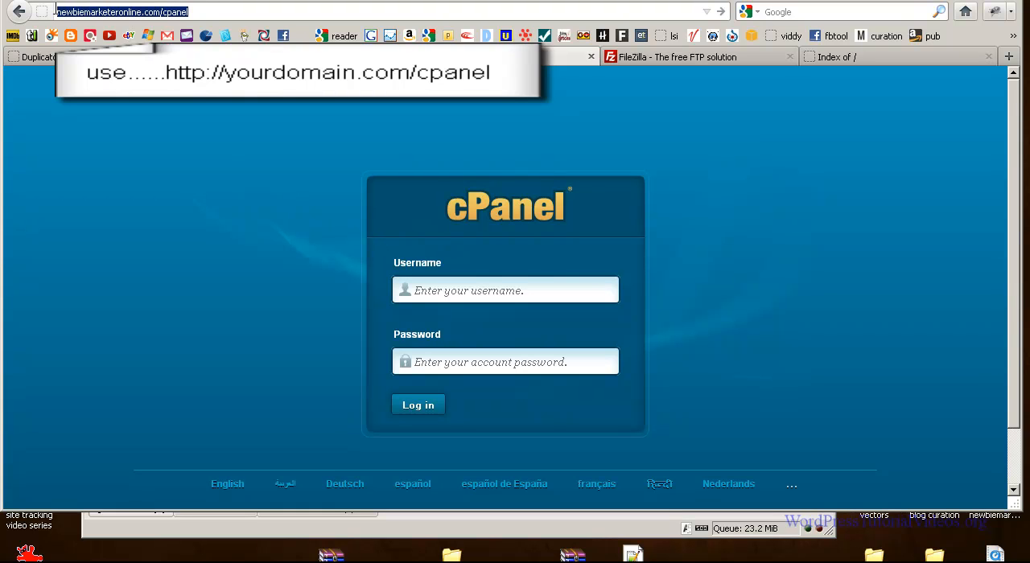
{"action": "left_click", "coordinate": [173, 11]}
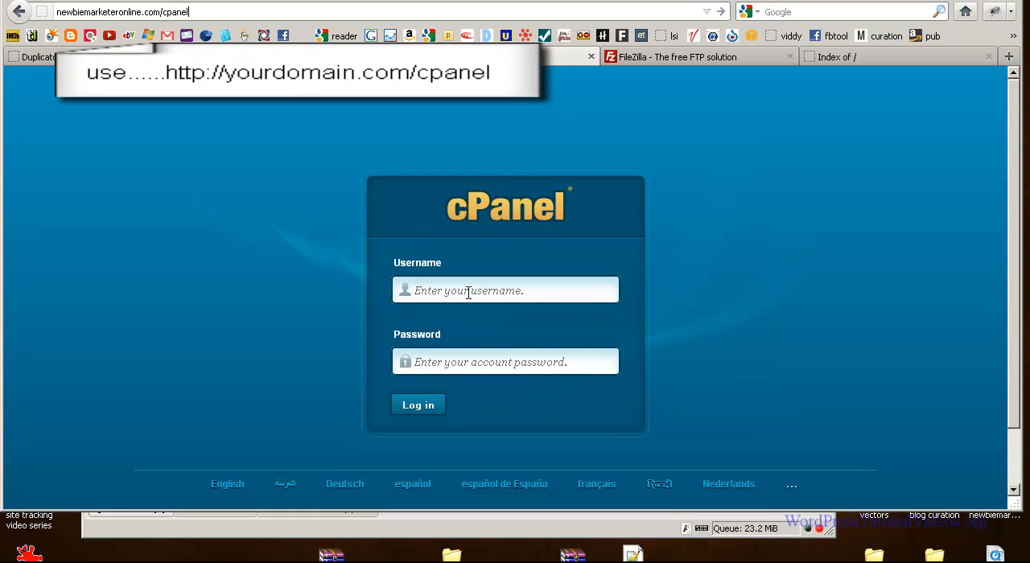
{"action": "left_click", "coordinate": [418, 404]}
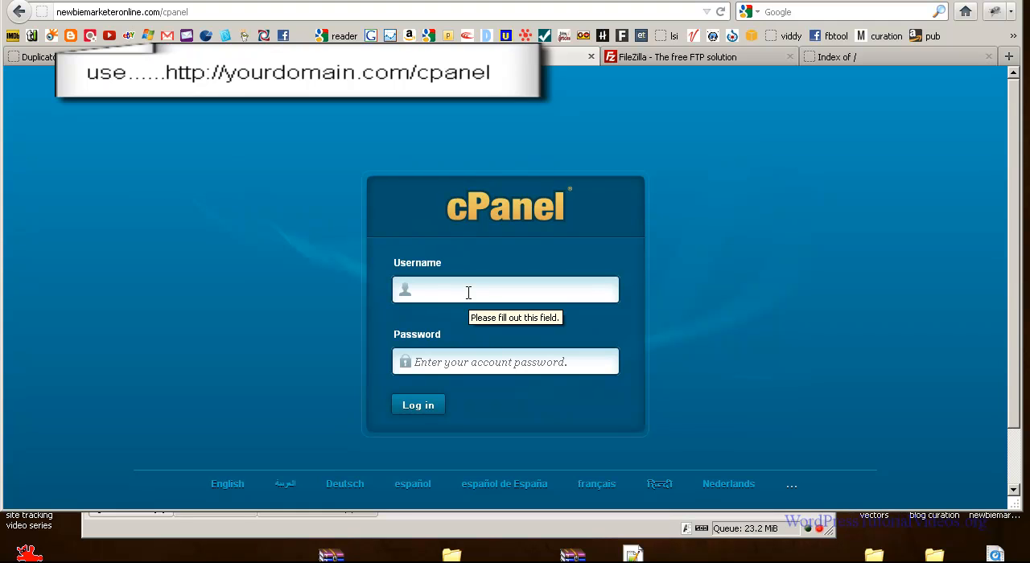